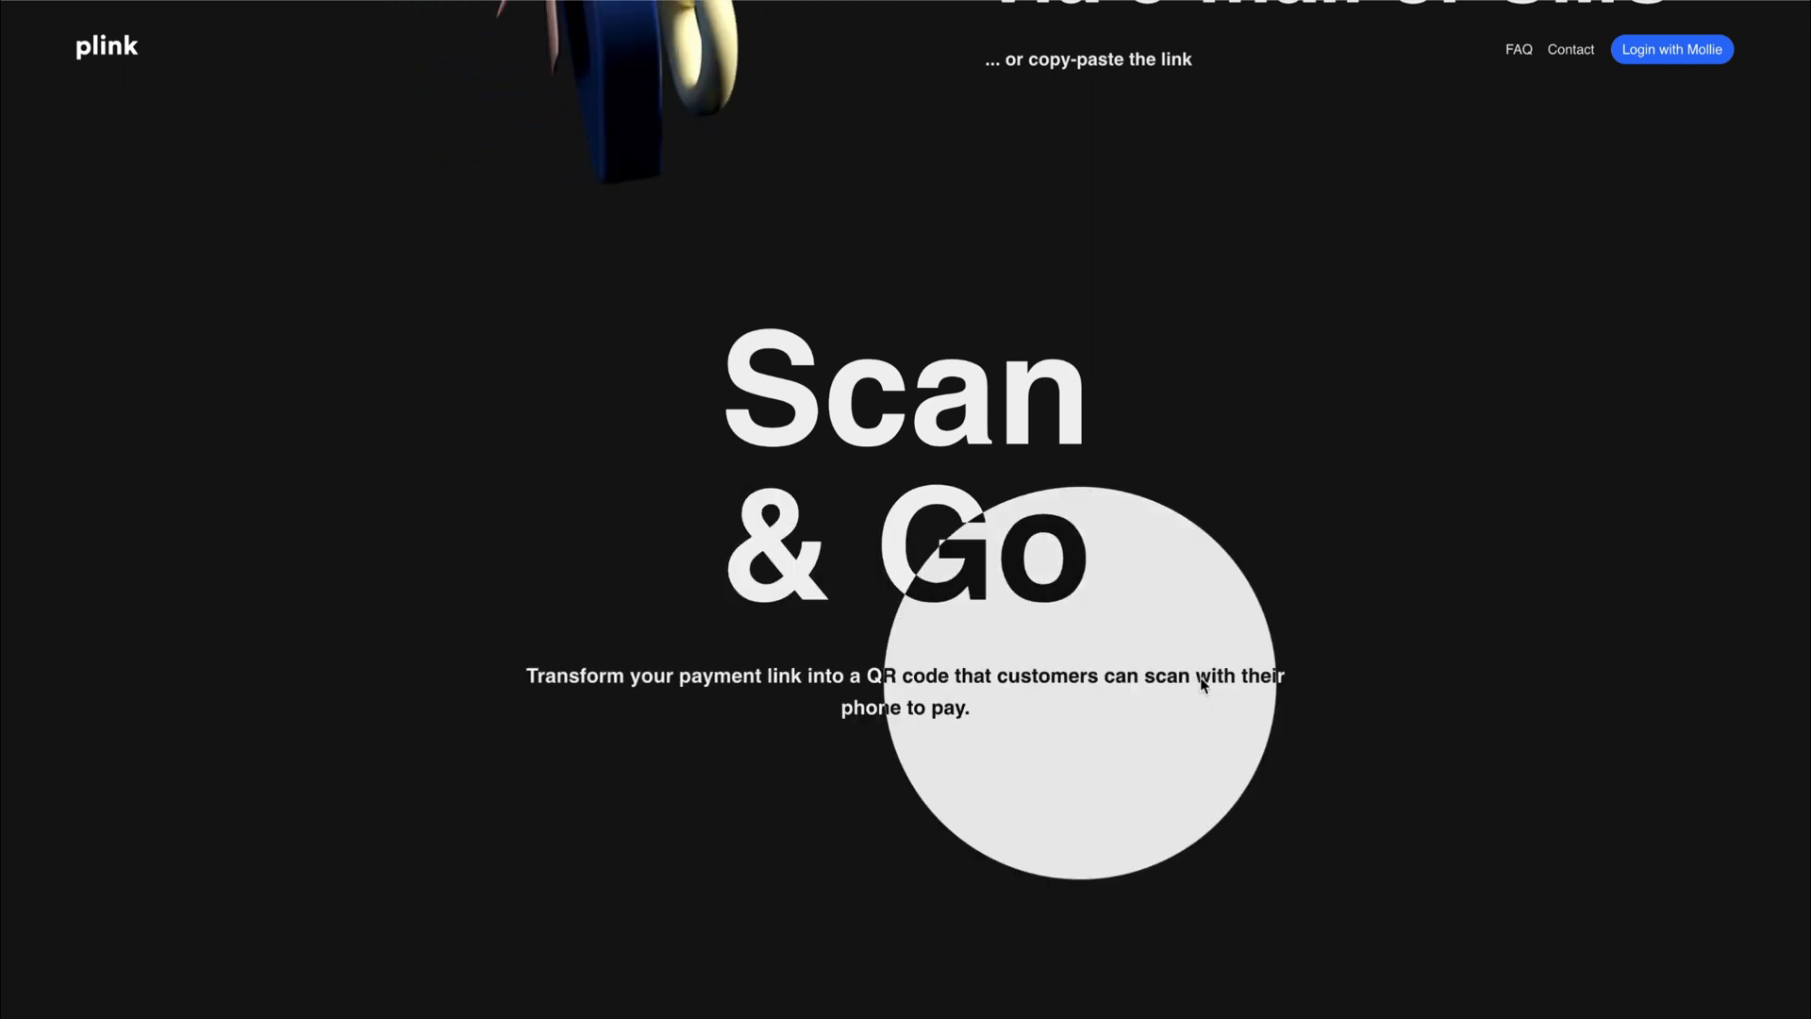
Scroll the plink and de Bijenkorf examples, then load en.manayerbamate.com
scroll(down, 3)
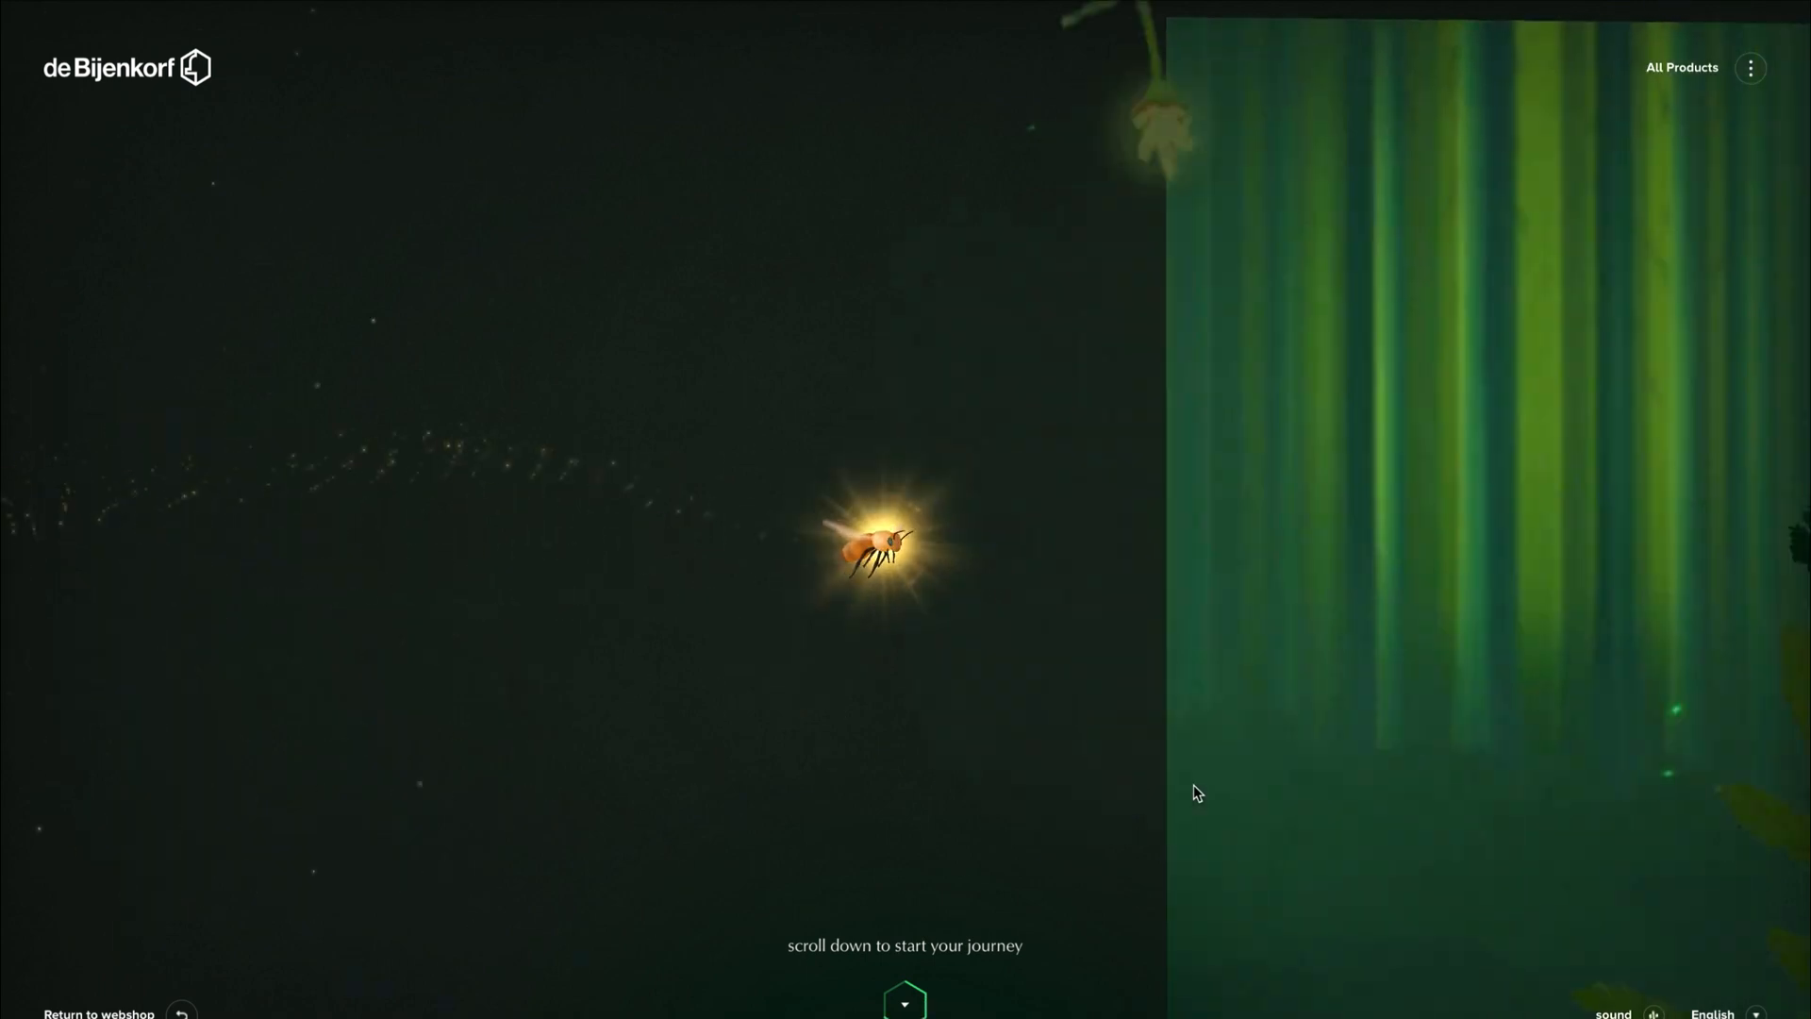
scroll(down, 3)
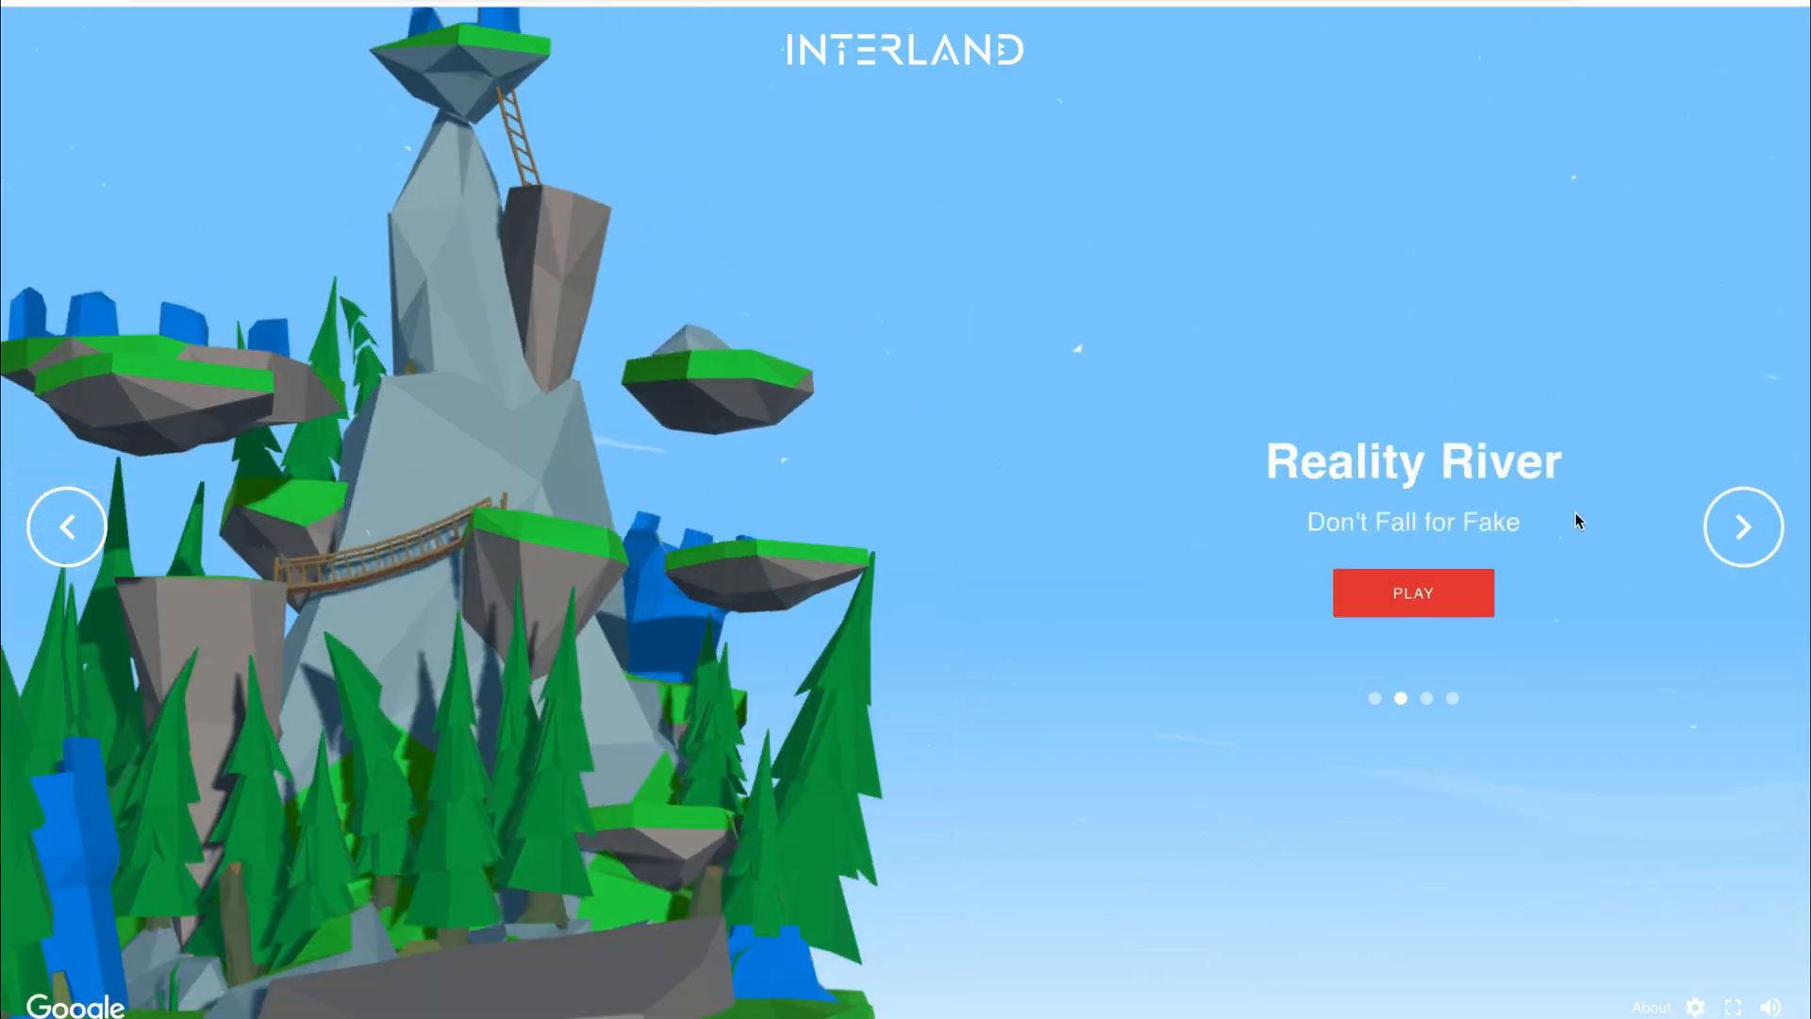
click(1743, 526)
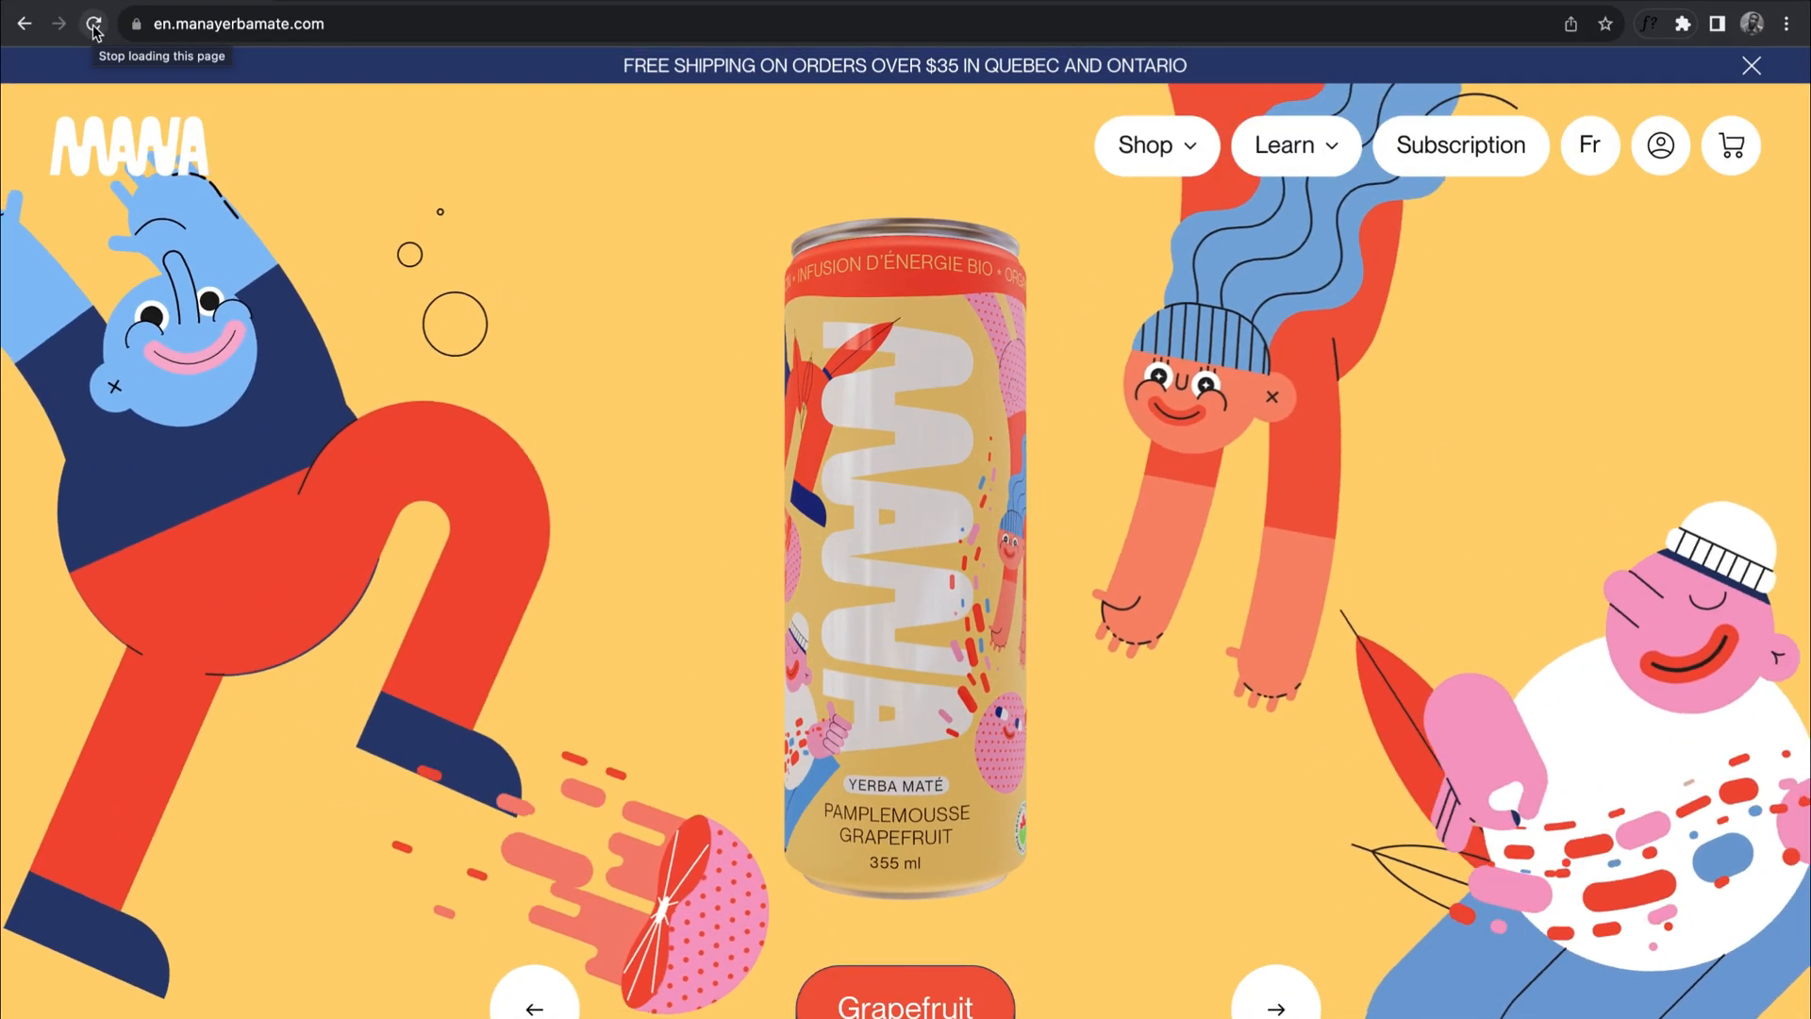
Scroll the MANA, HAPE Prime and de Bijenkorf pages, then load 7nqdg1dy.dora.run
scroll(down, 3)
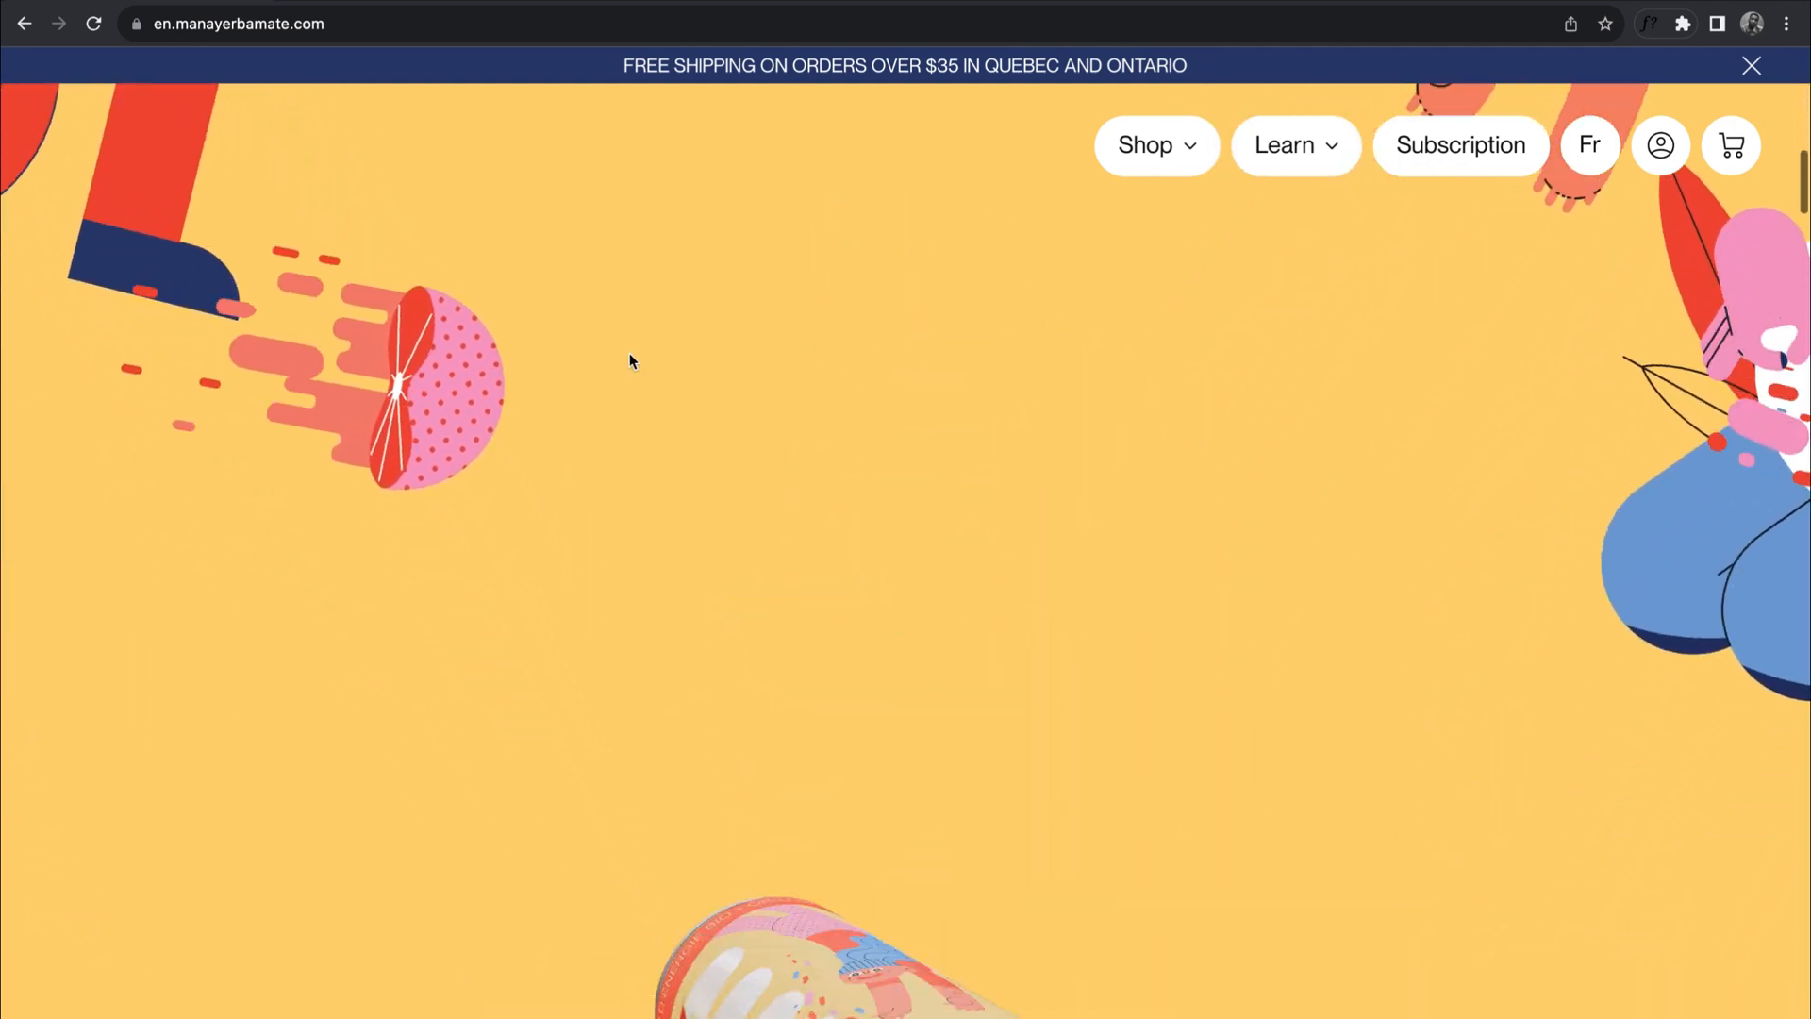
scroll(down, 3)
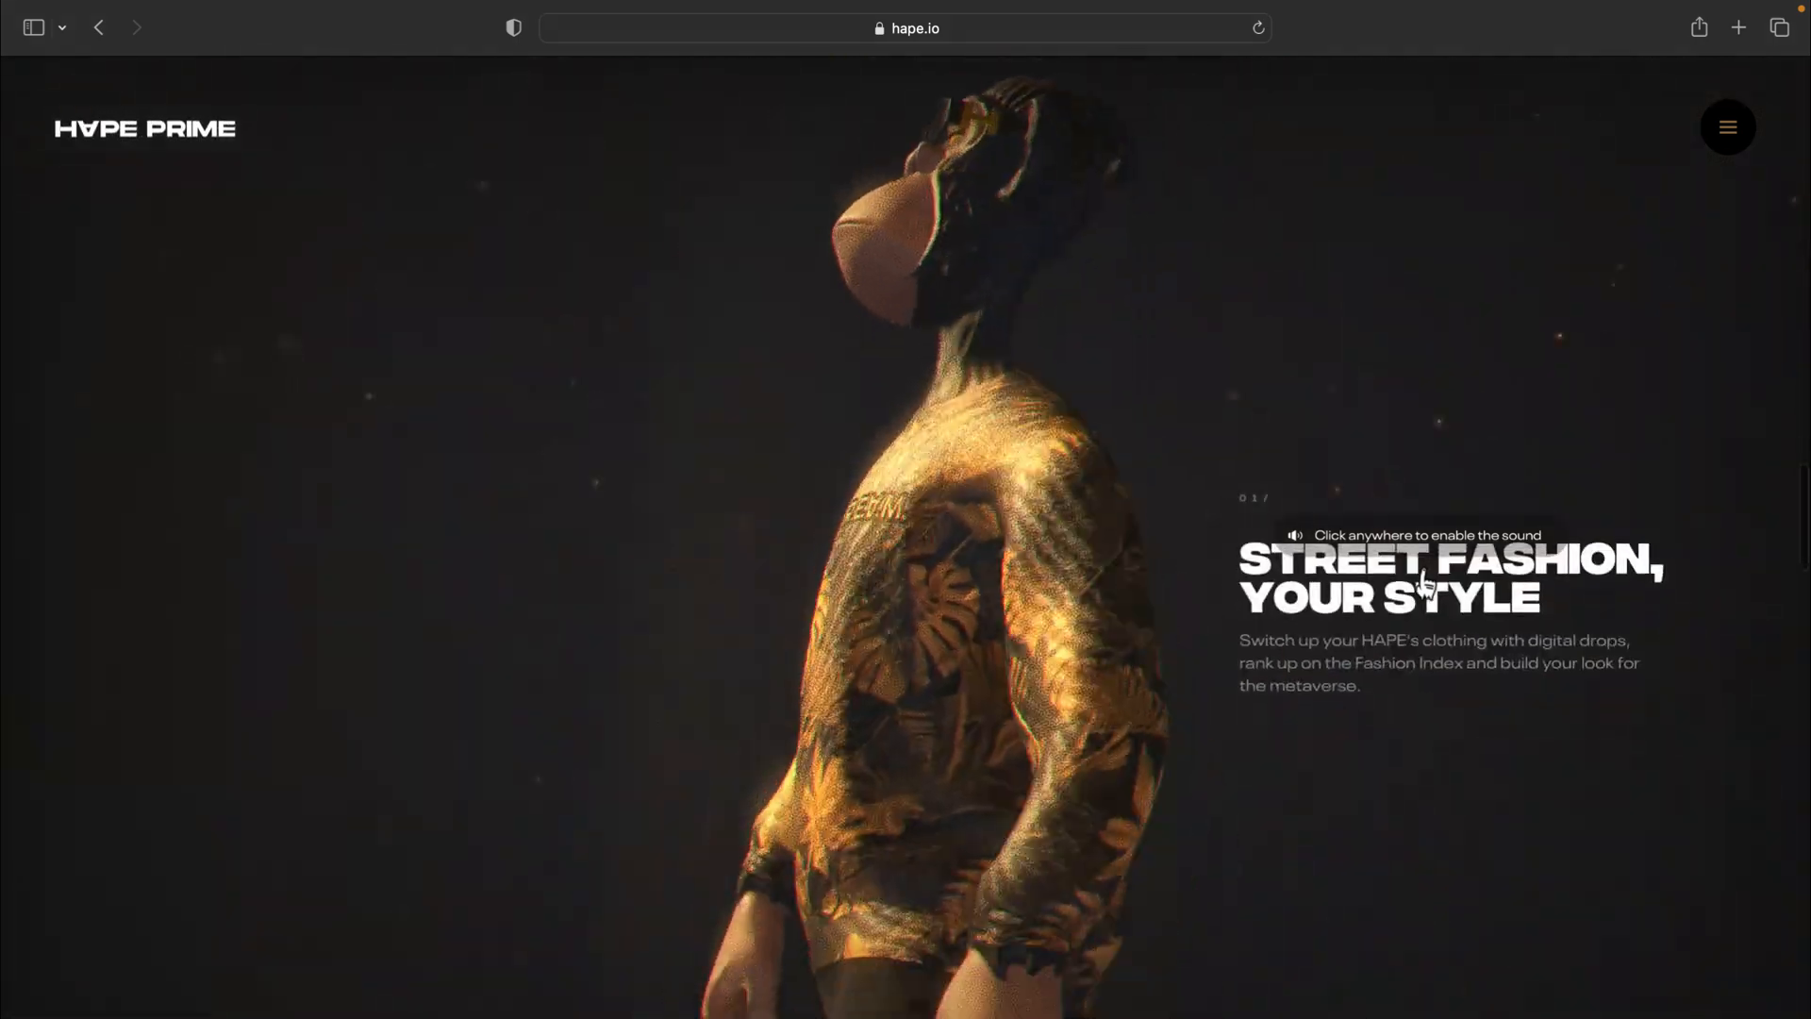
scroll(down, 3)
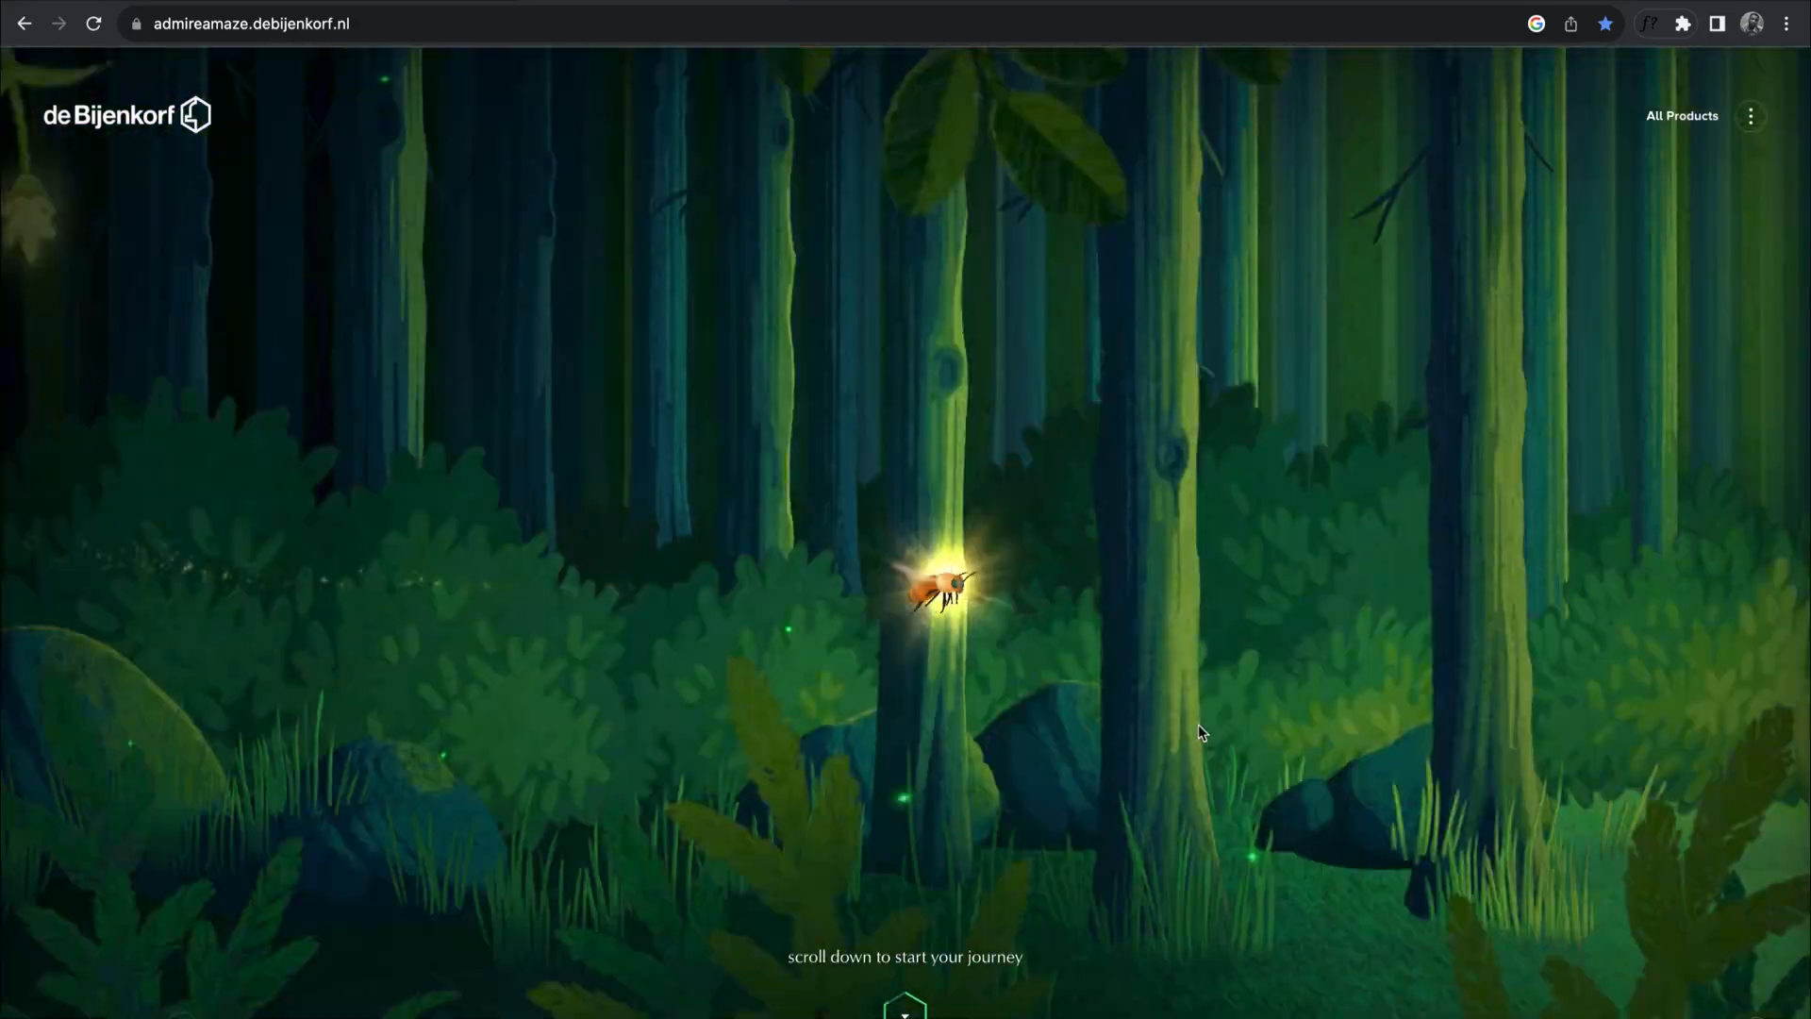
scroll(down, 3)
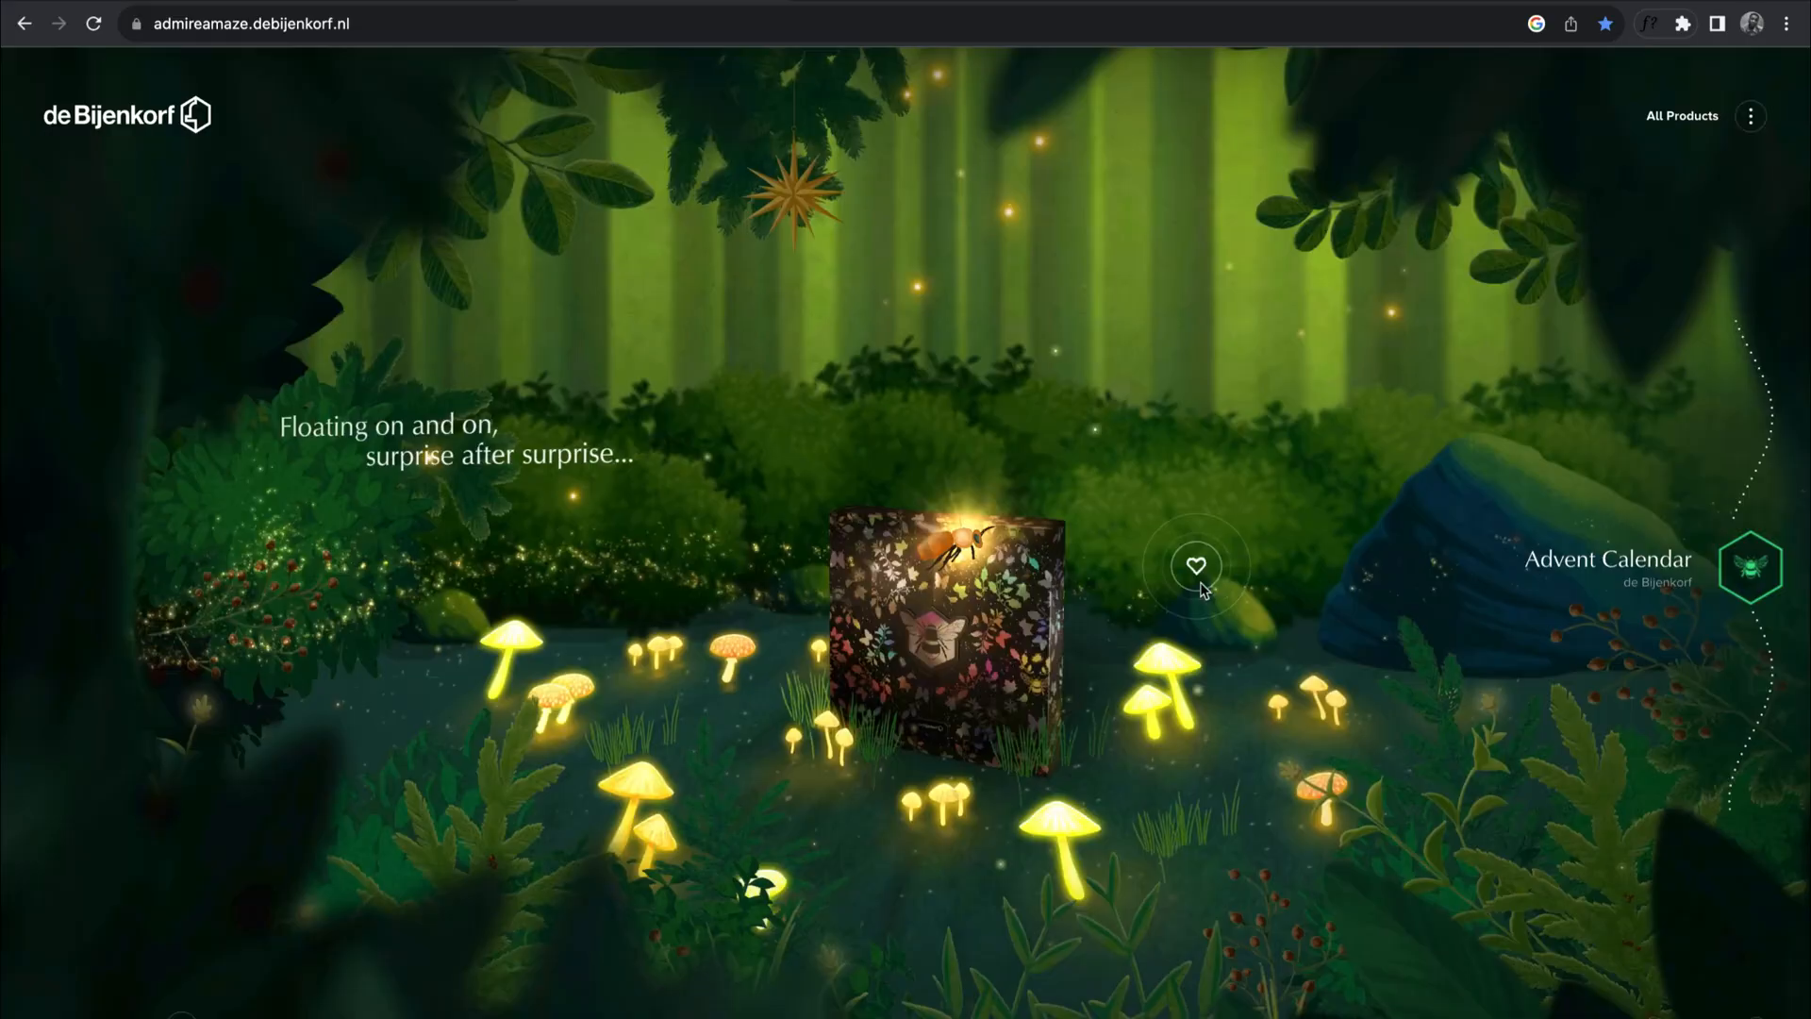
click(1195, 563)
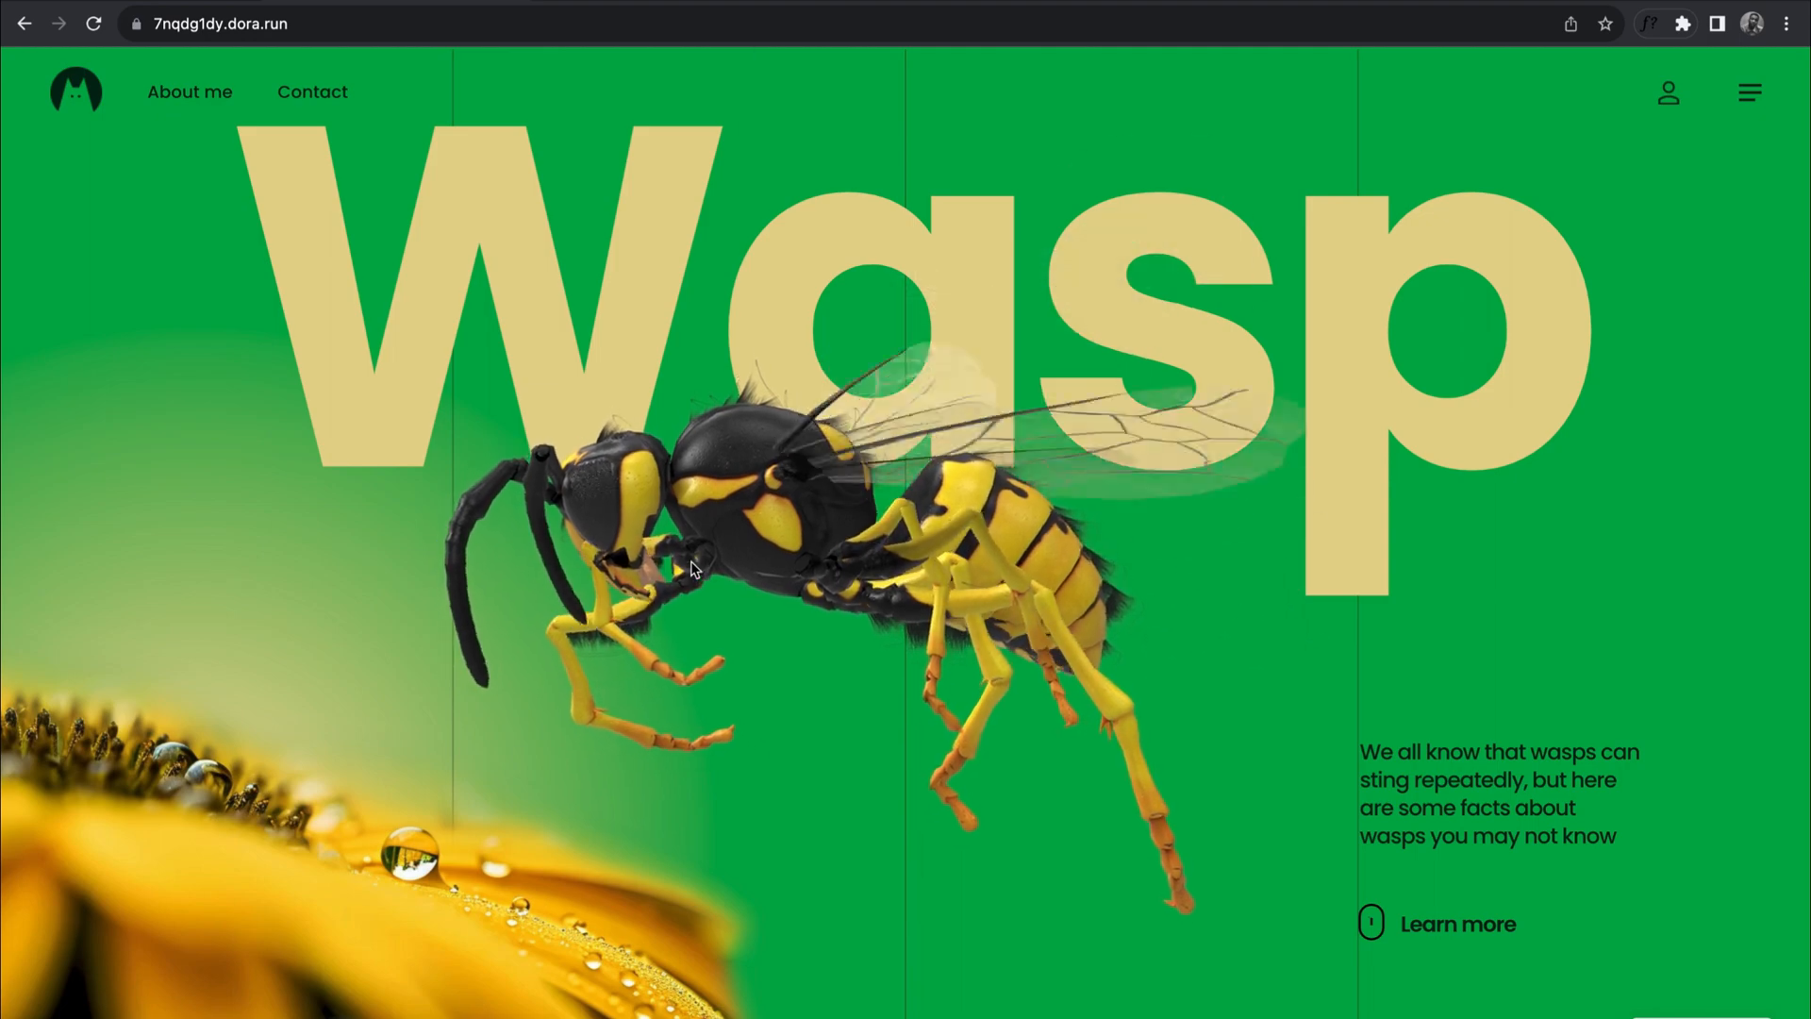
Scroll through the wasp facts, then load dji-mini3-pro.dora.run
scroll(down, 3)
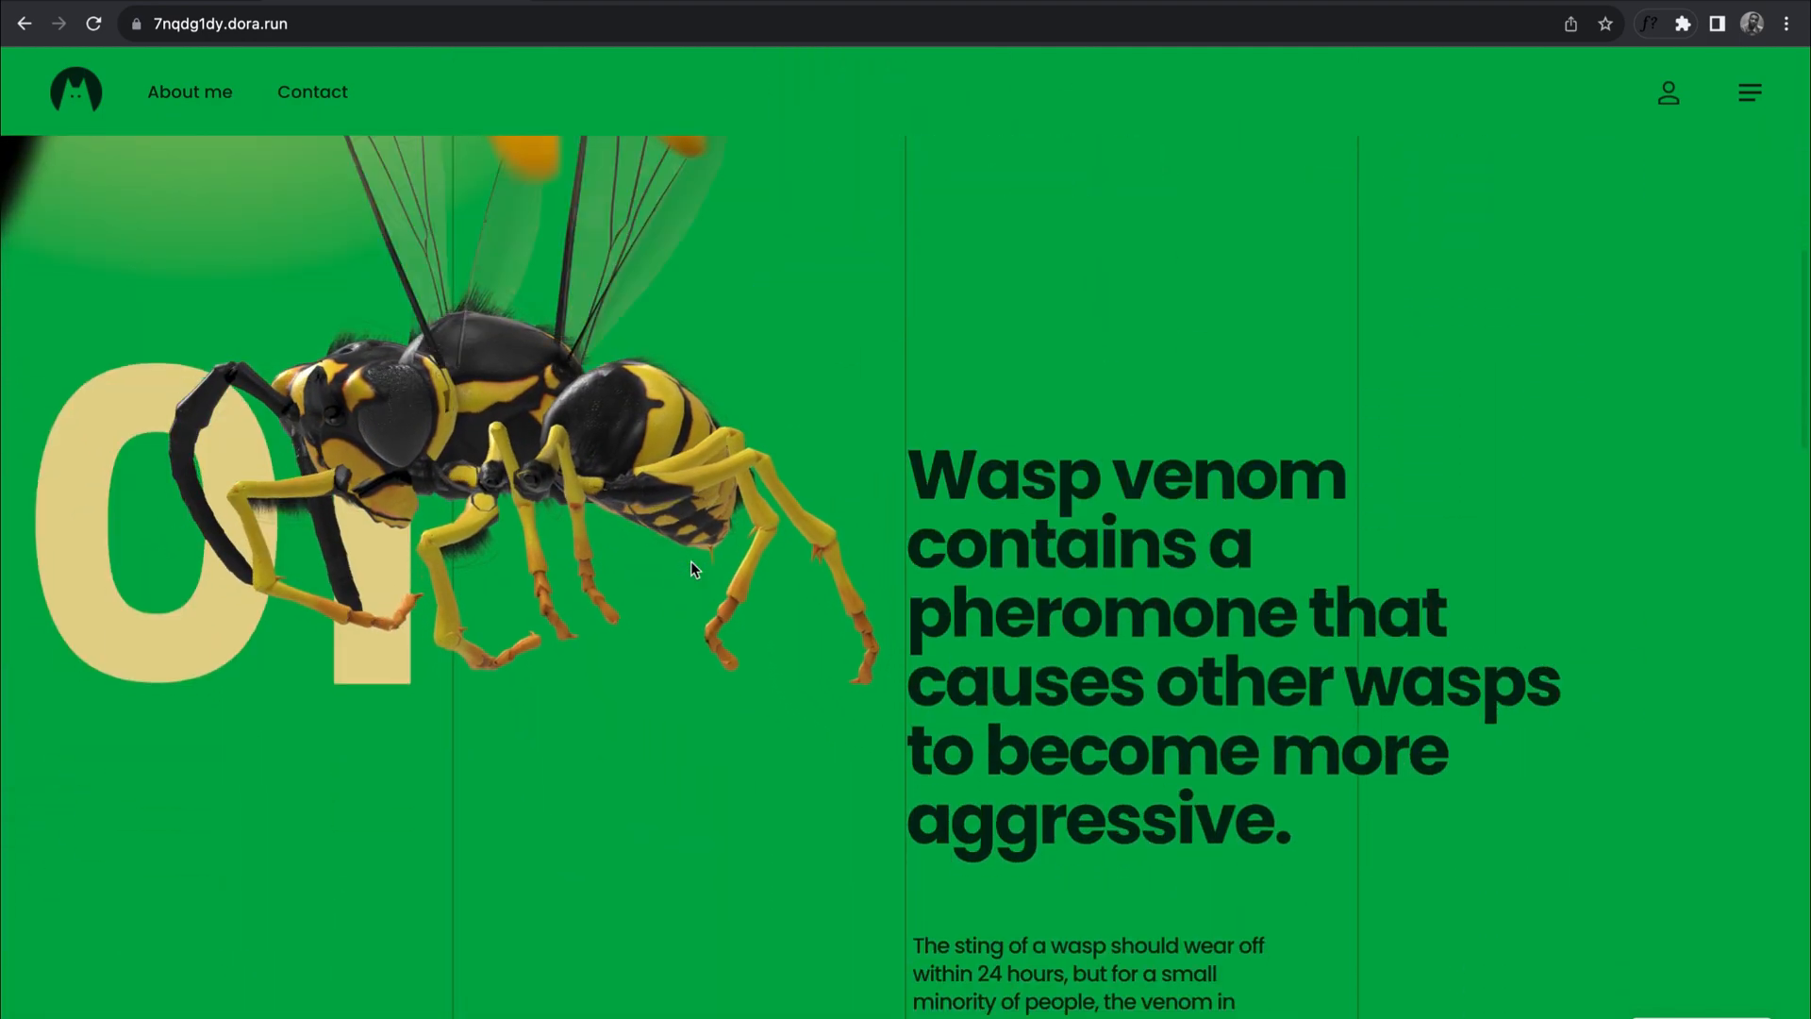
scroll(down, 3)
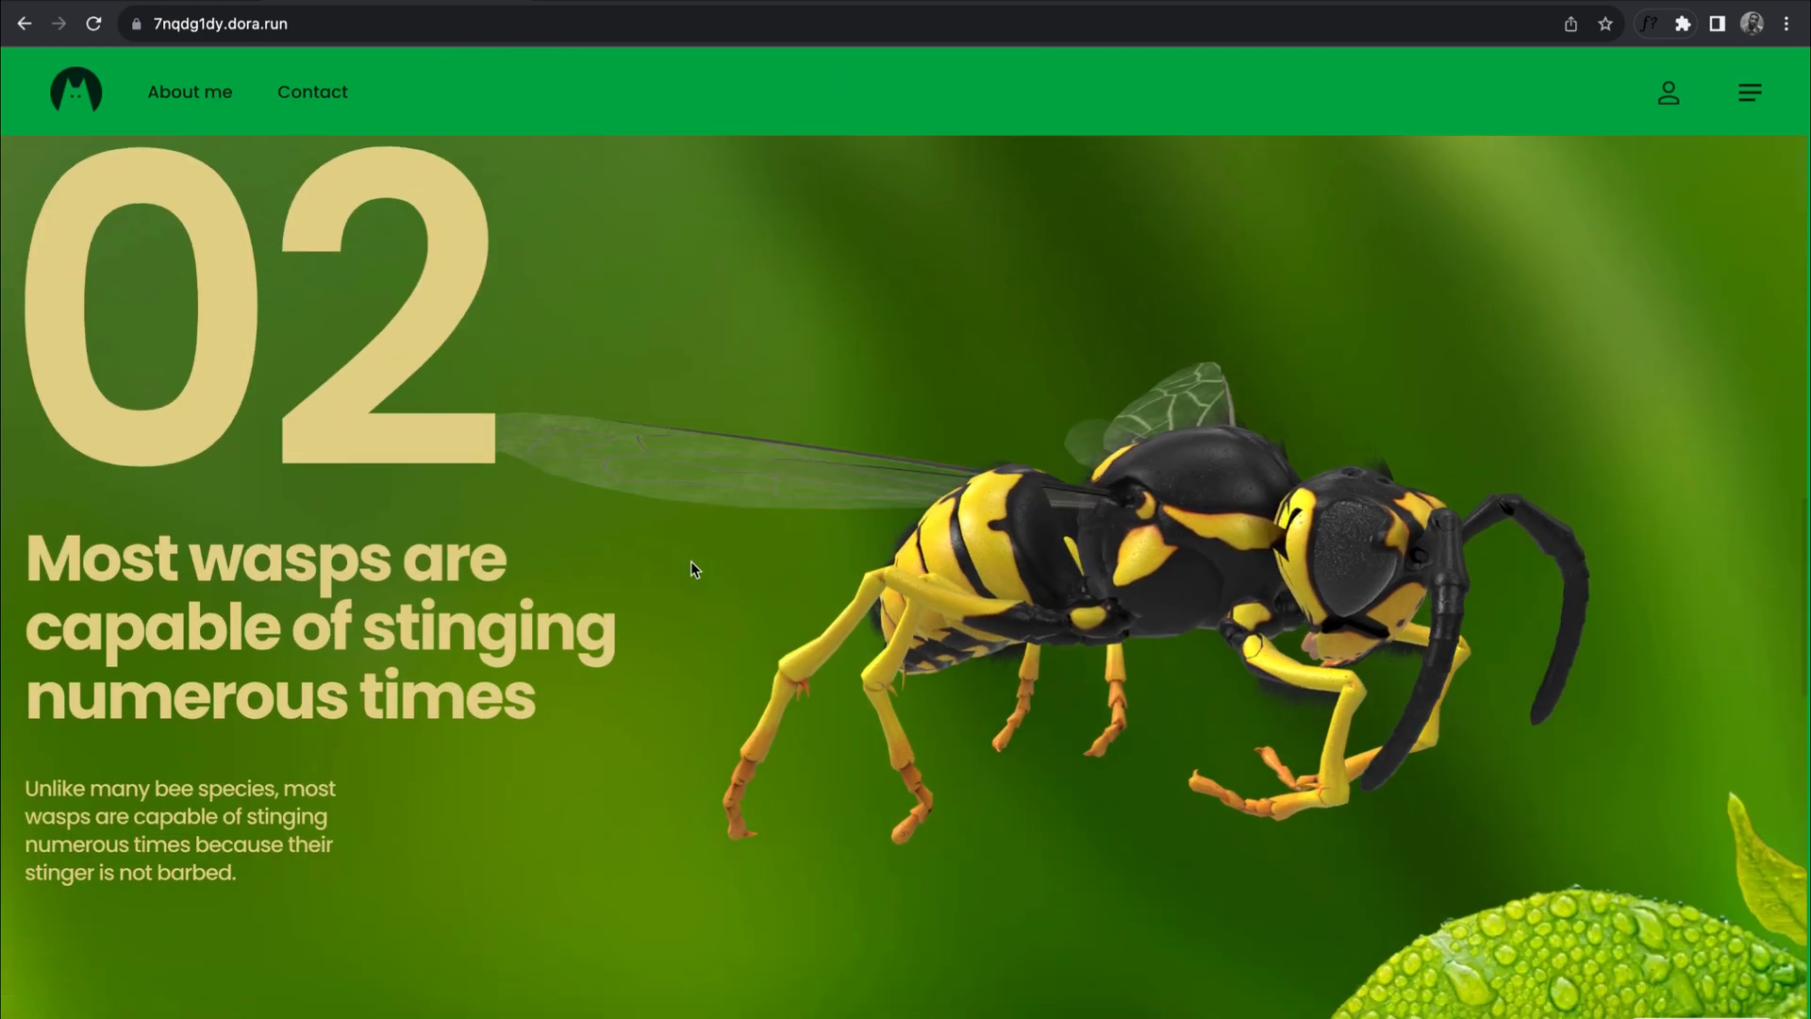
scroll(down, 3)
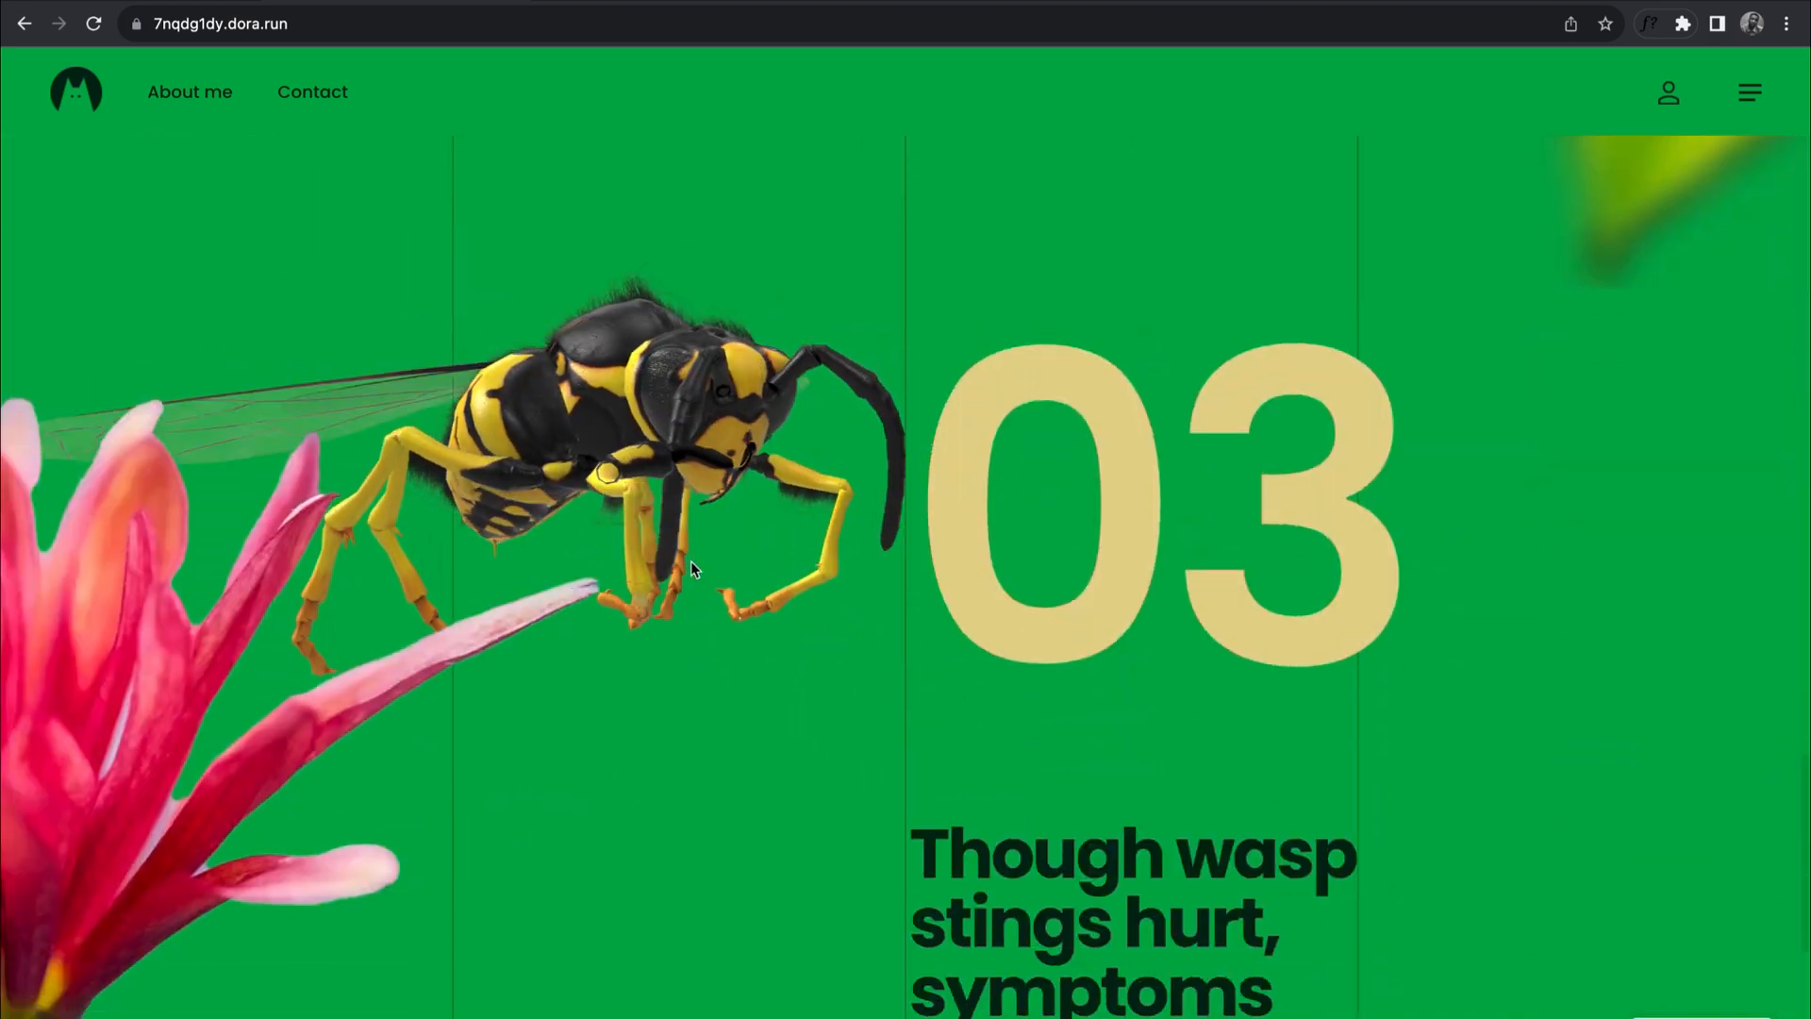
scroll(down, 3)
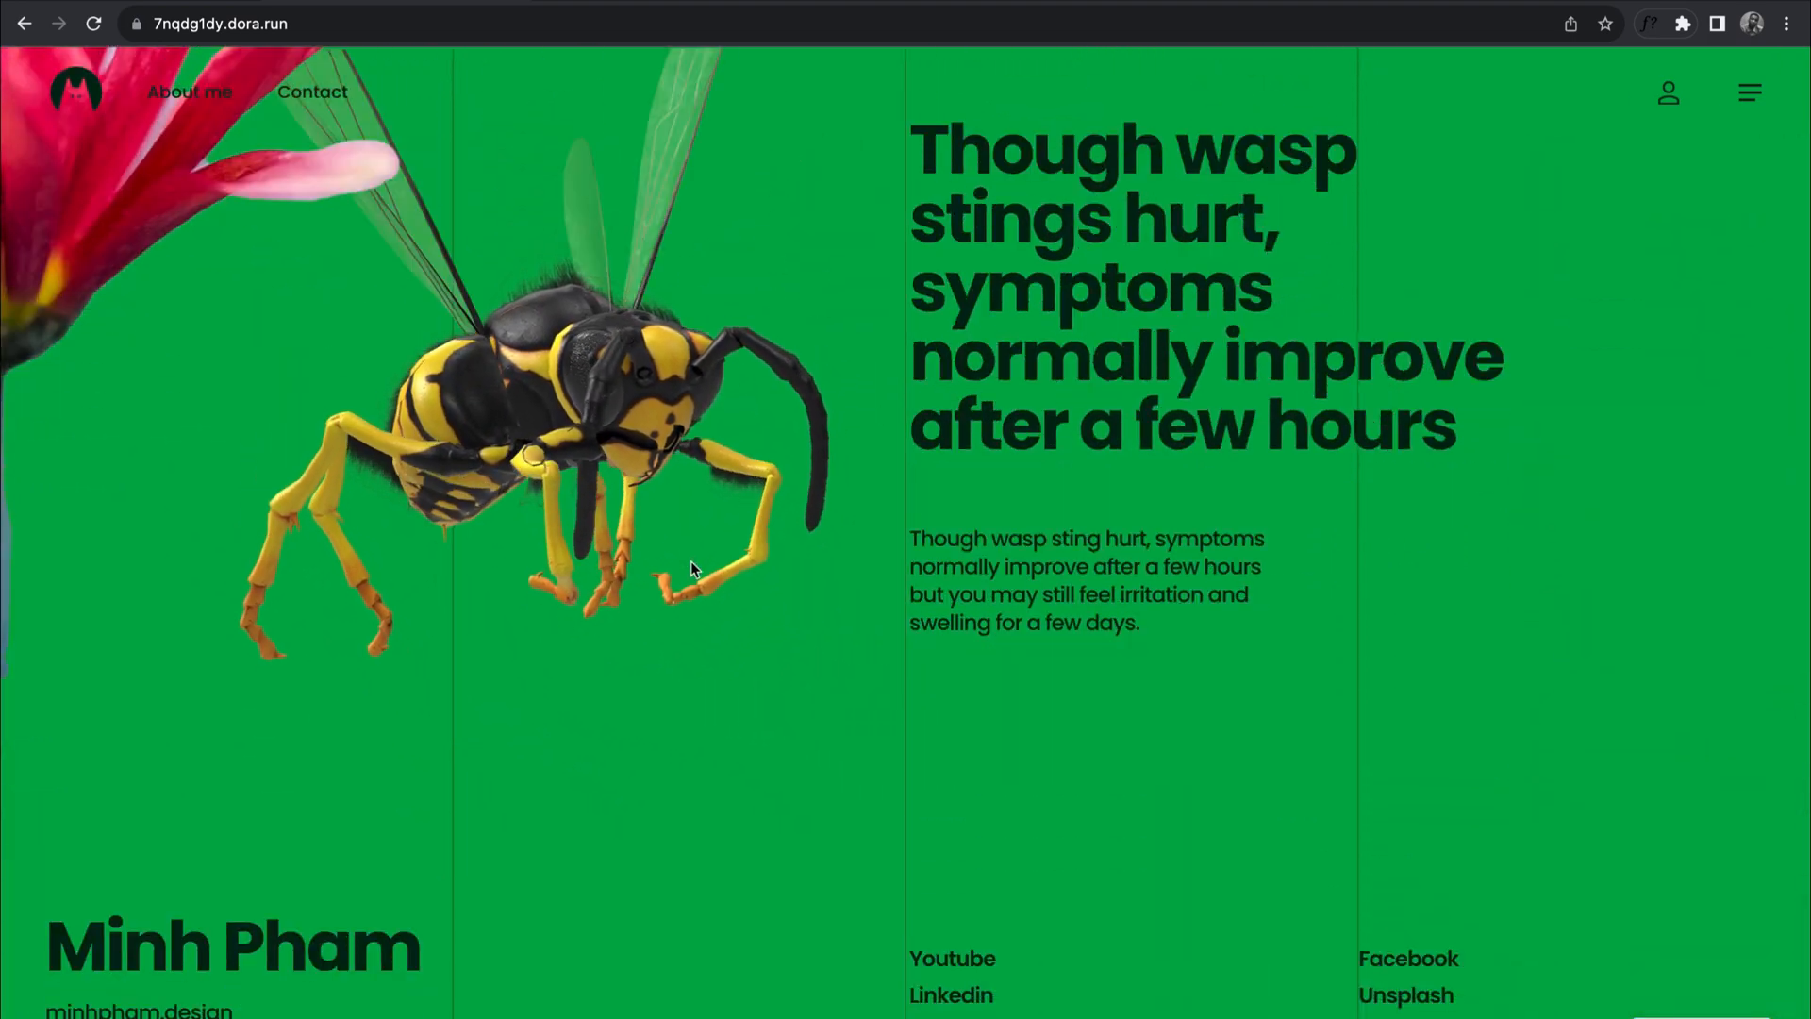
scroll(down, 3)
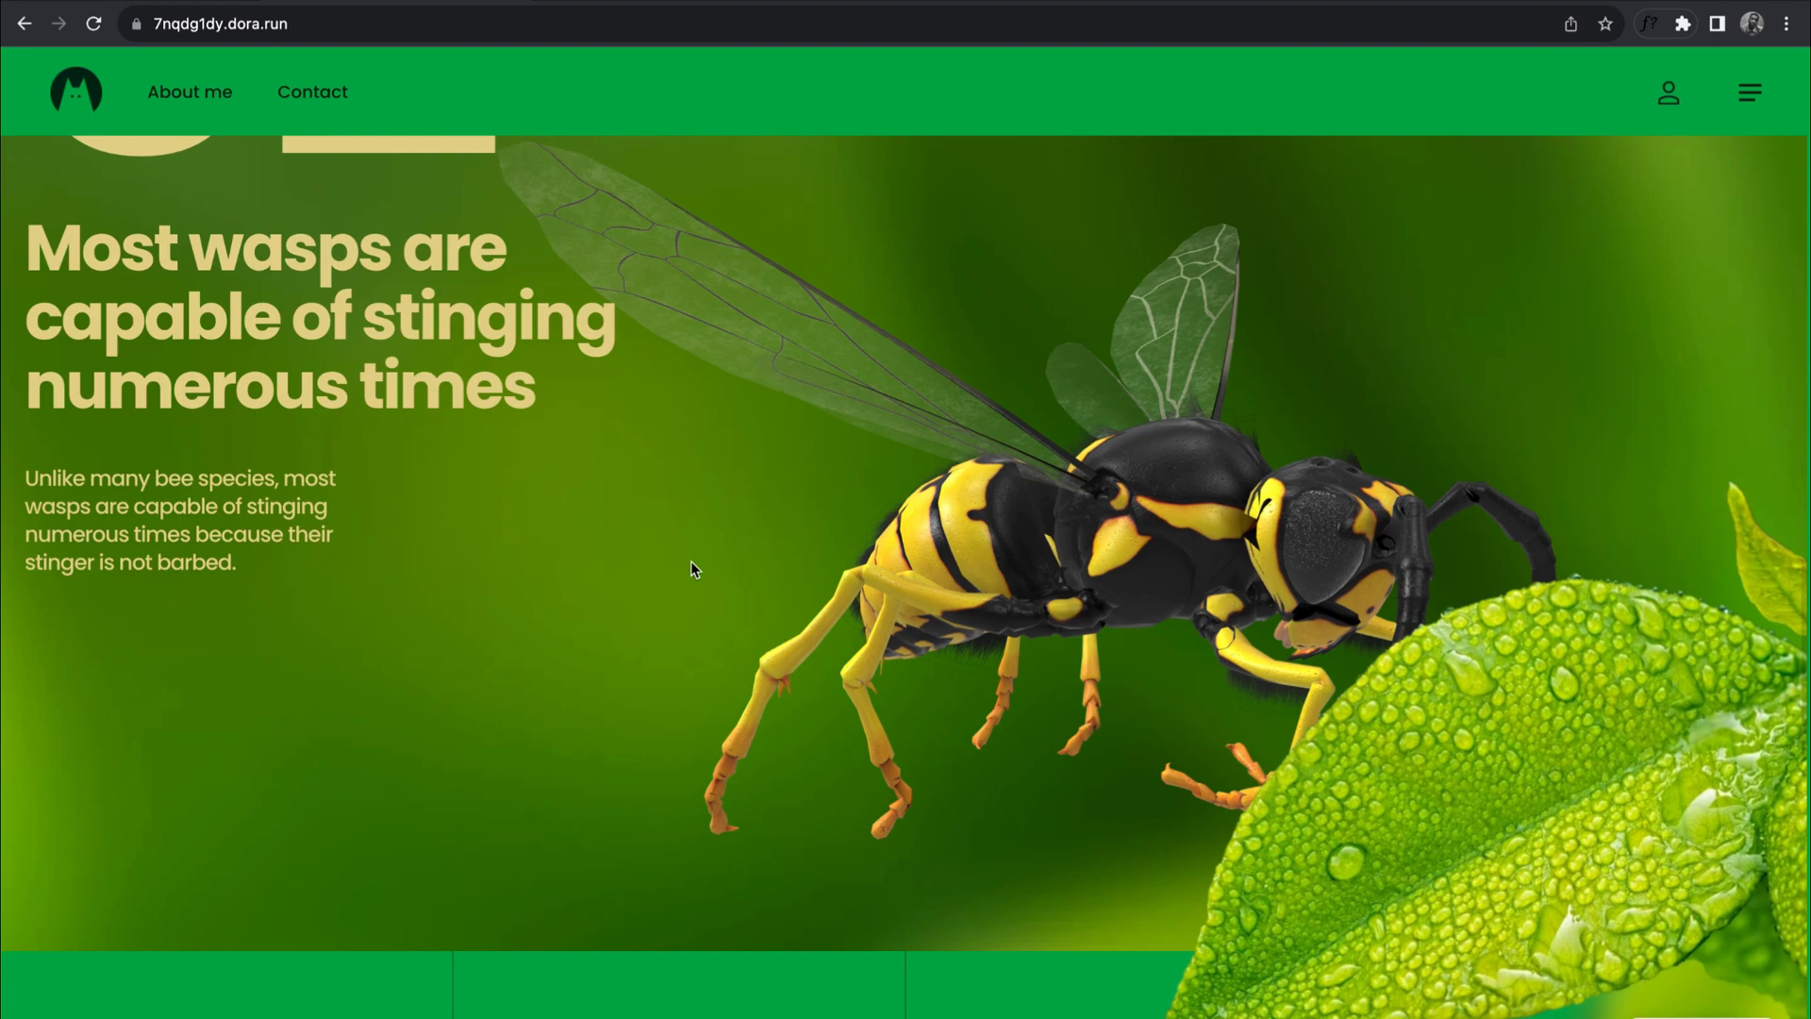
scroll(down, 3)
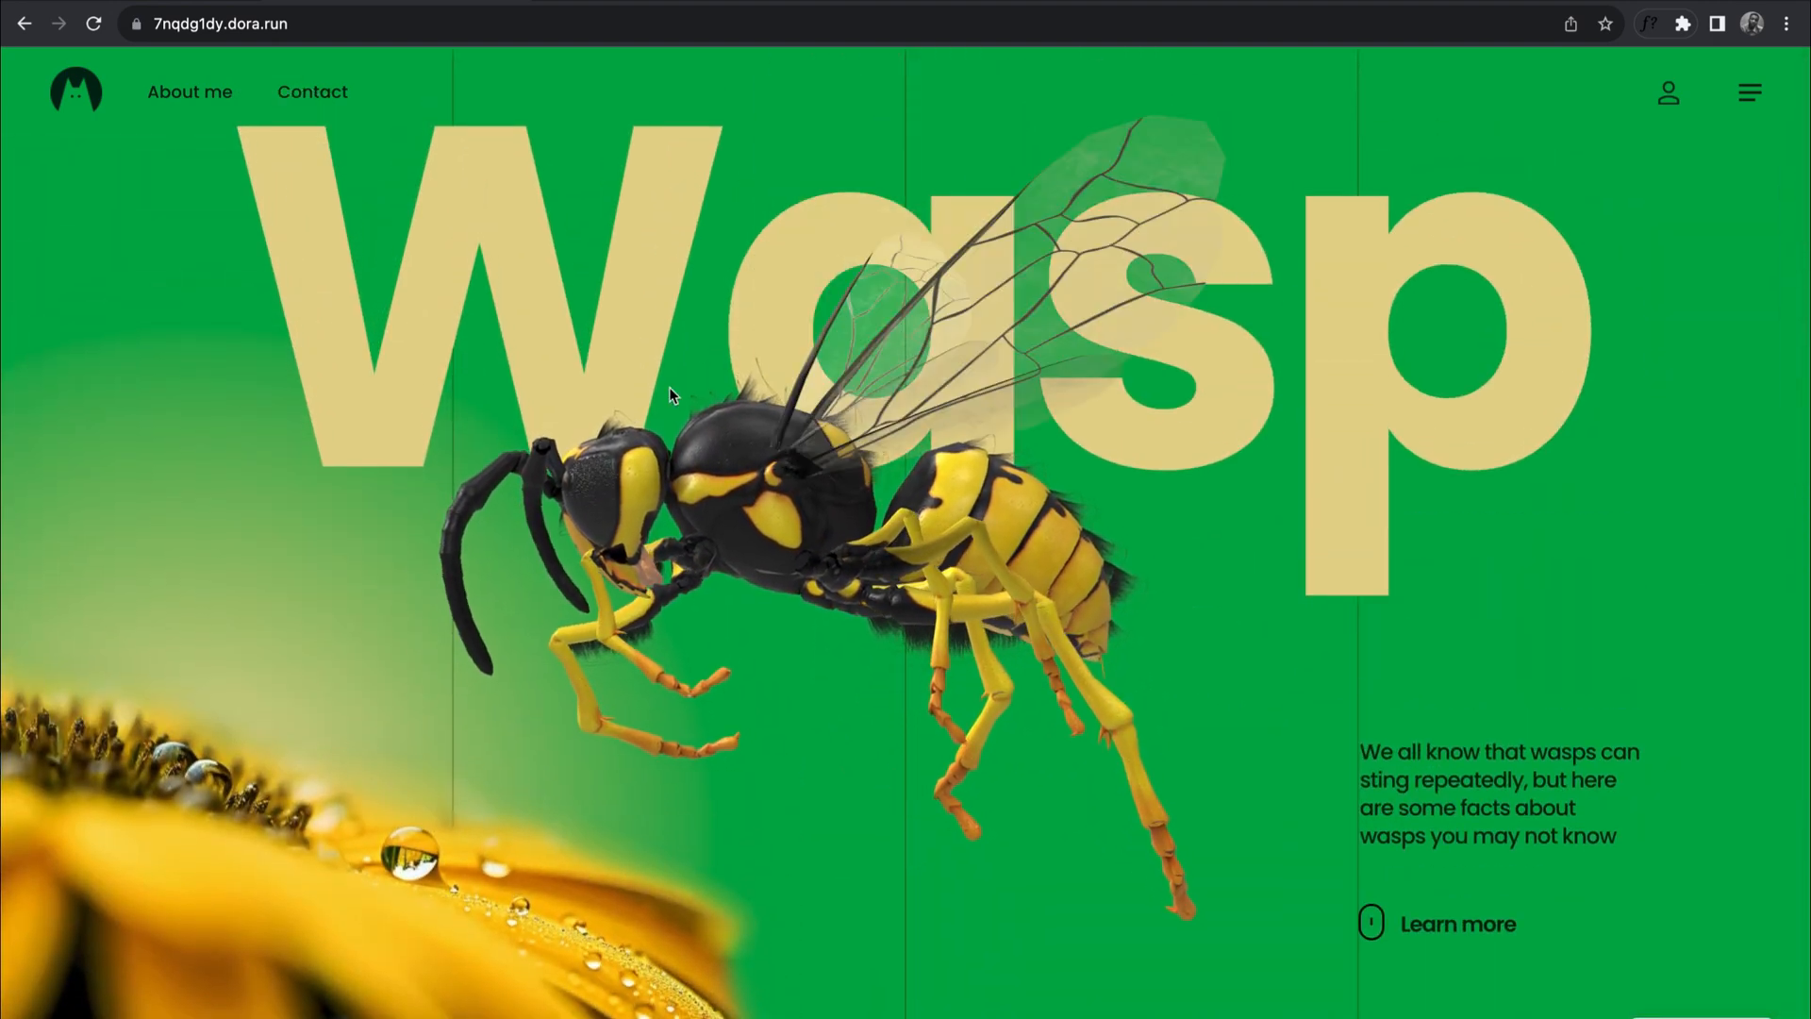
text(dji-mini3-pro.dora.run)
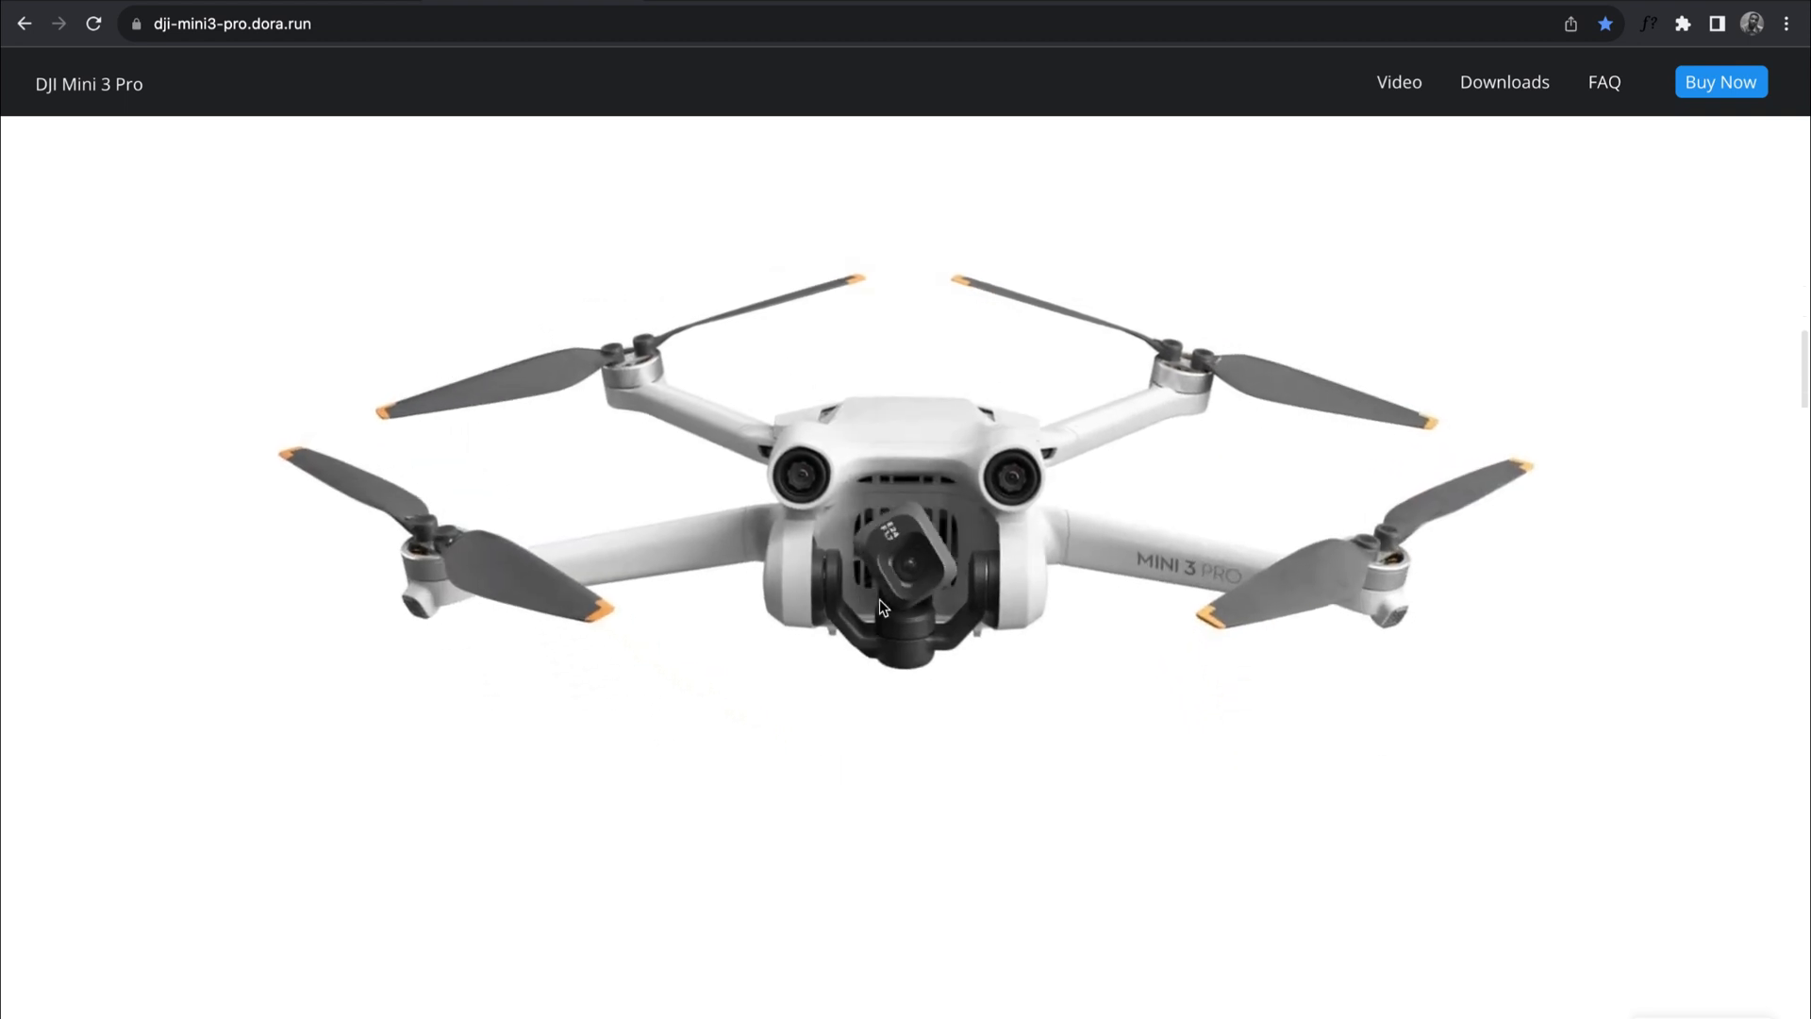
Scroll the DJI page, then load studio.nasdaily.com and scroll its services pages
scroll(down, 3)
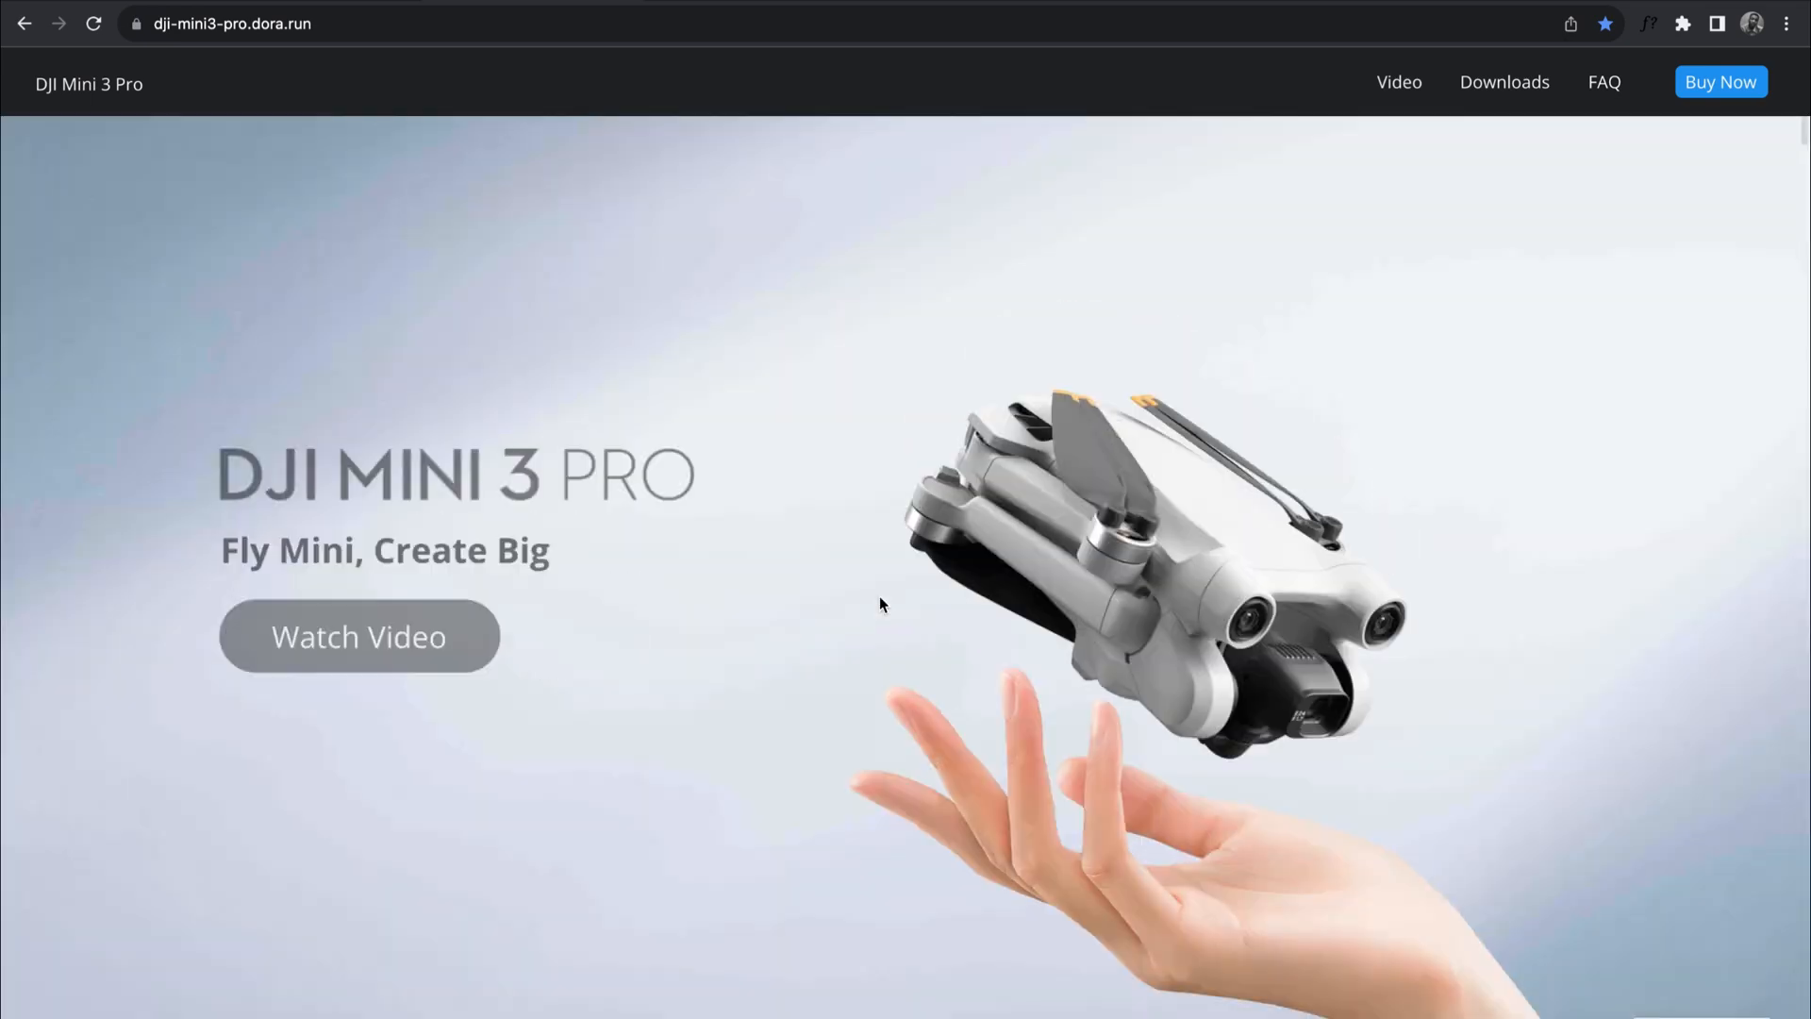
text(studio.nasdaily.com)
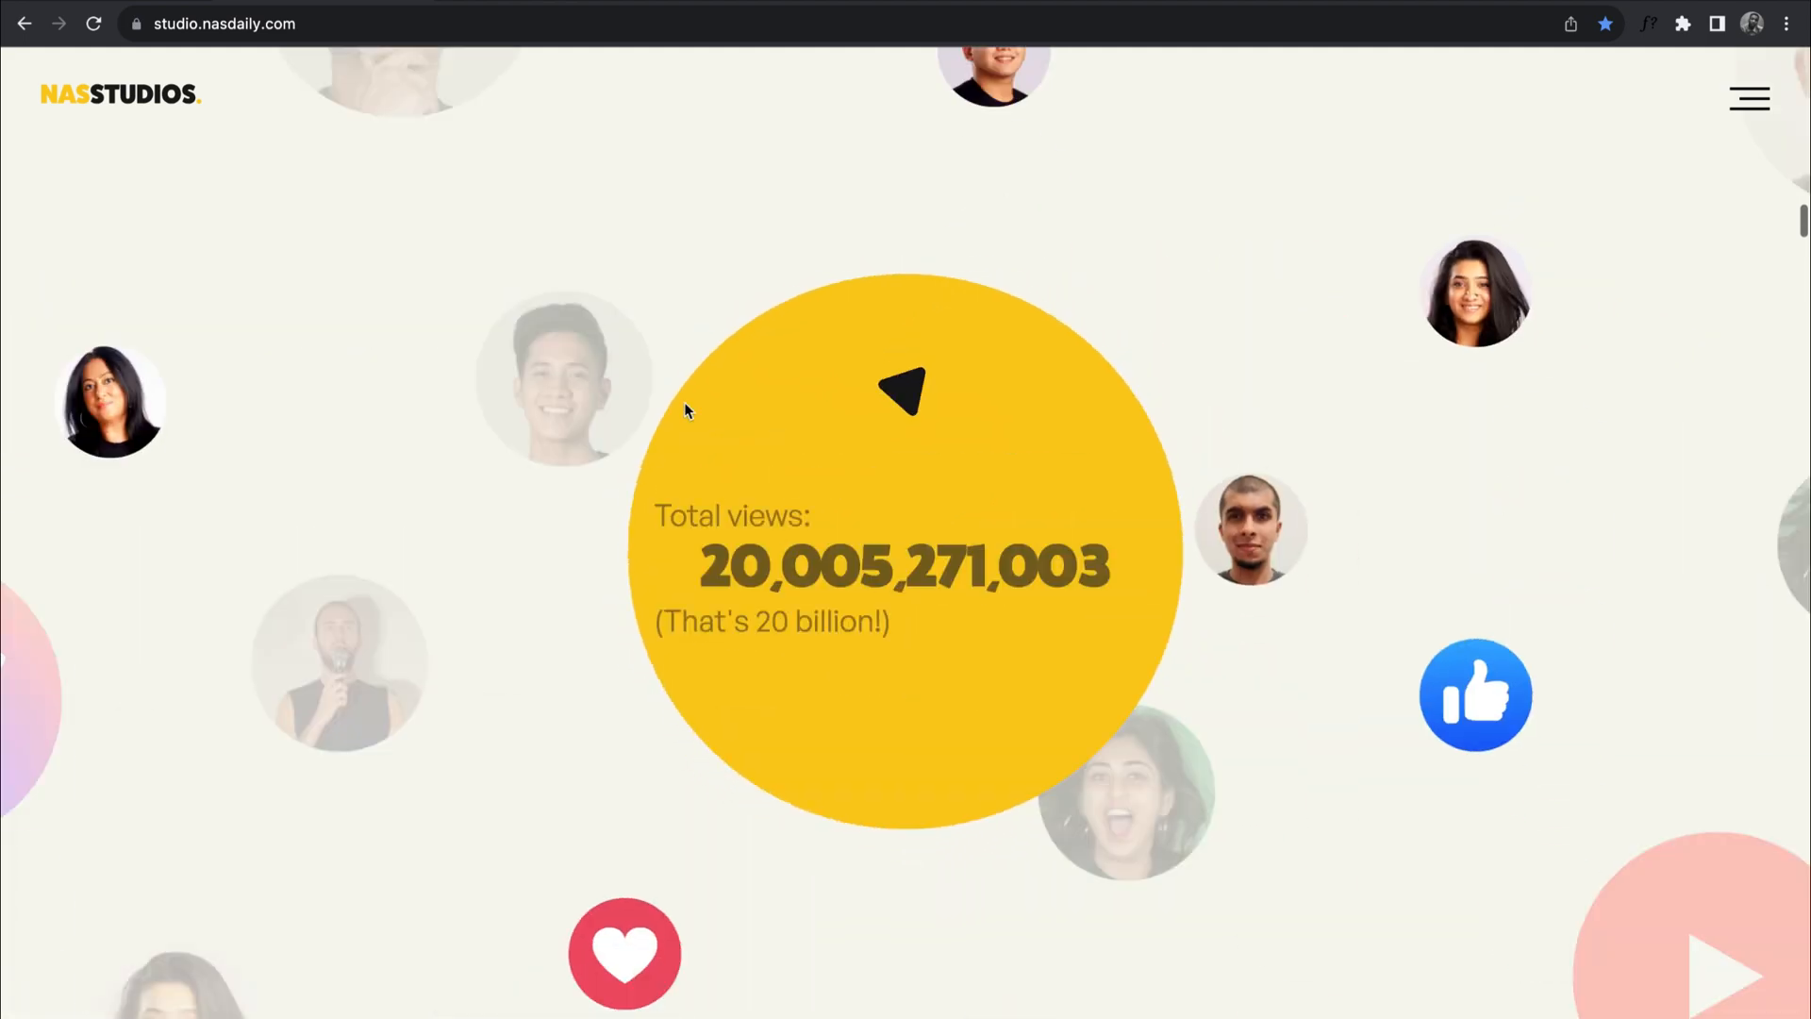
scroll(down, 3)
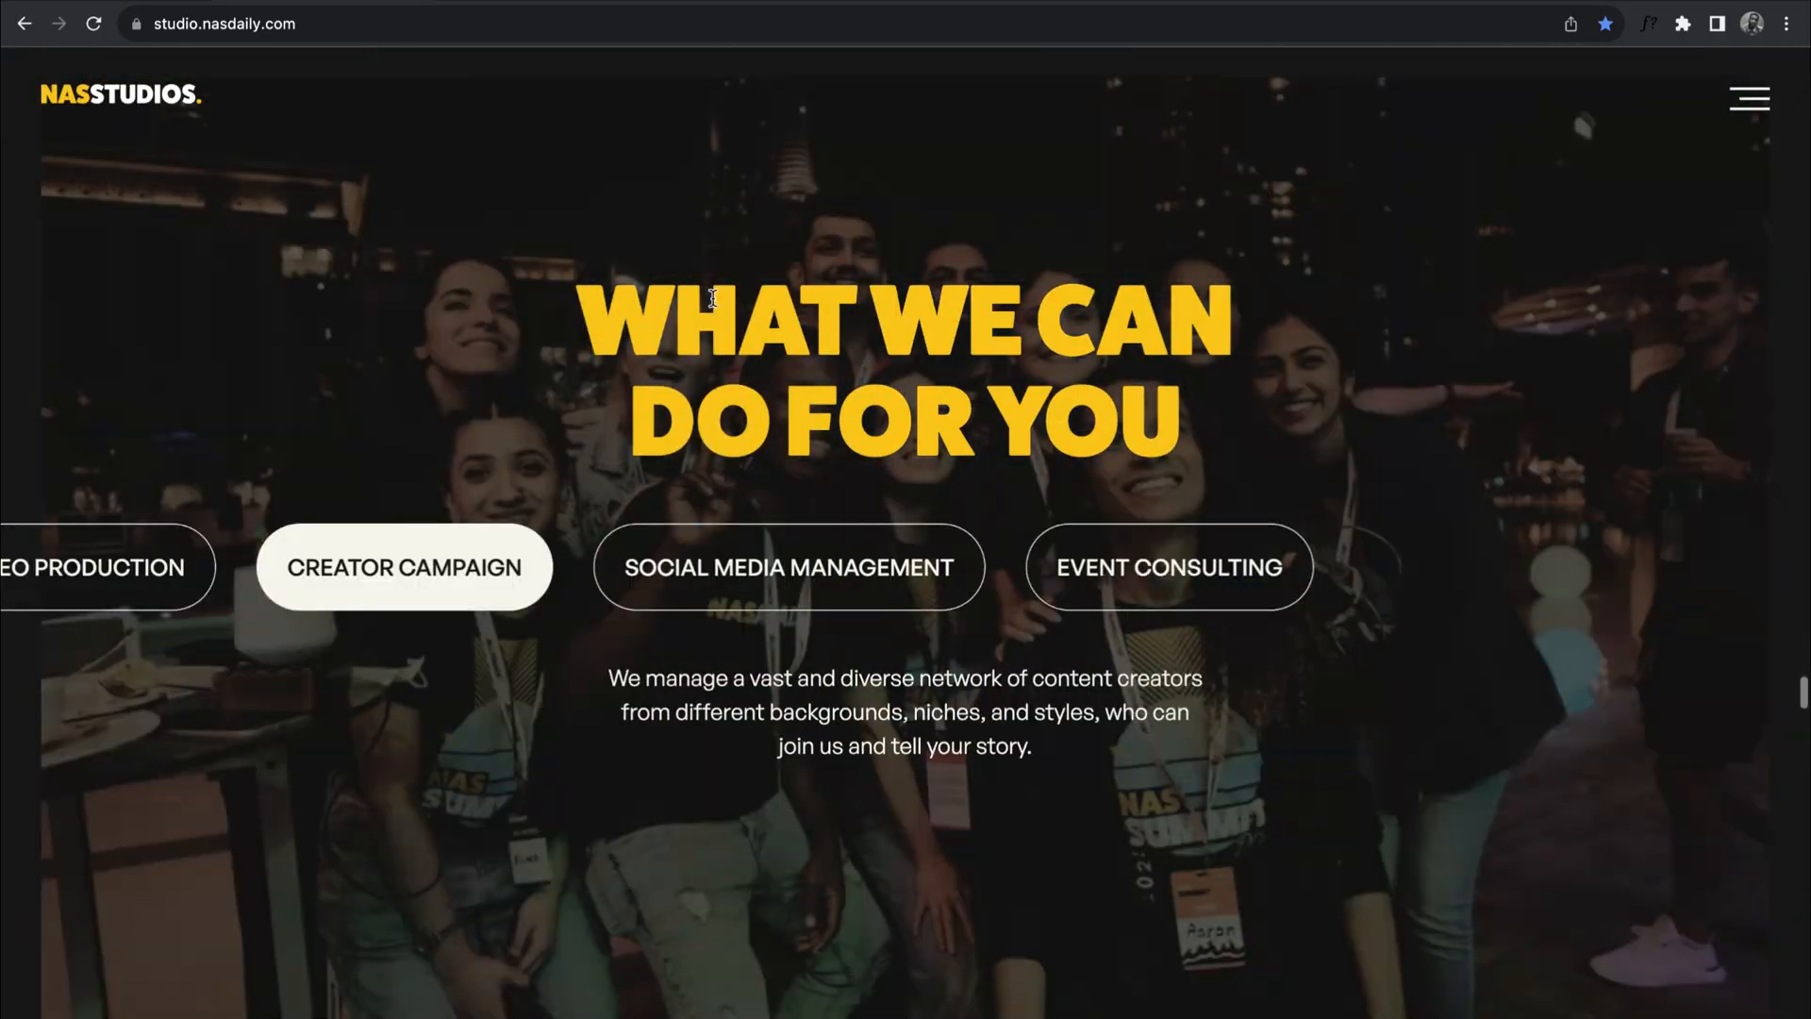
scroll(down, 3)
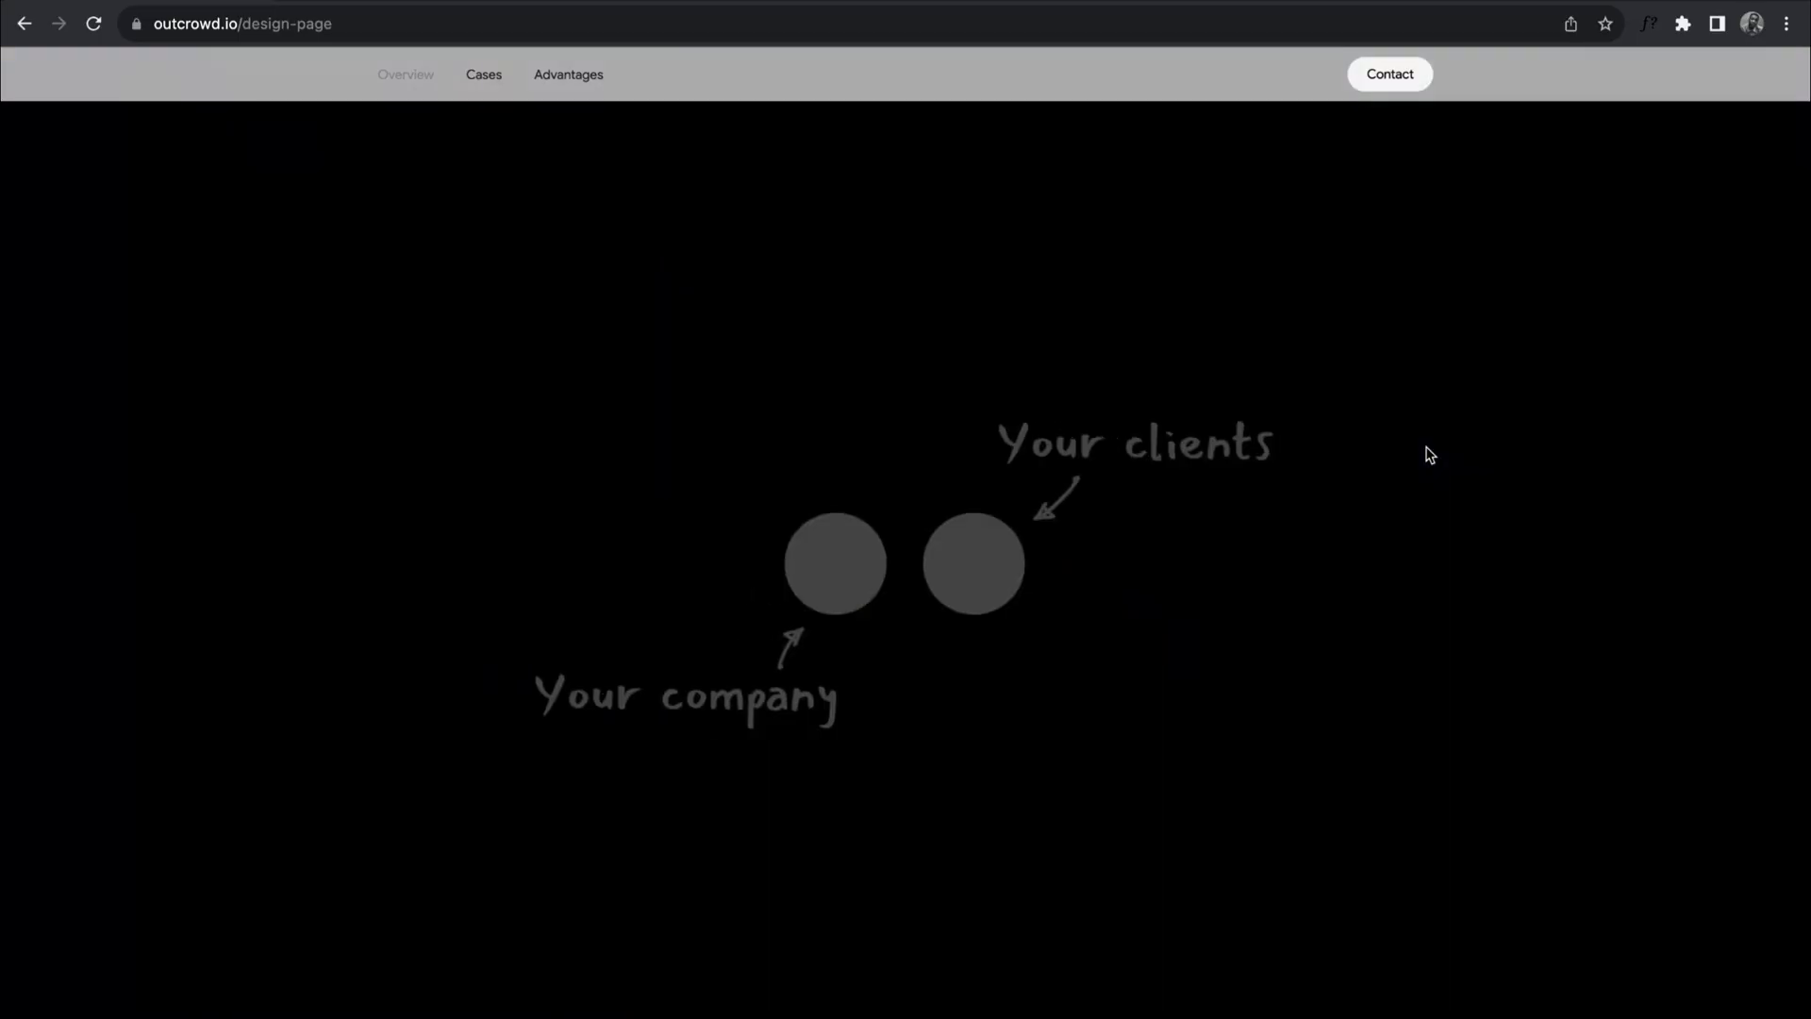
Scroll Outcrowd's branding page, then load bruno-simon.com
scroll(down, 3)
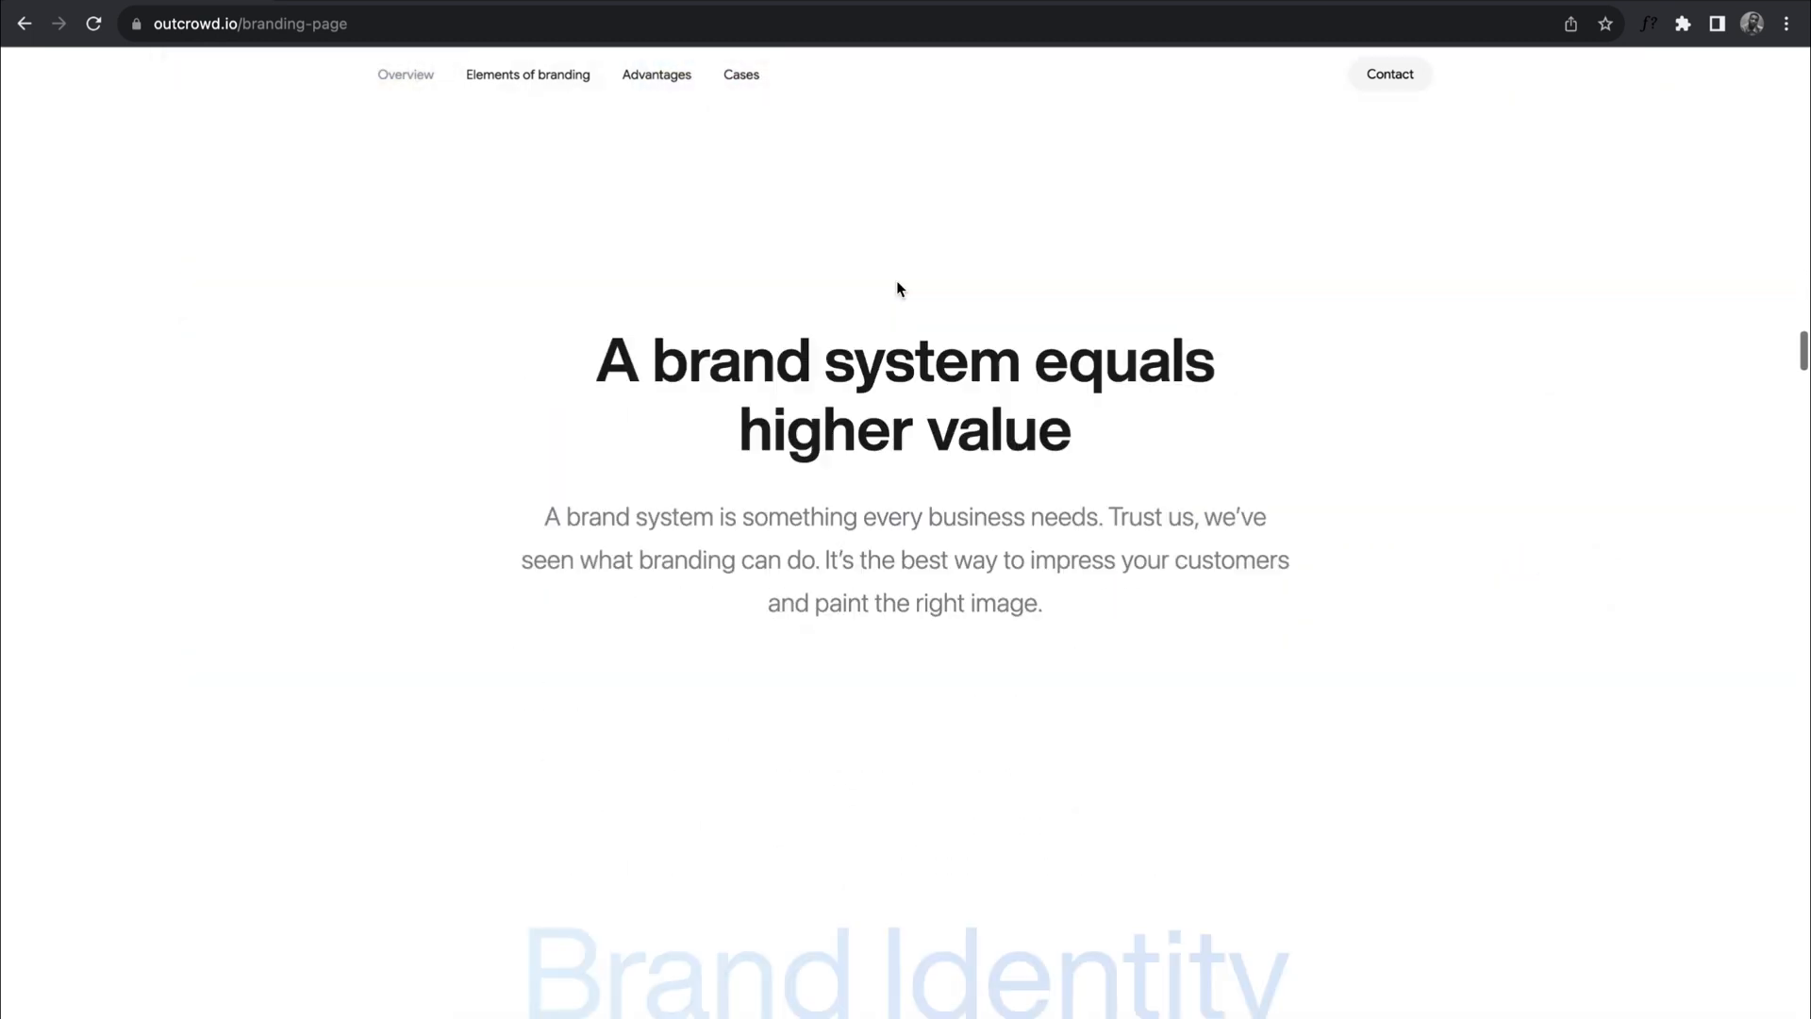
text(bruno-simon.com)
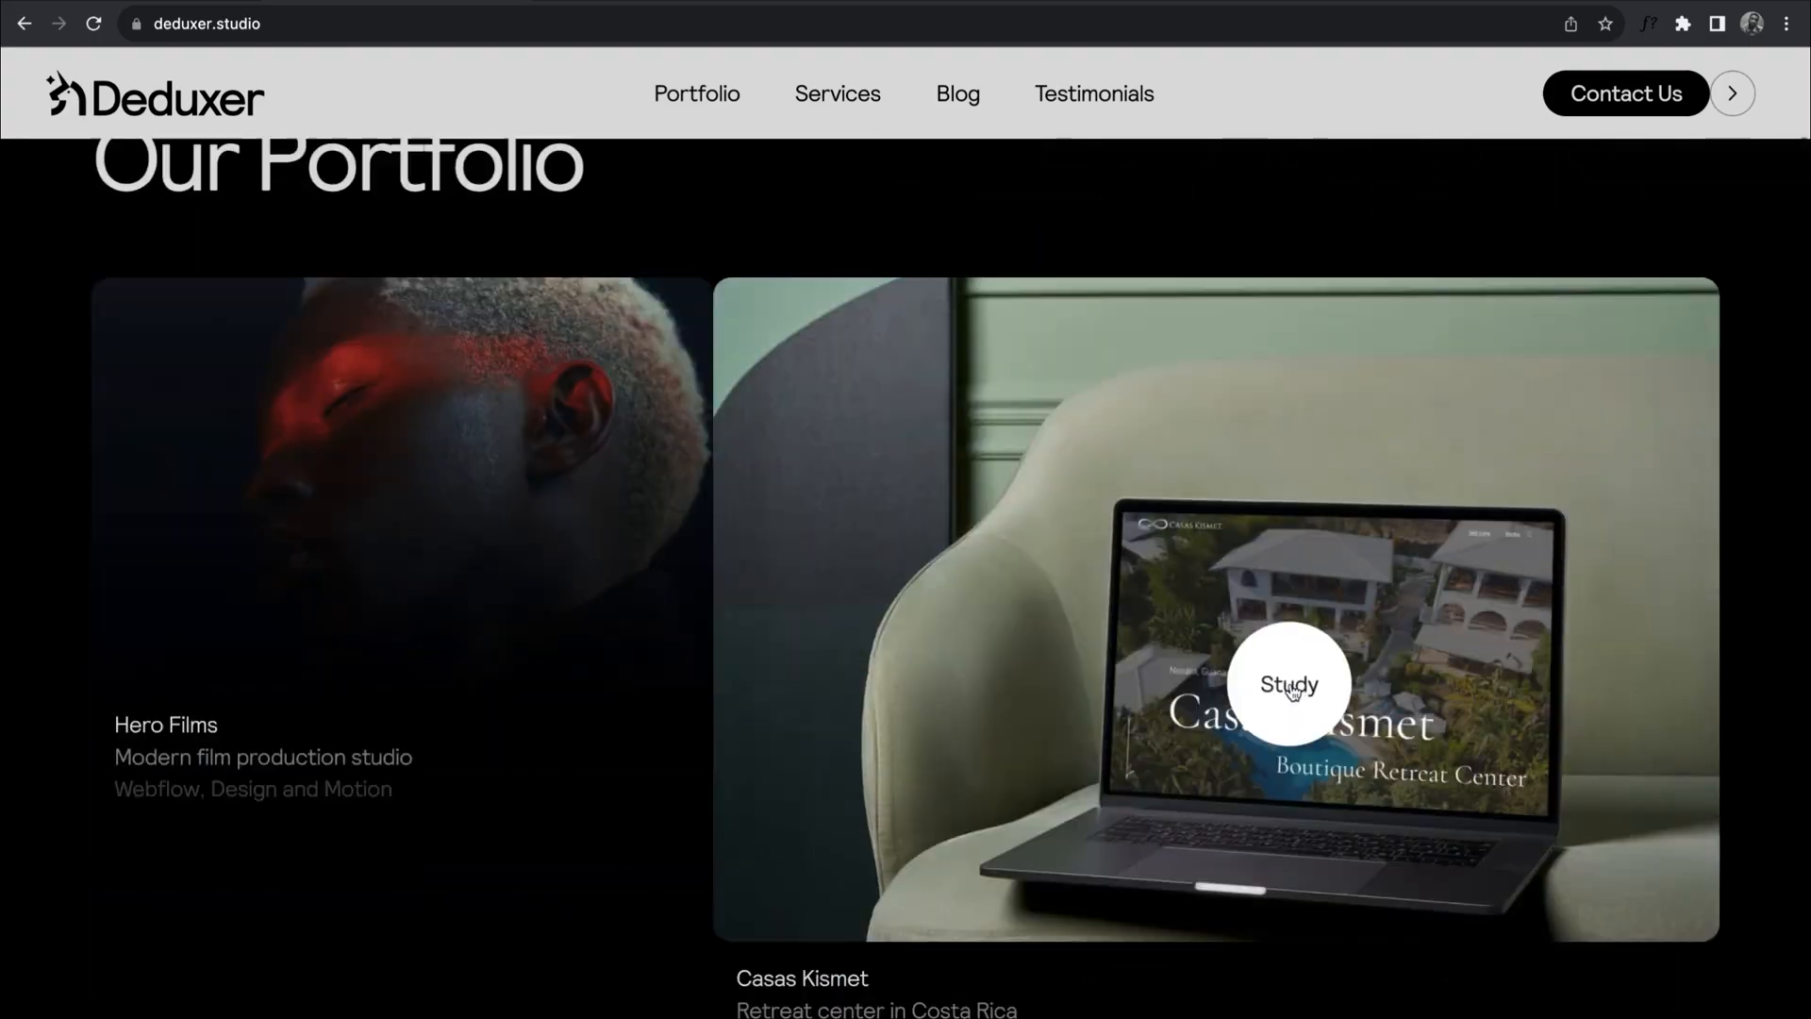
Scroll Deduxer's testimonials and Pentool pages, load movingcursor.webflow.io, then scale.com
scroll(down, 3)
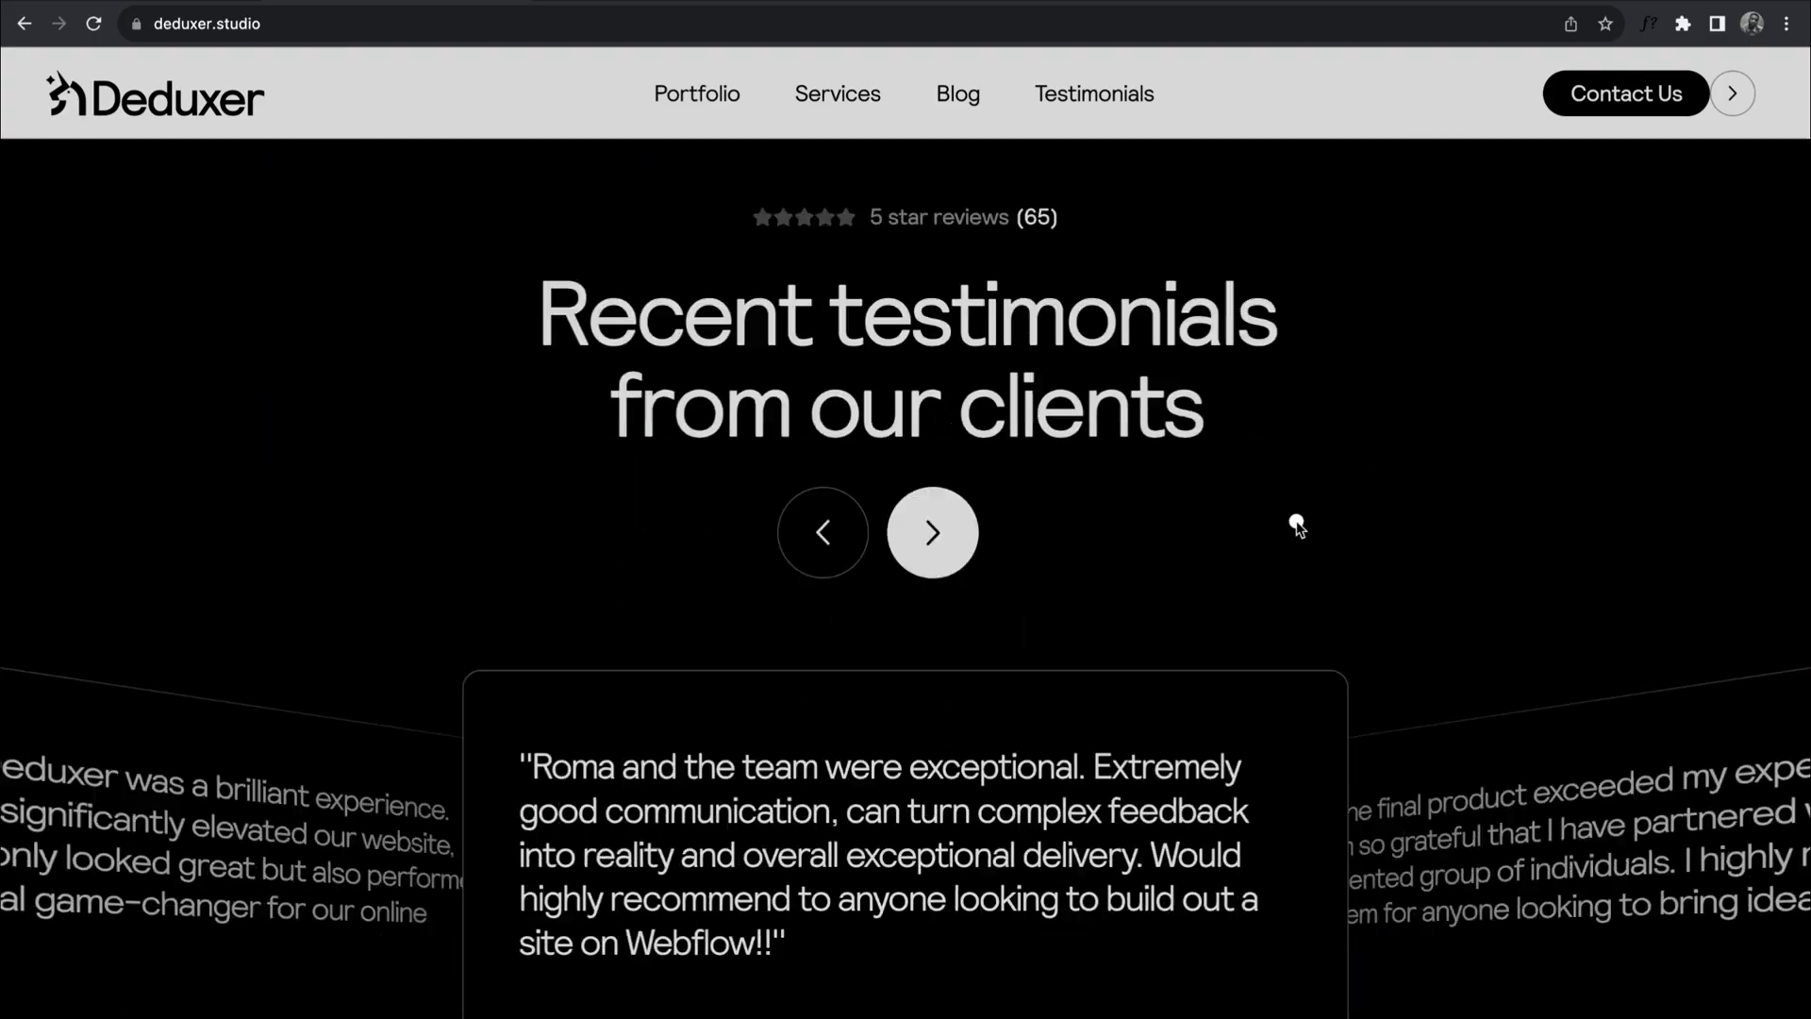
scroll(down, 3)
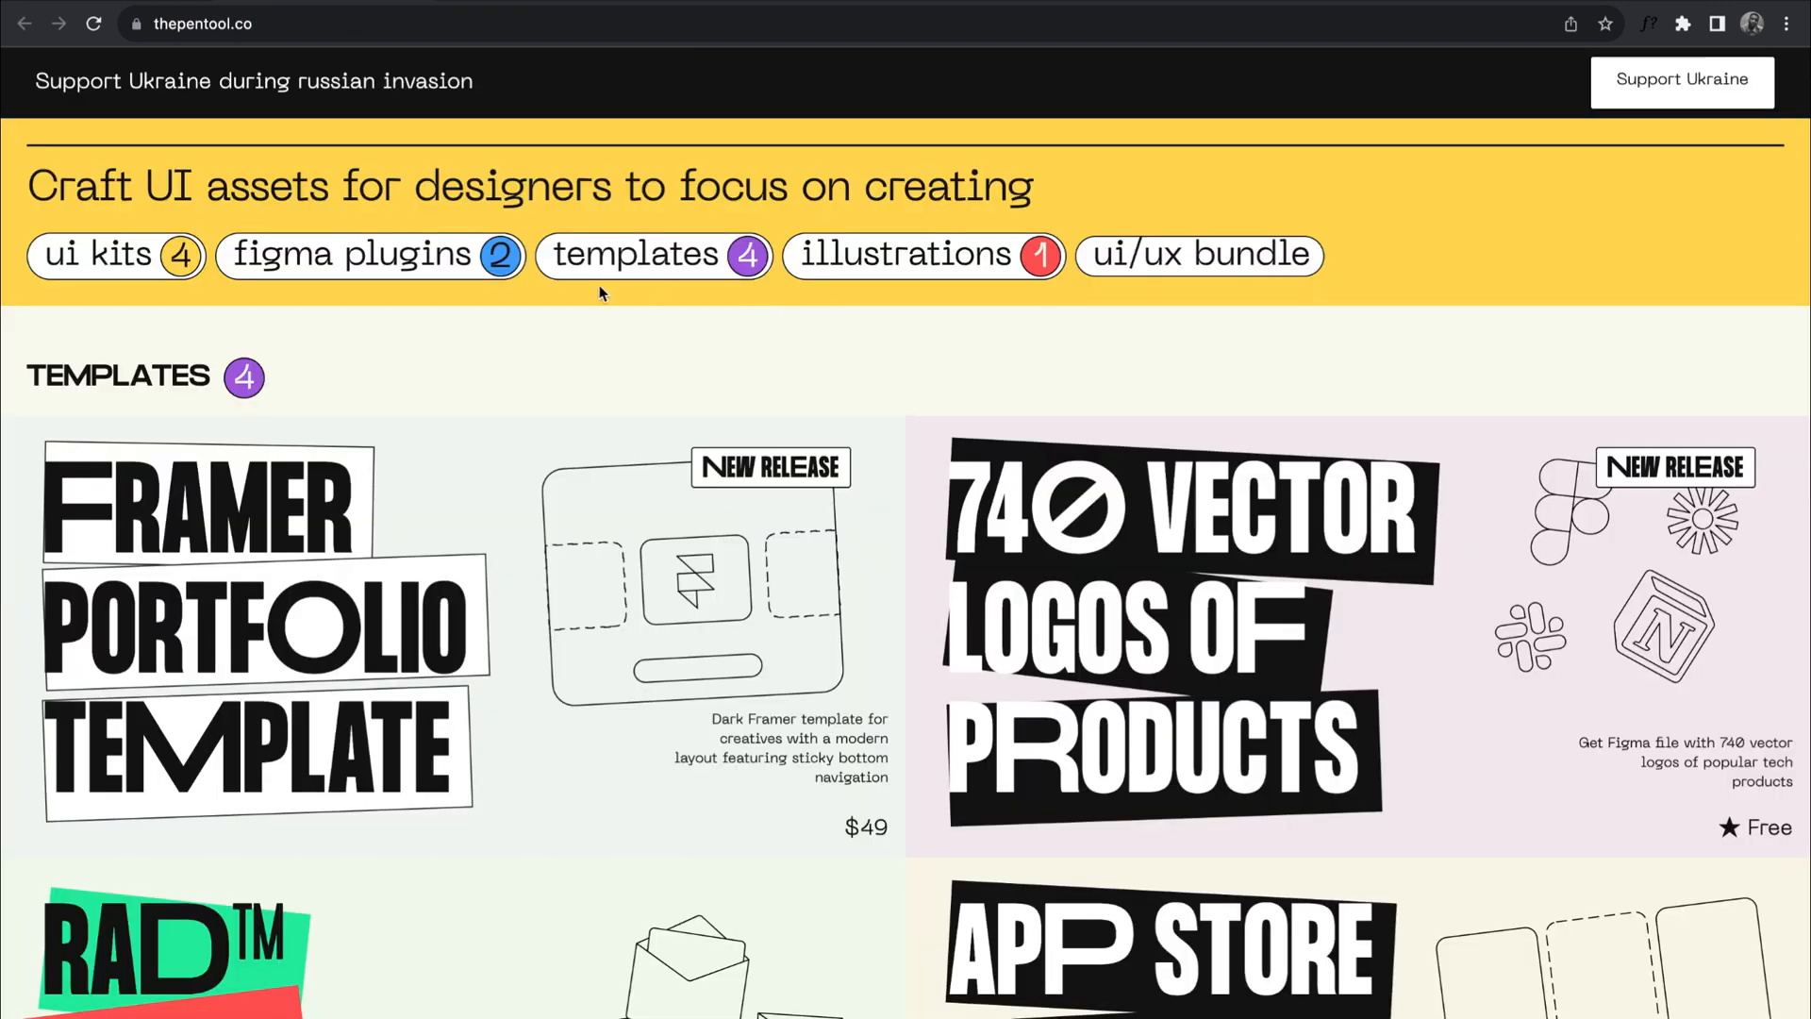
scroll(down, 3)
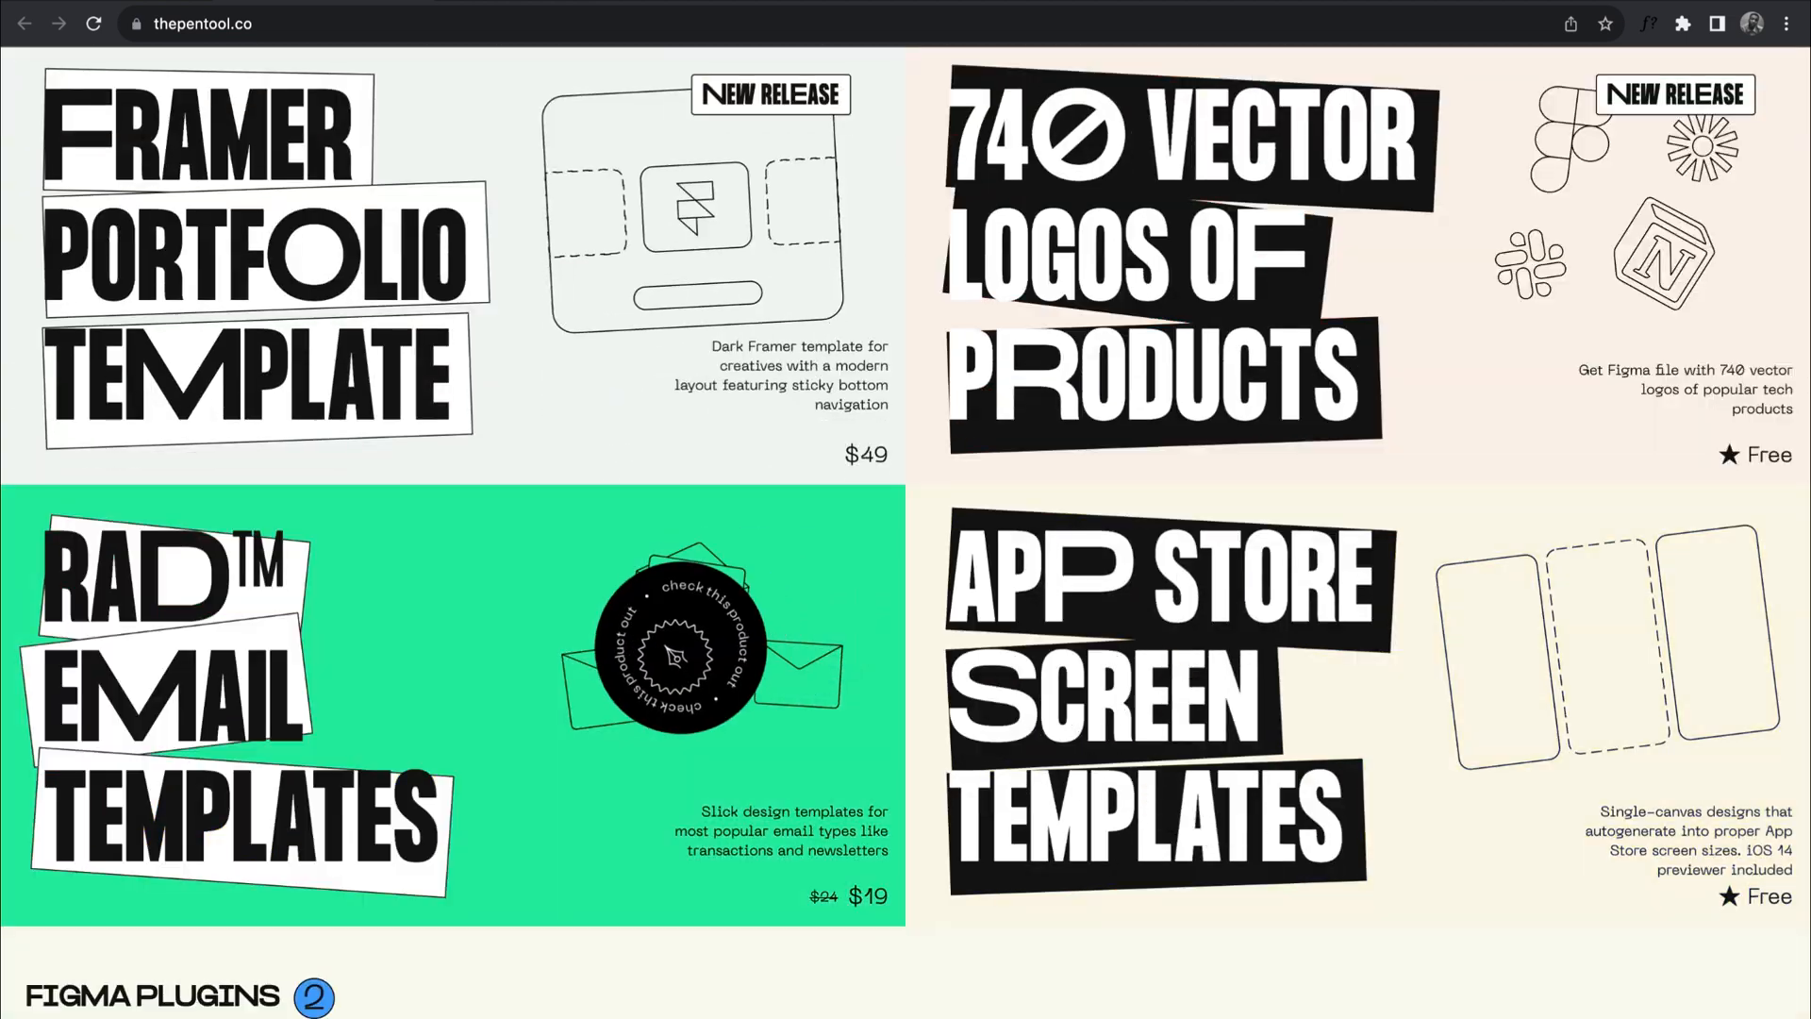
scroll(down, 3)
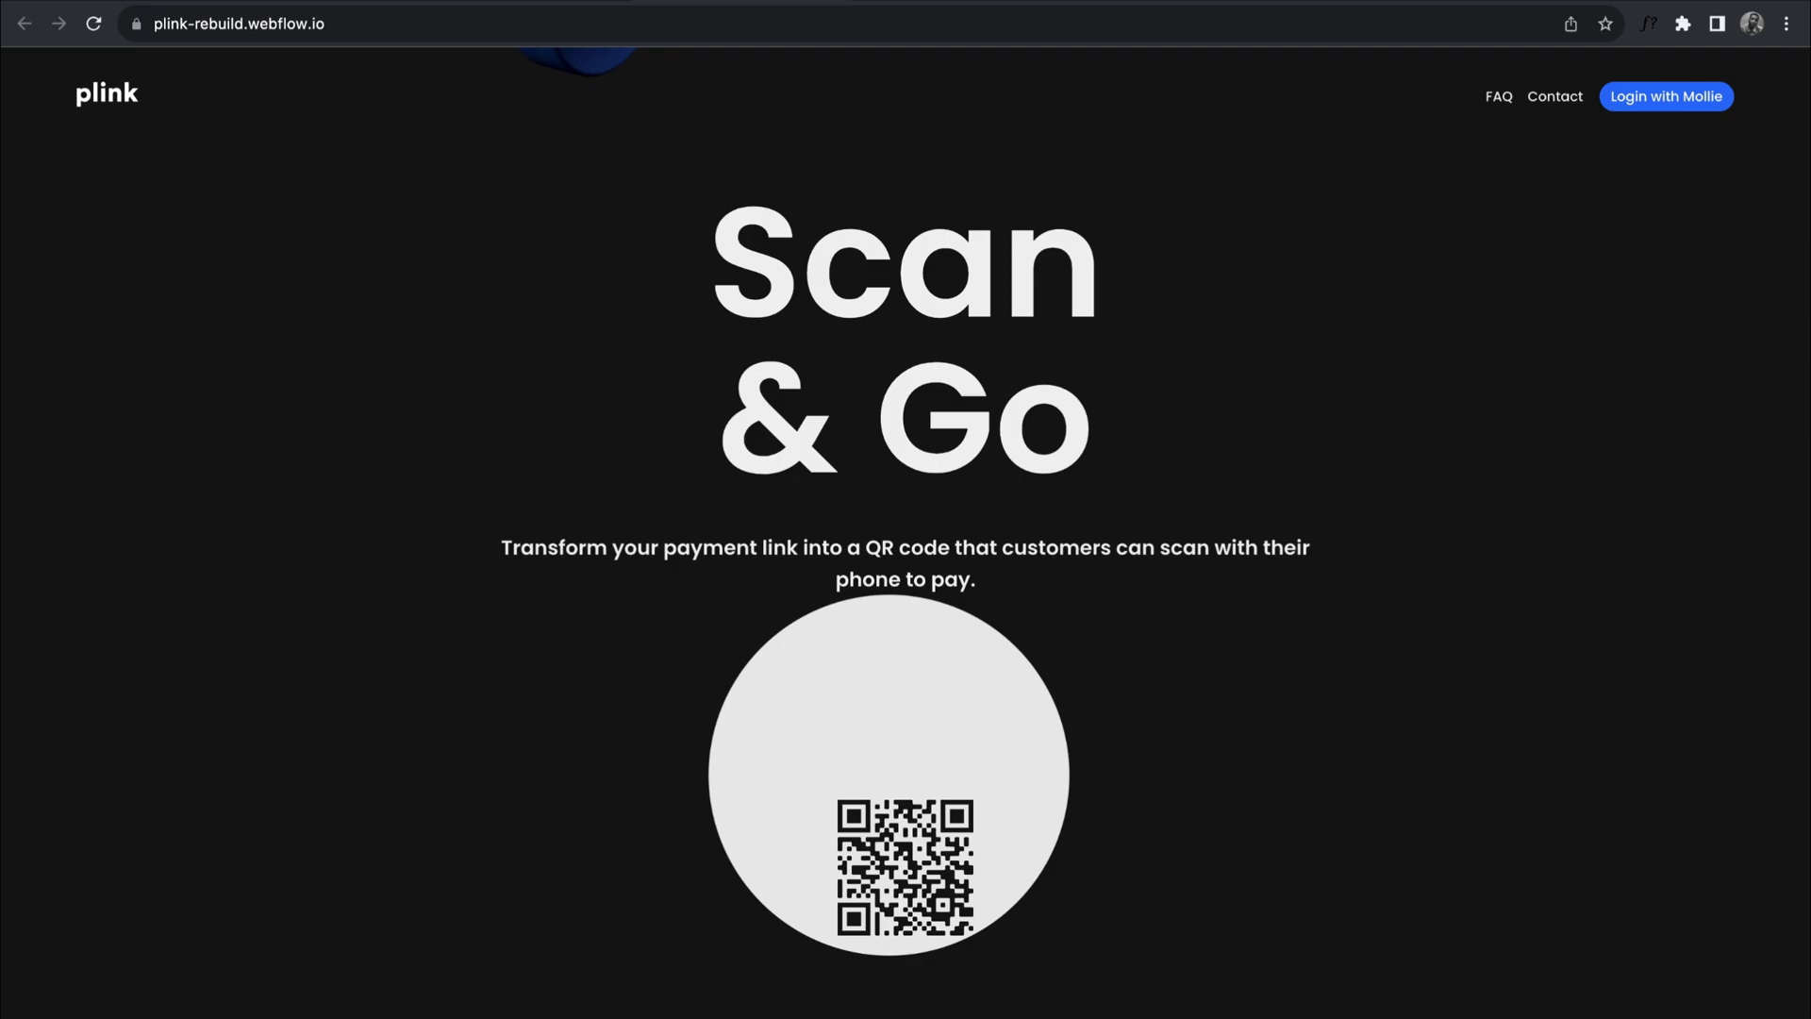
text(movingcursor.webflow.io)
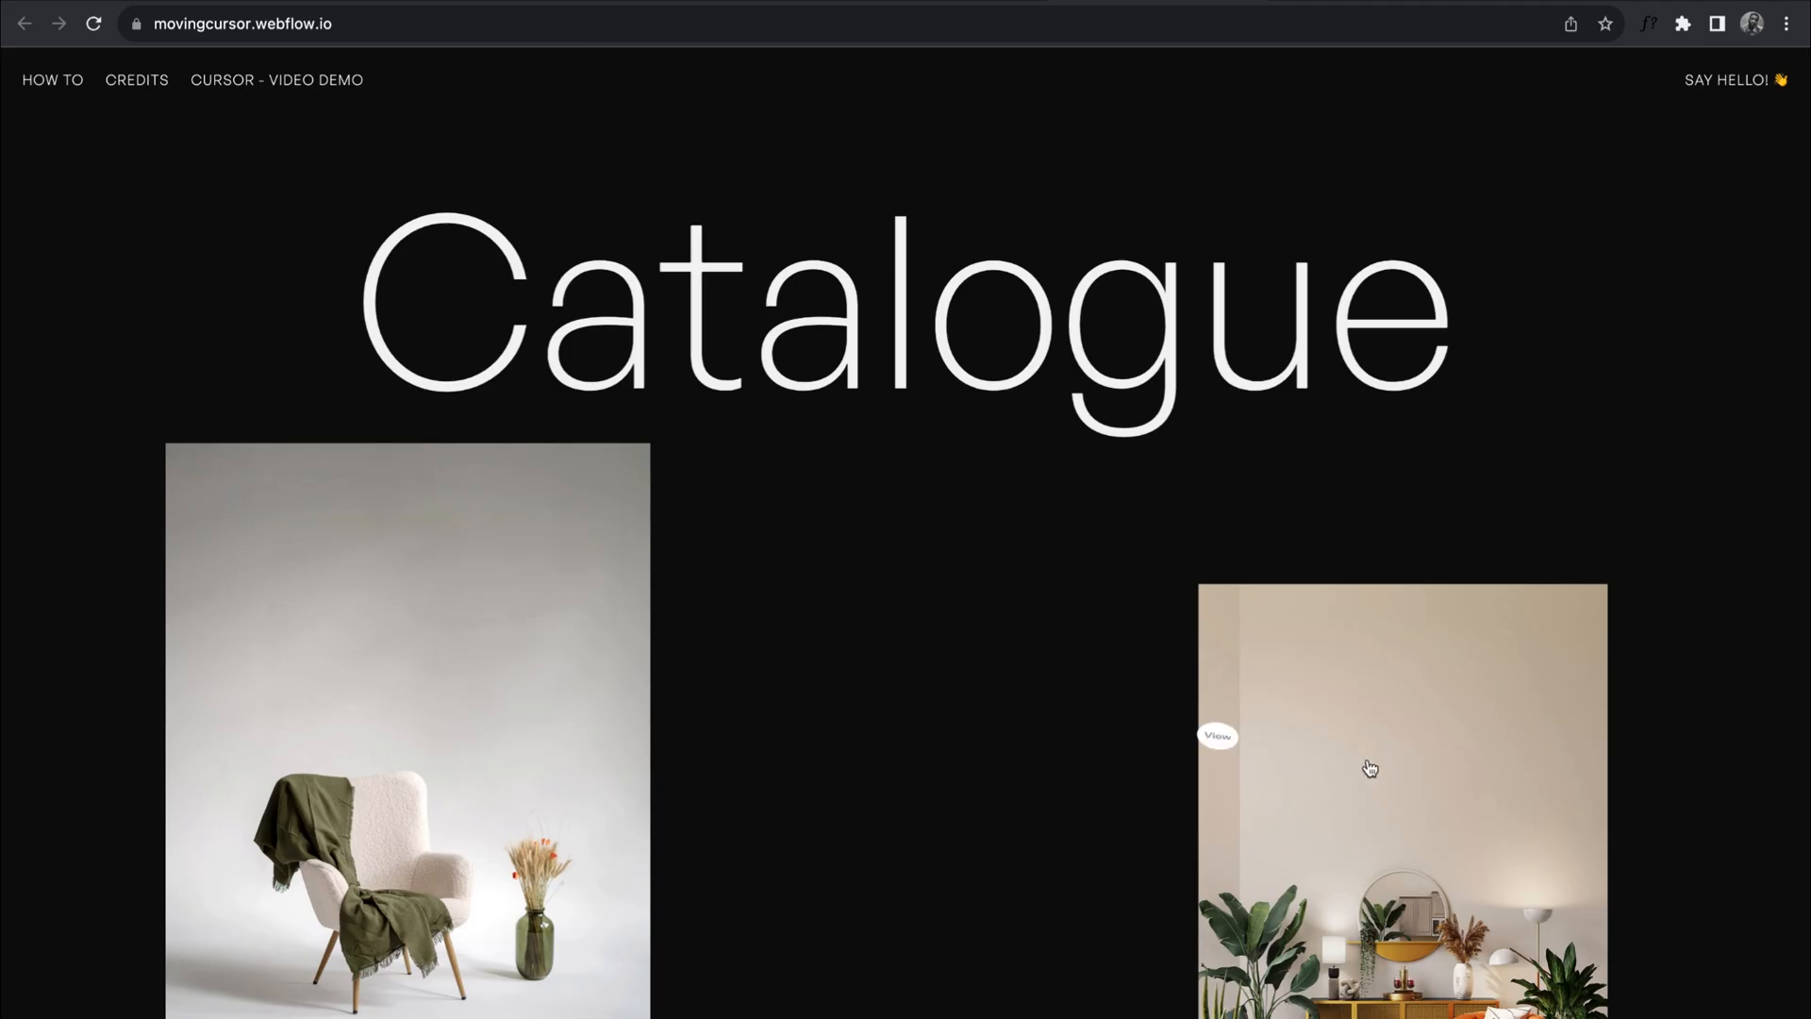
click(1369, 768)
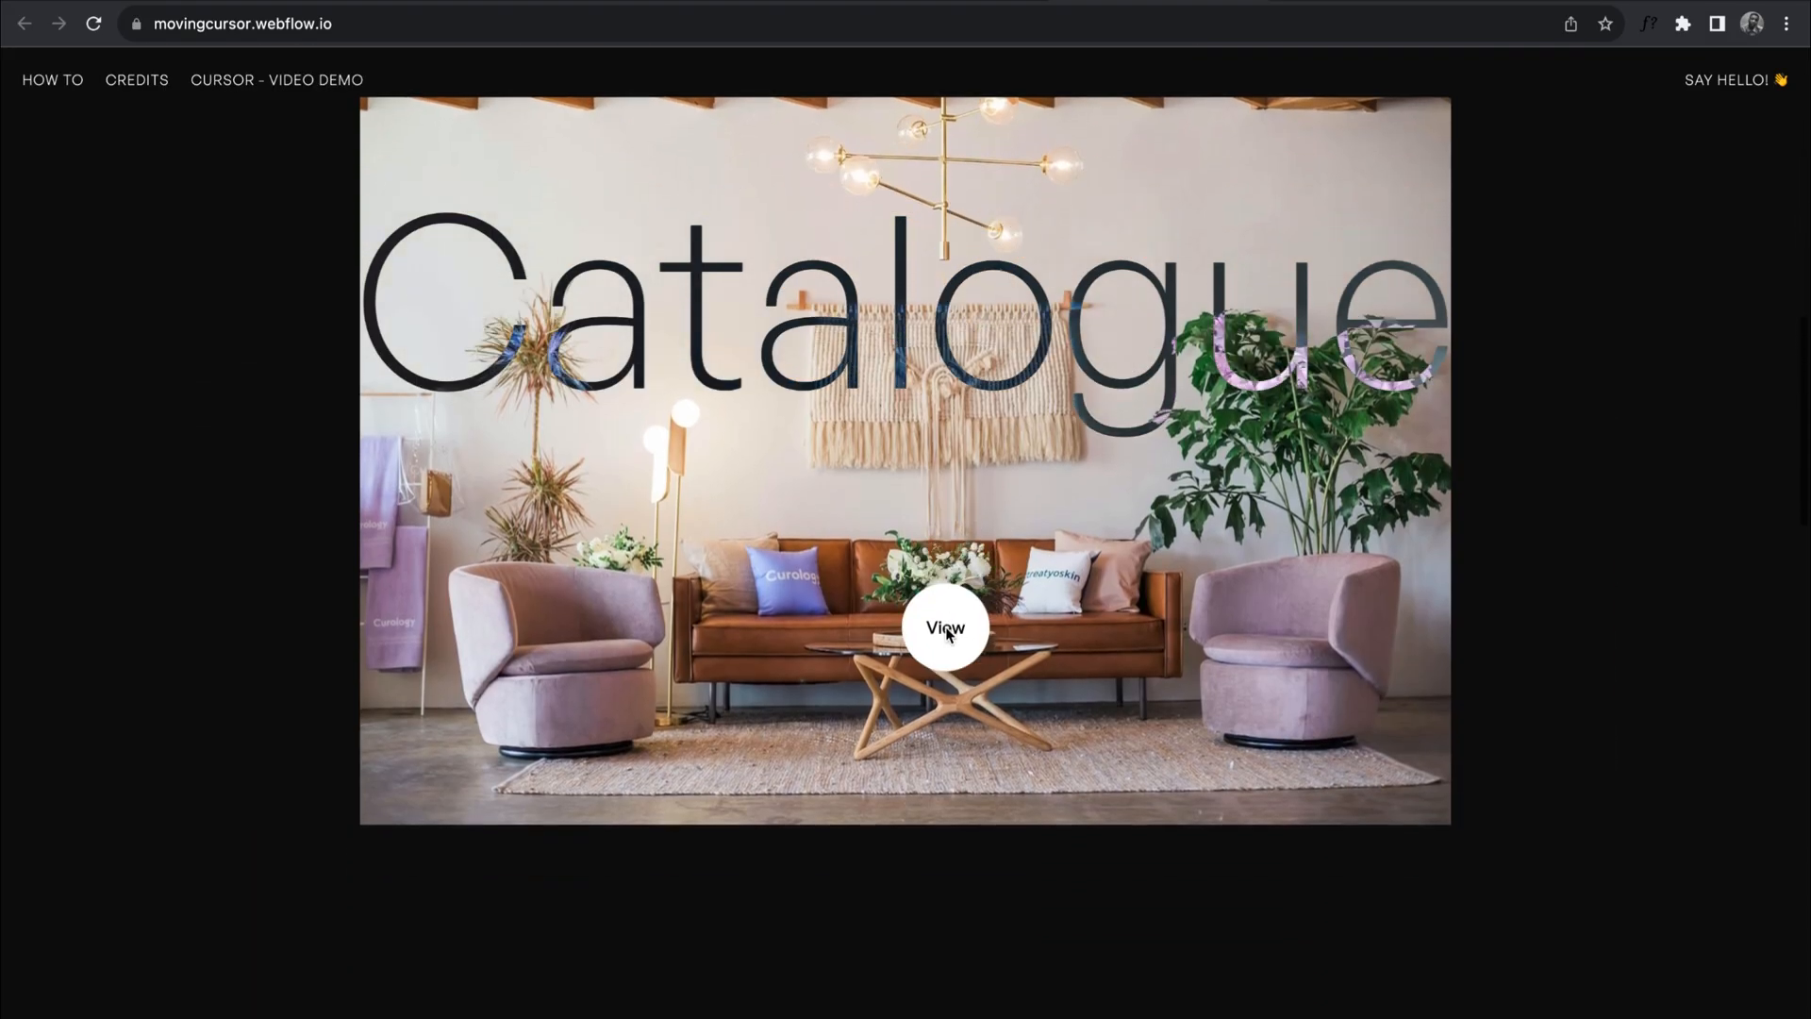
text(scale.com)
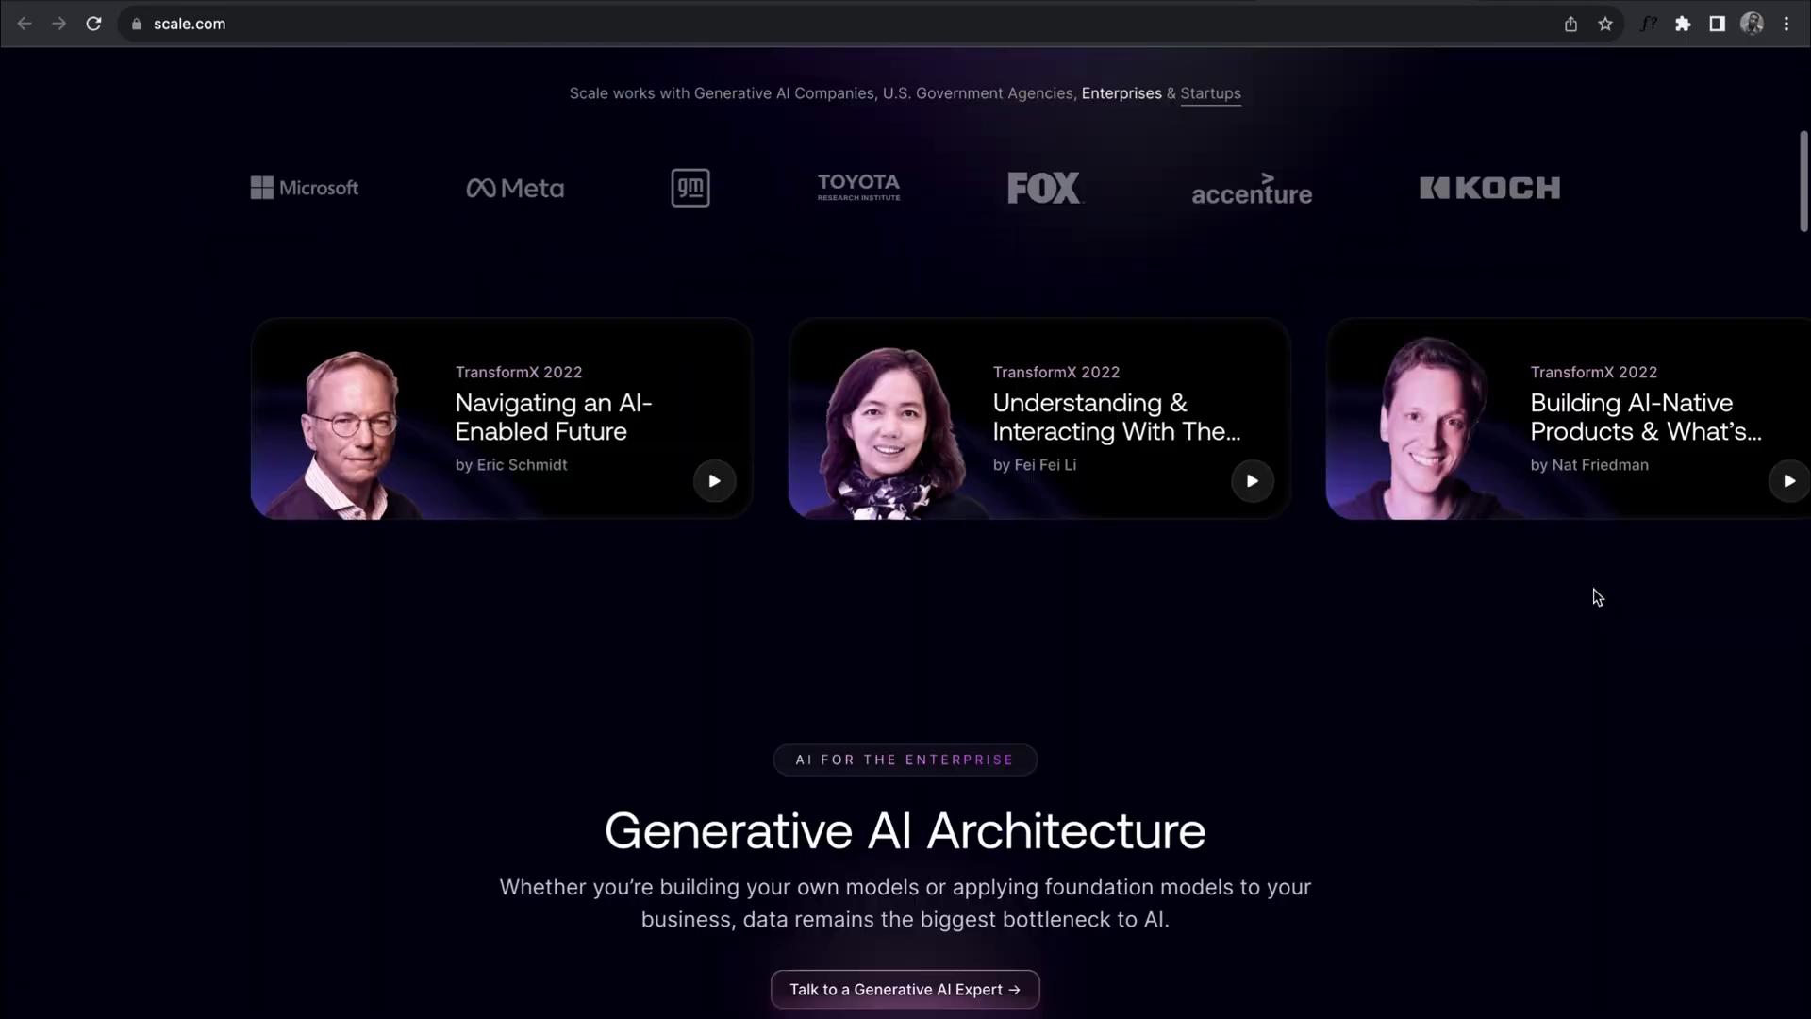
Scroll scale.com's AI platform and testimonial, then move to convy.chat
scroll(down, 3)
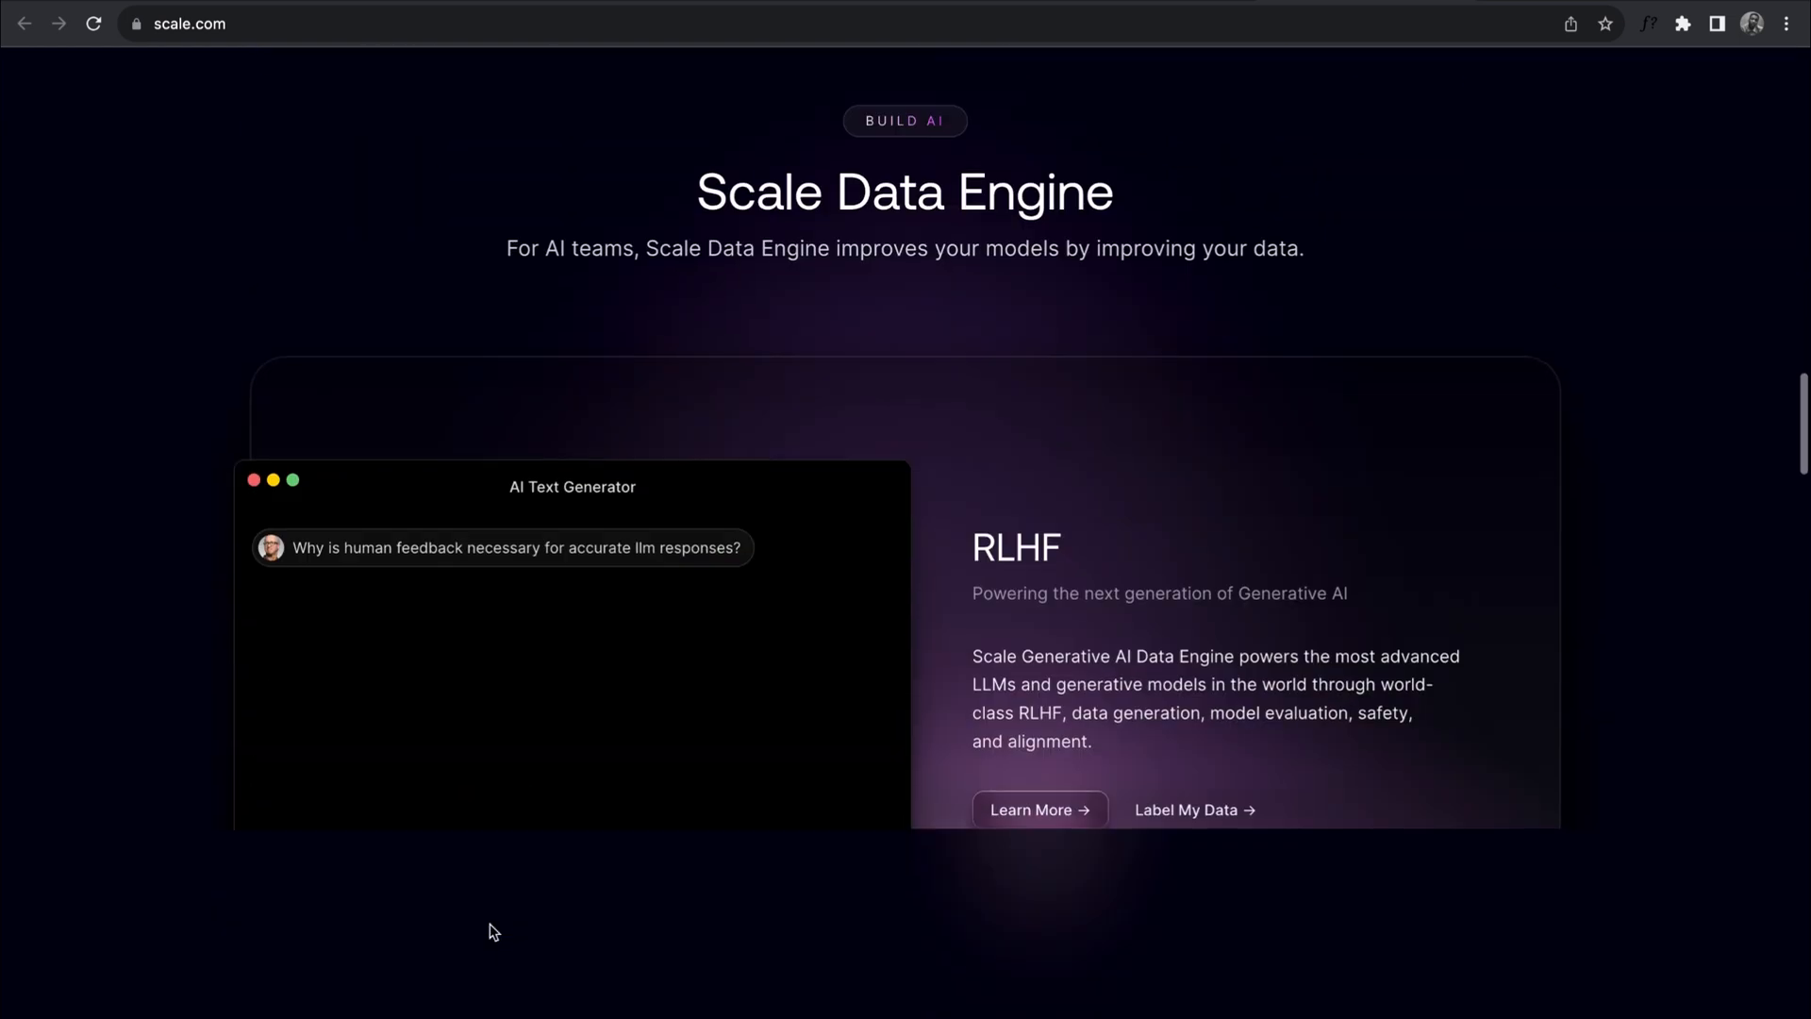
scroll(down, 3)
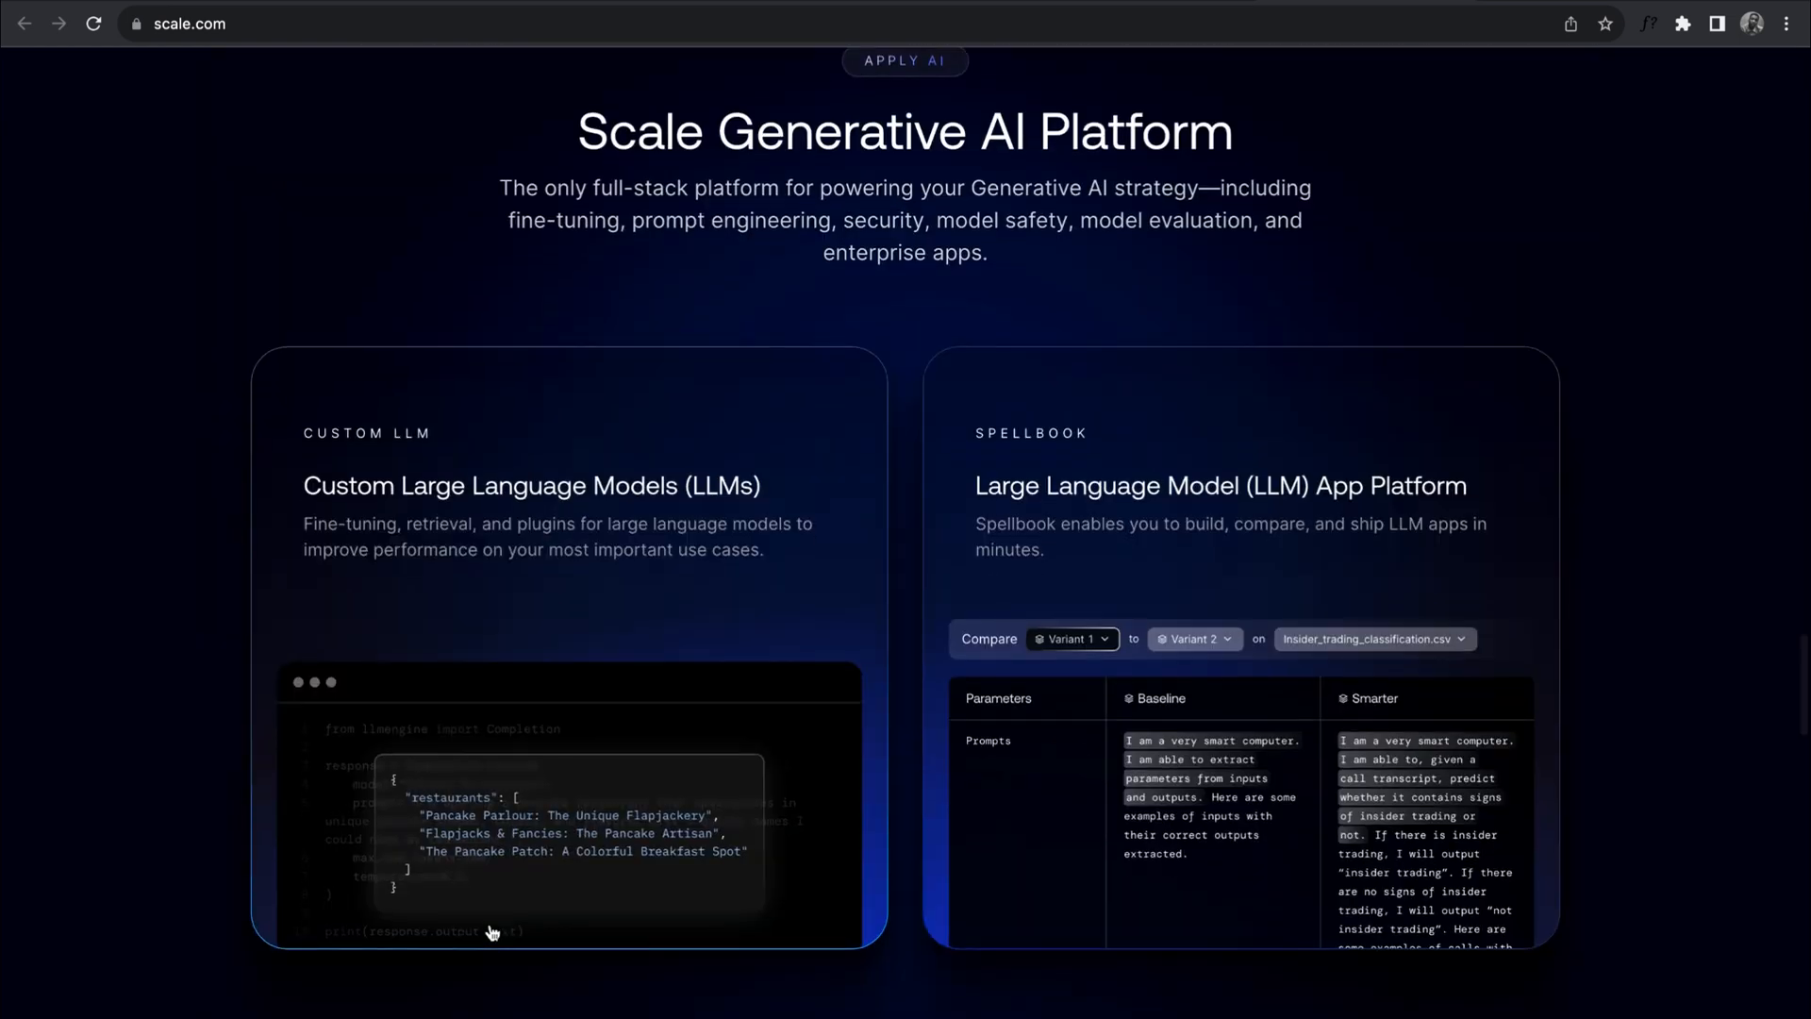
scroll(down, 3)
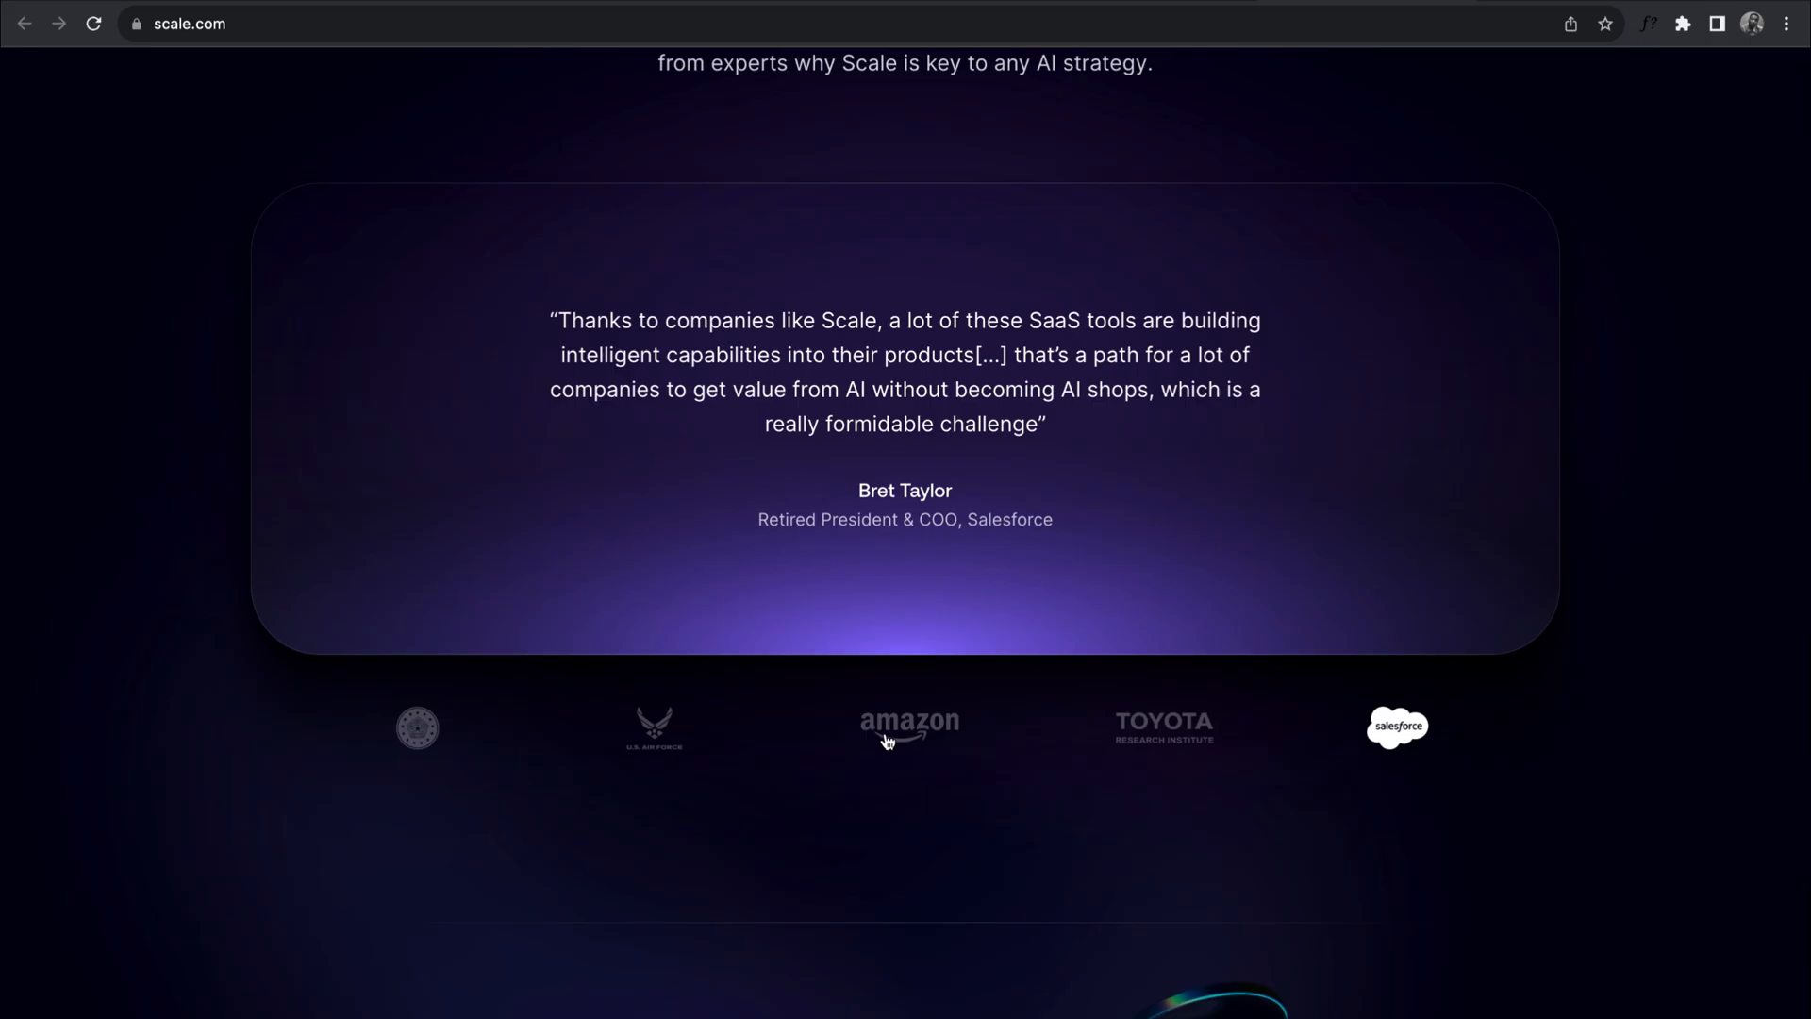
click(192, 24)
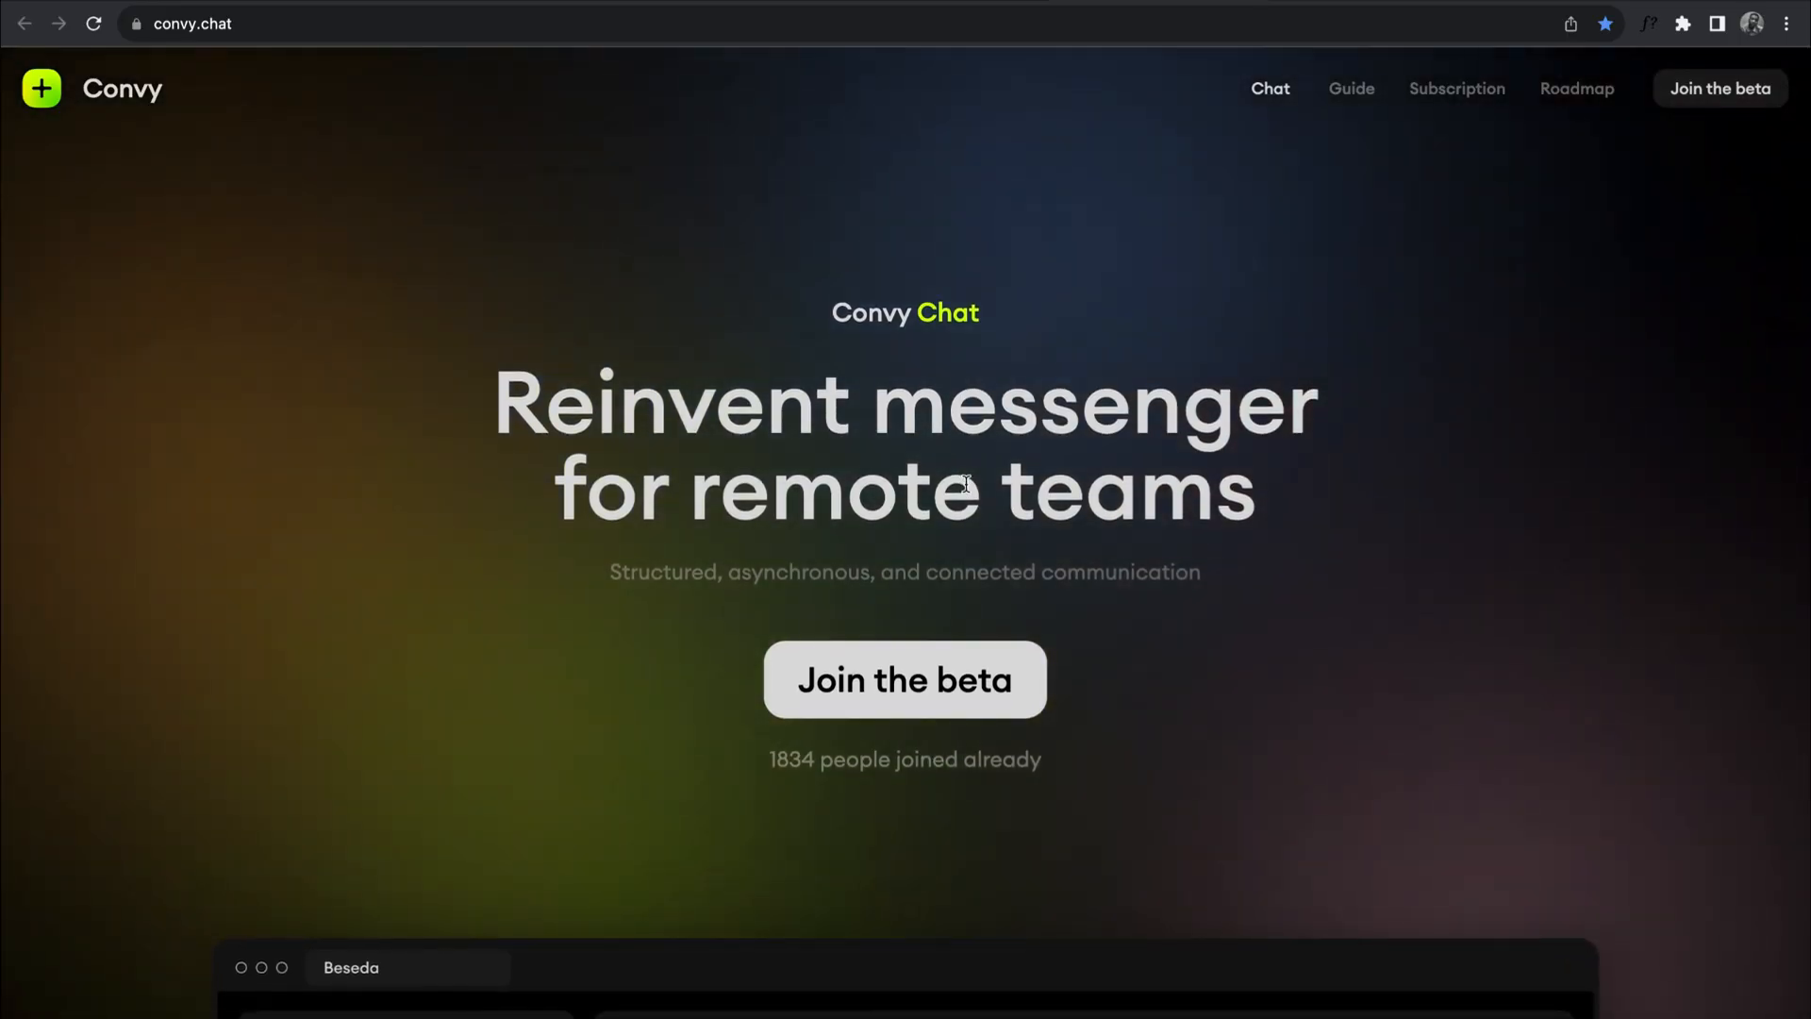
Scroll Convy's messenger, Linear's roadmaps and Reflect's integrations section
scroll(down, 3)
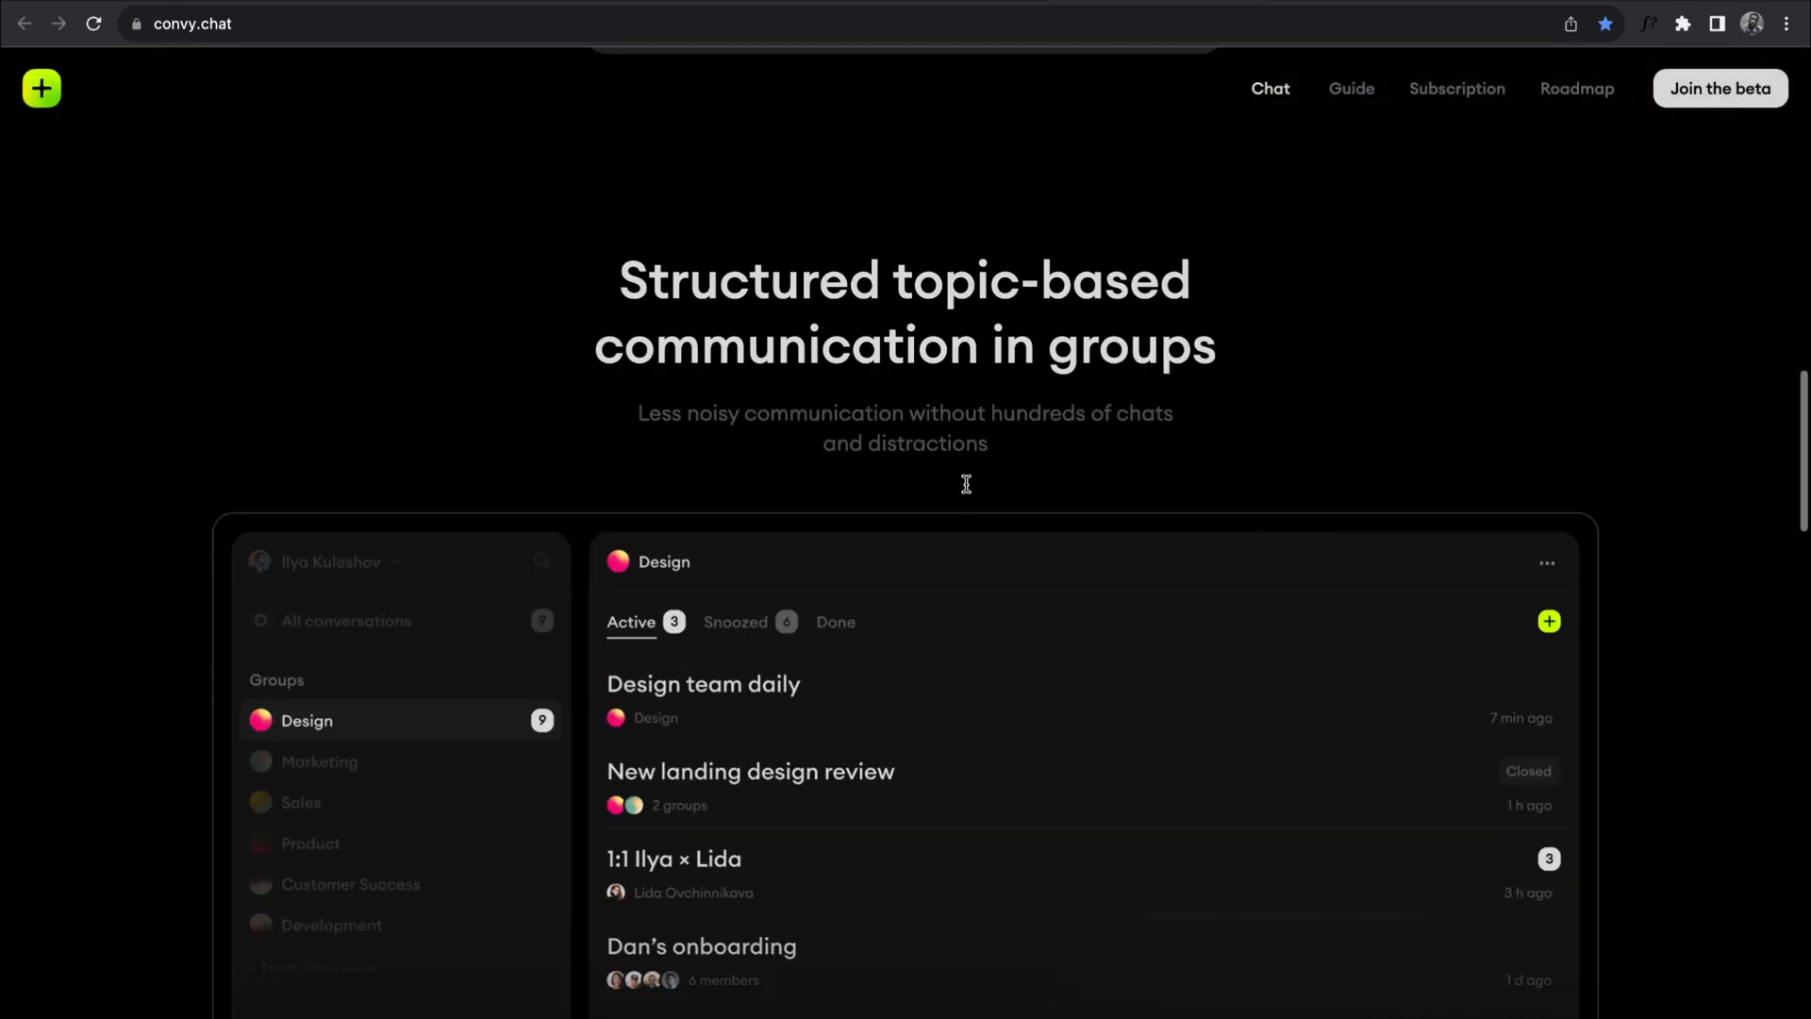
scroll(down, 3)
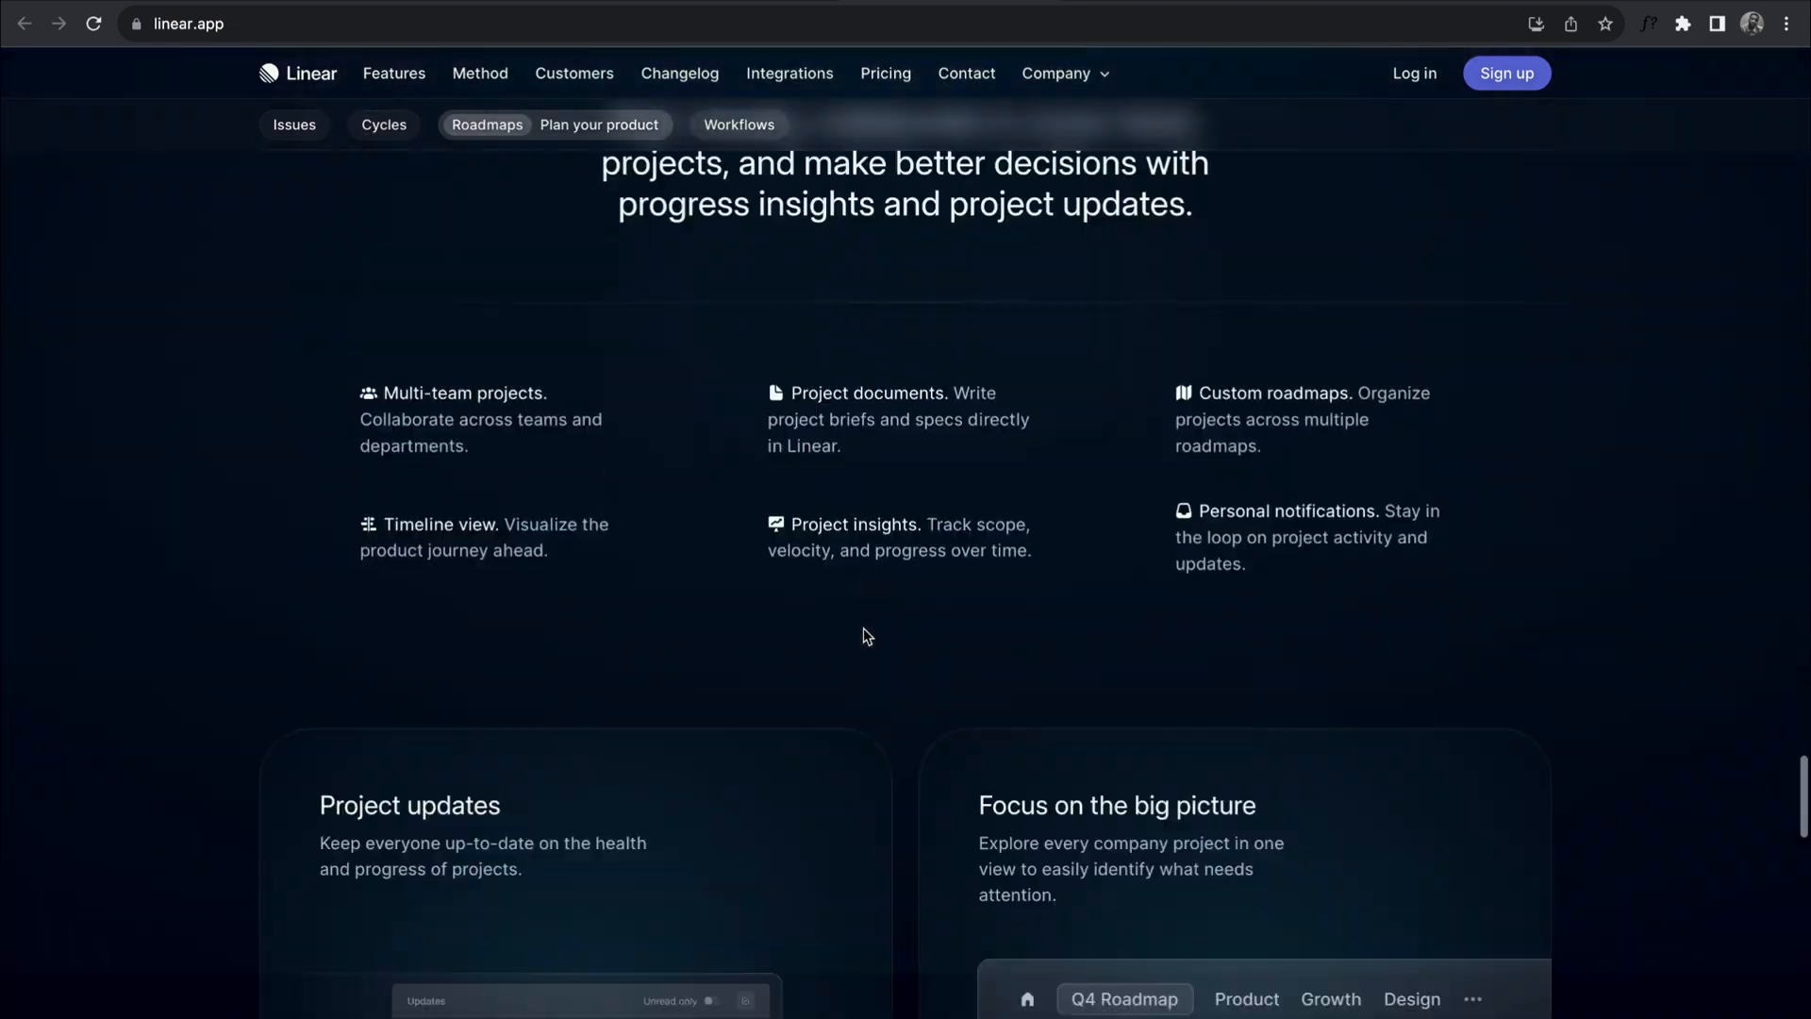
scroll(down, 3)
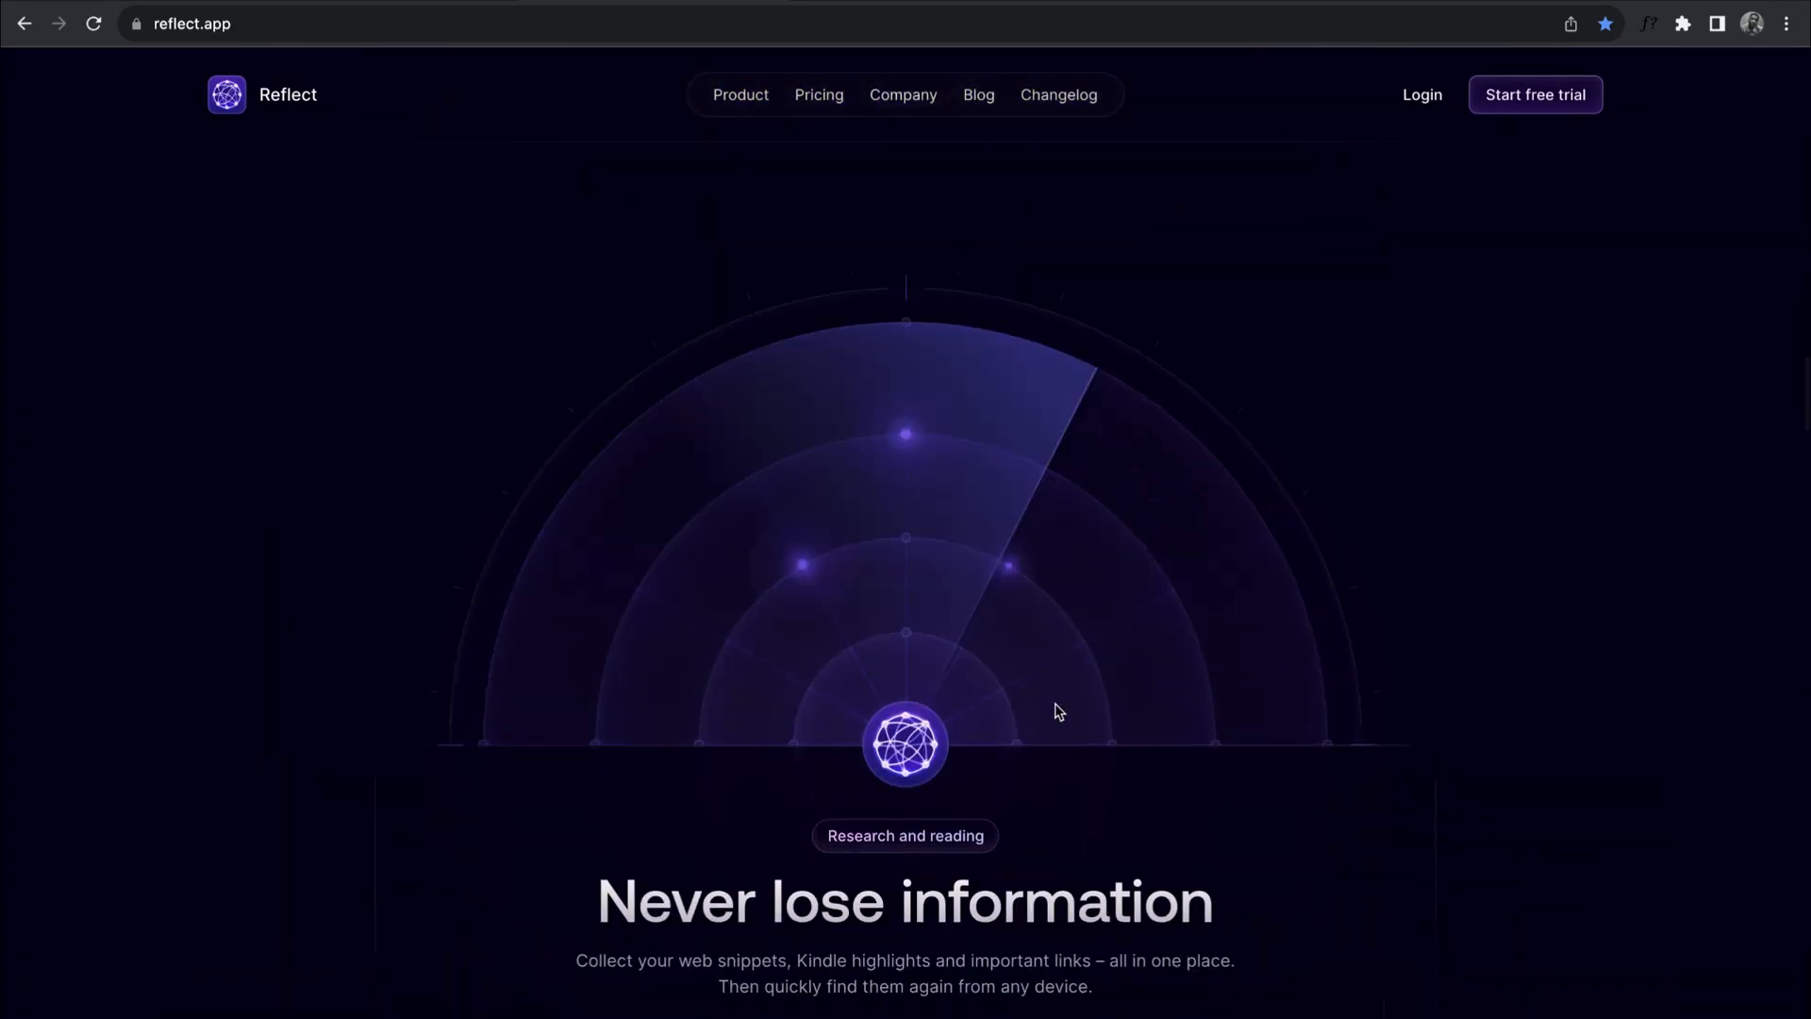
scroll(down, 3)
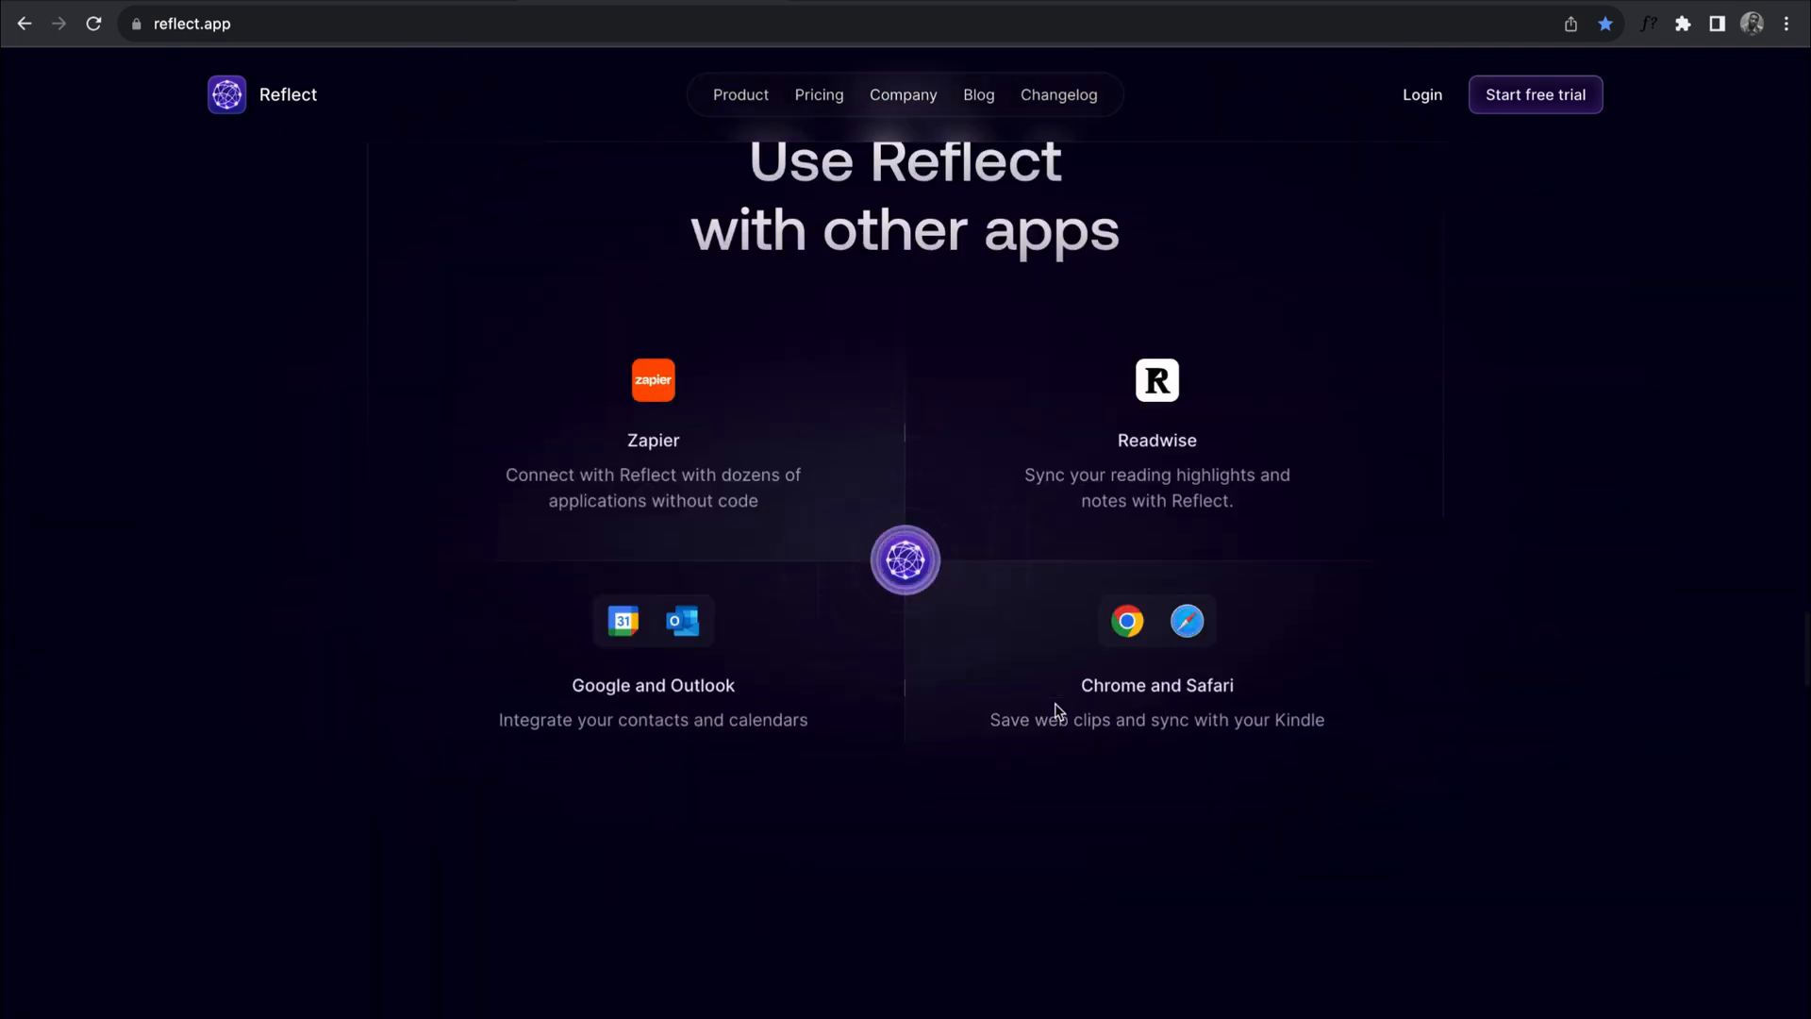
scroll(down, 3)
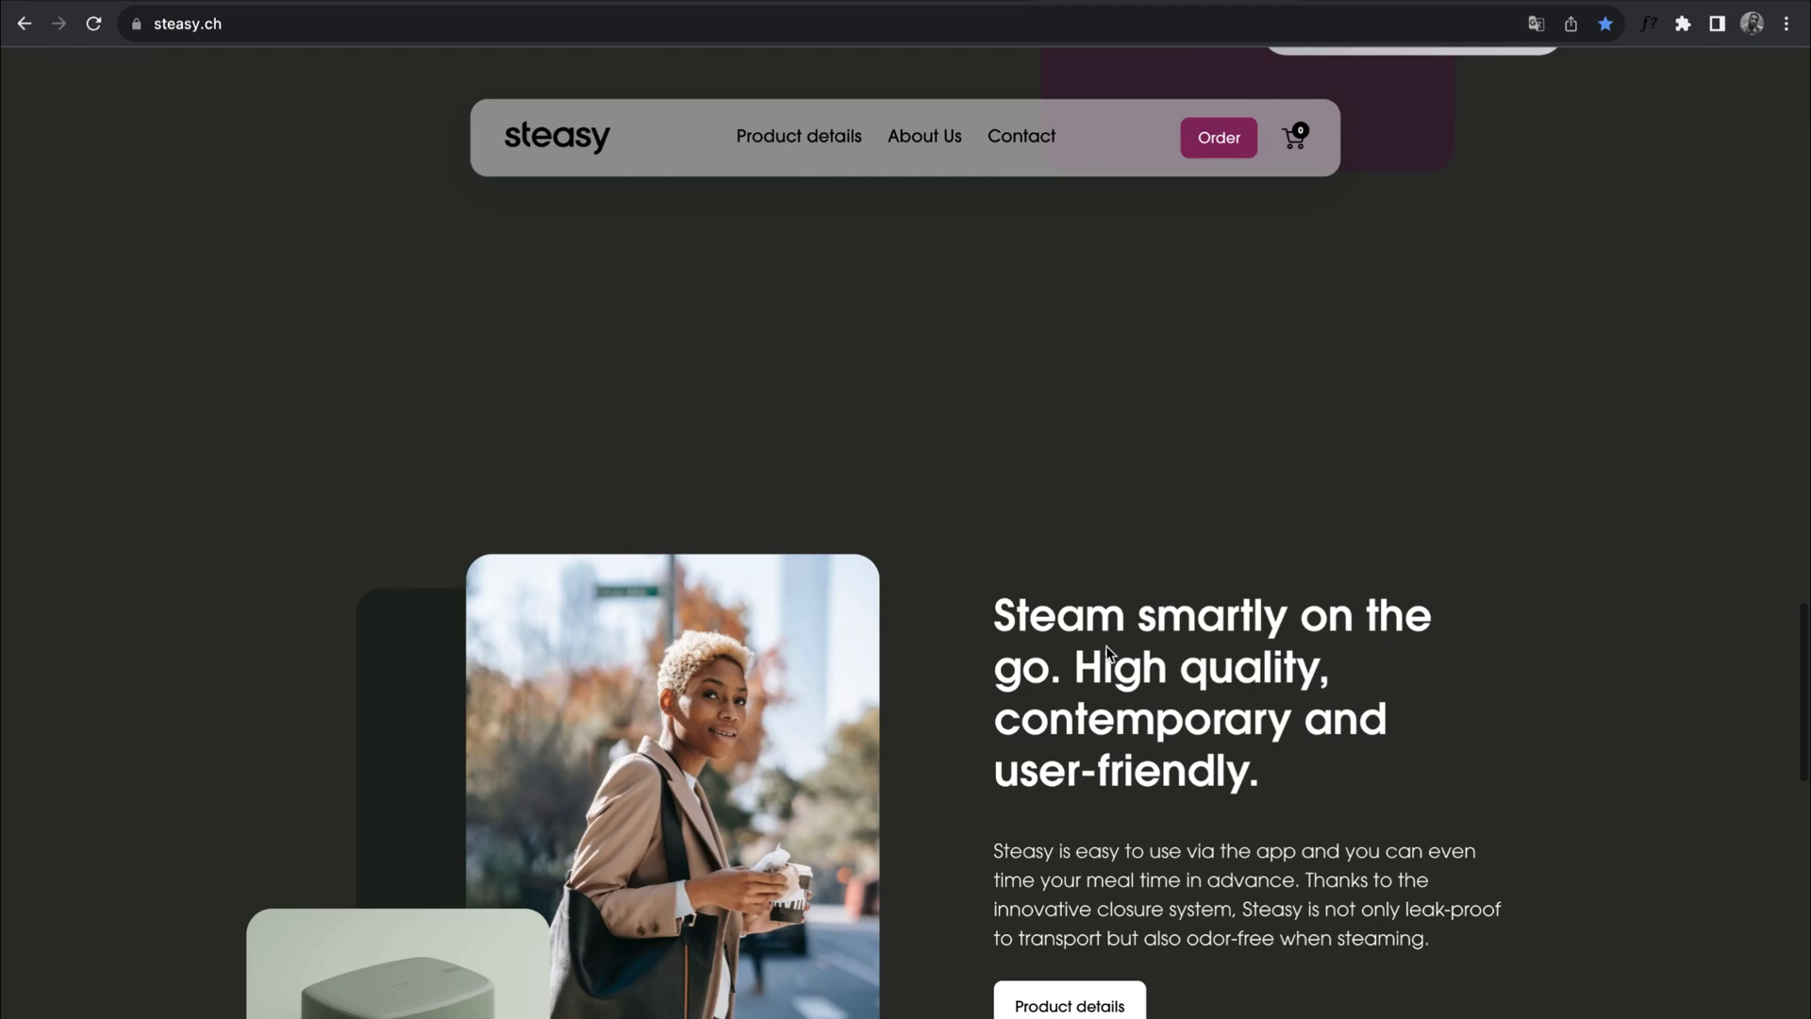
Scroll steasy.ch, load apple.com/ng/mac-studio/ and scroll its performance figures
scroll(down, 3)
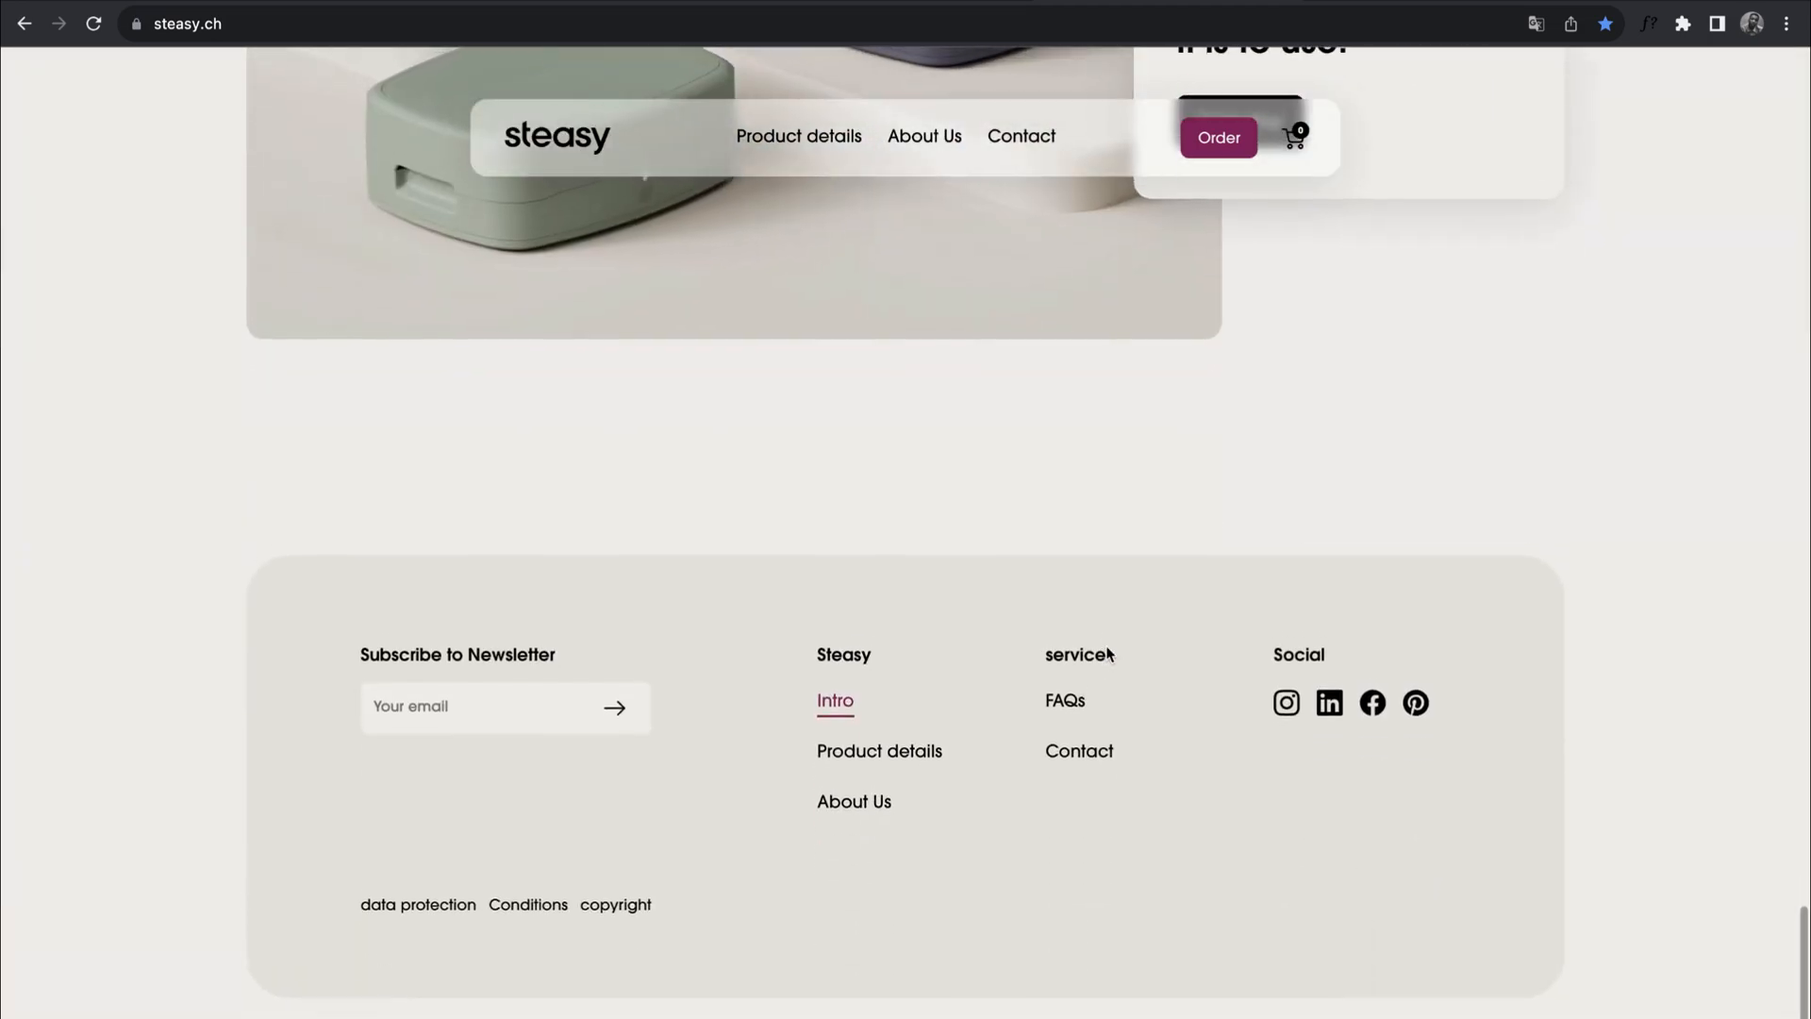
text(apple.com/ng/mac-studio/)
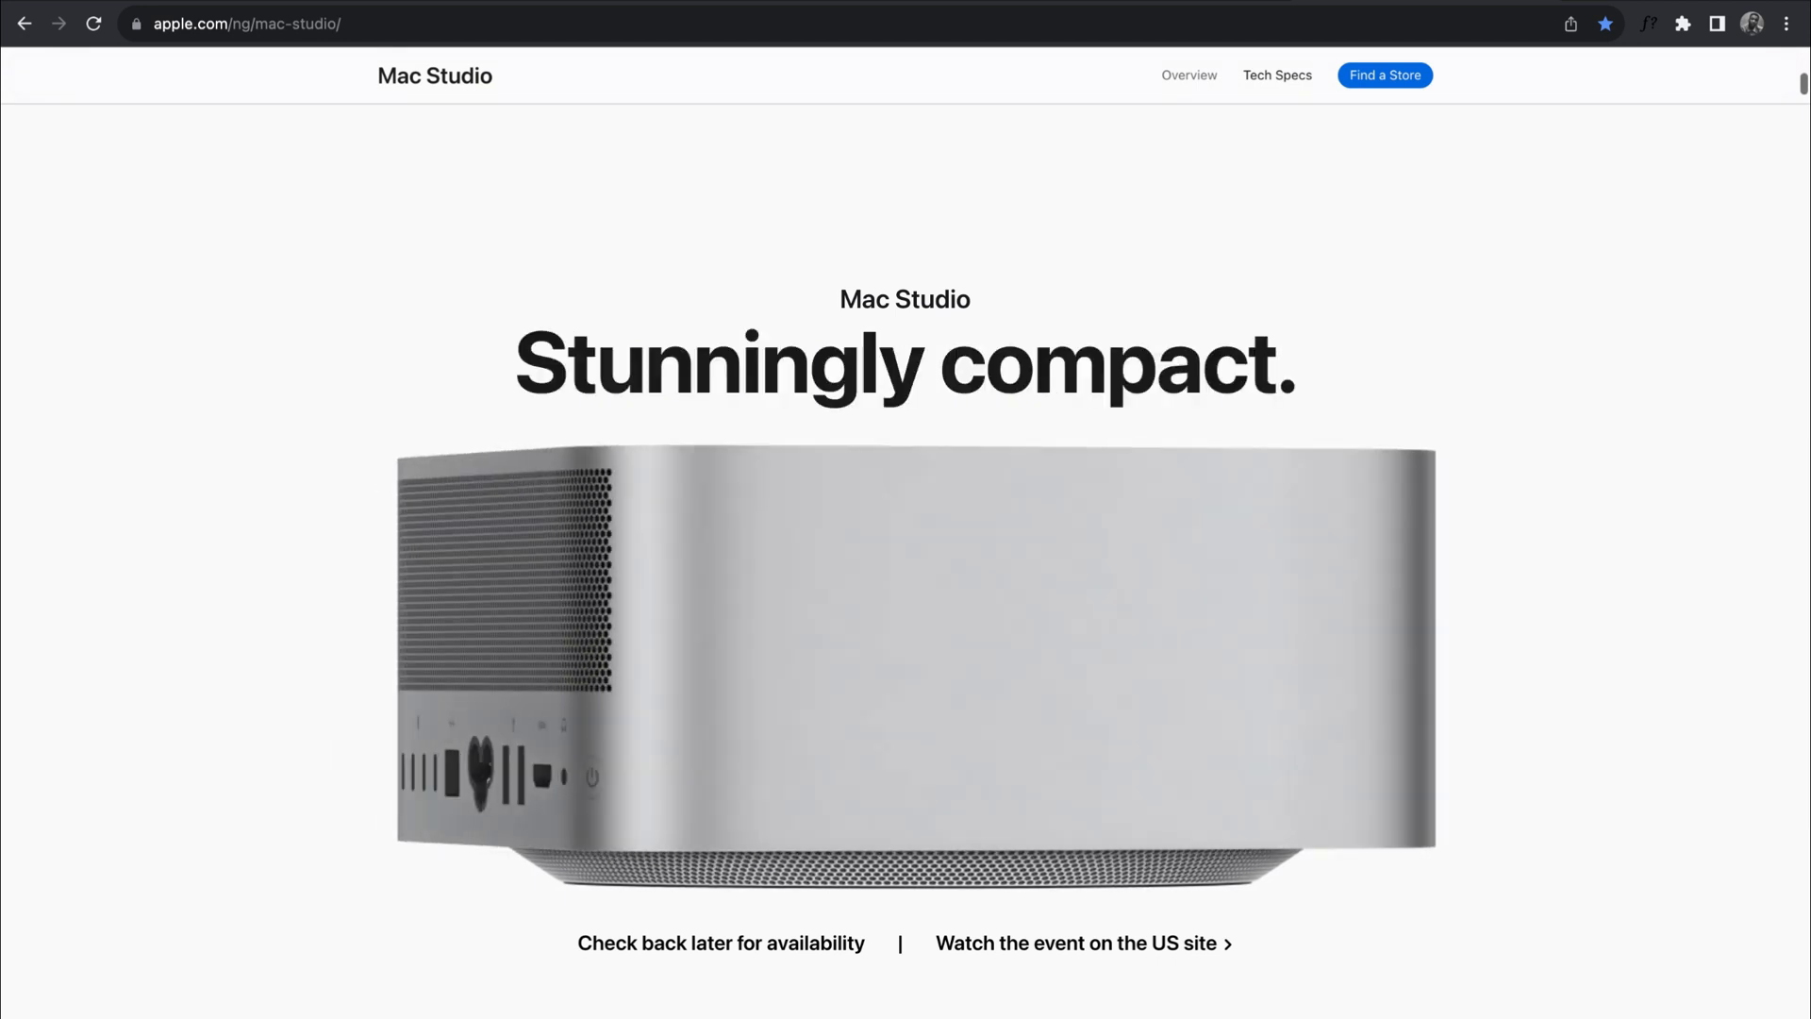
scroll(down, 3)
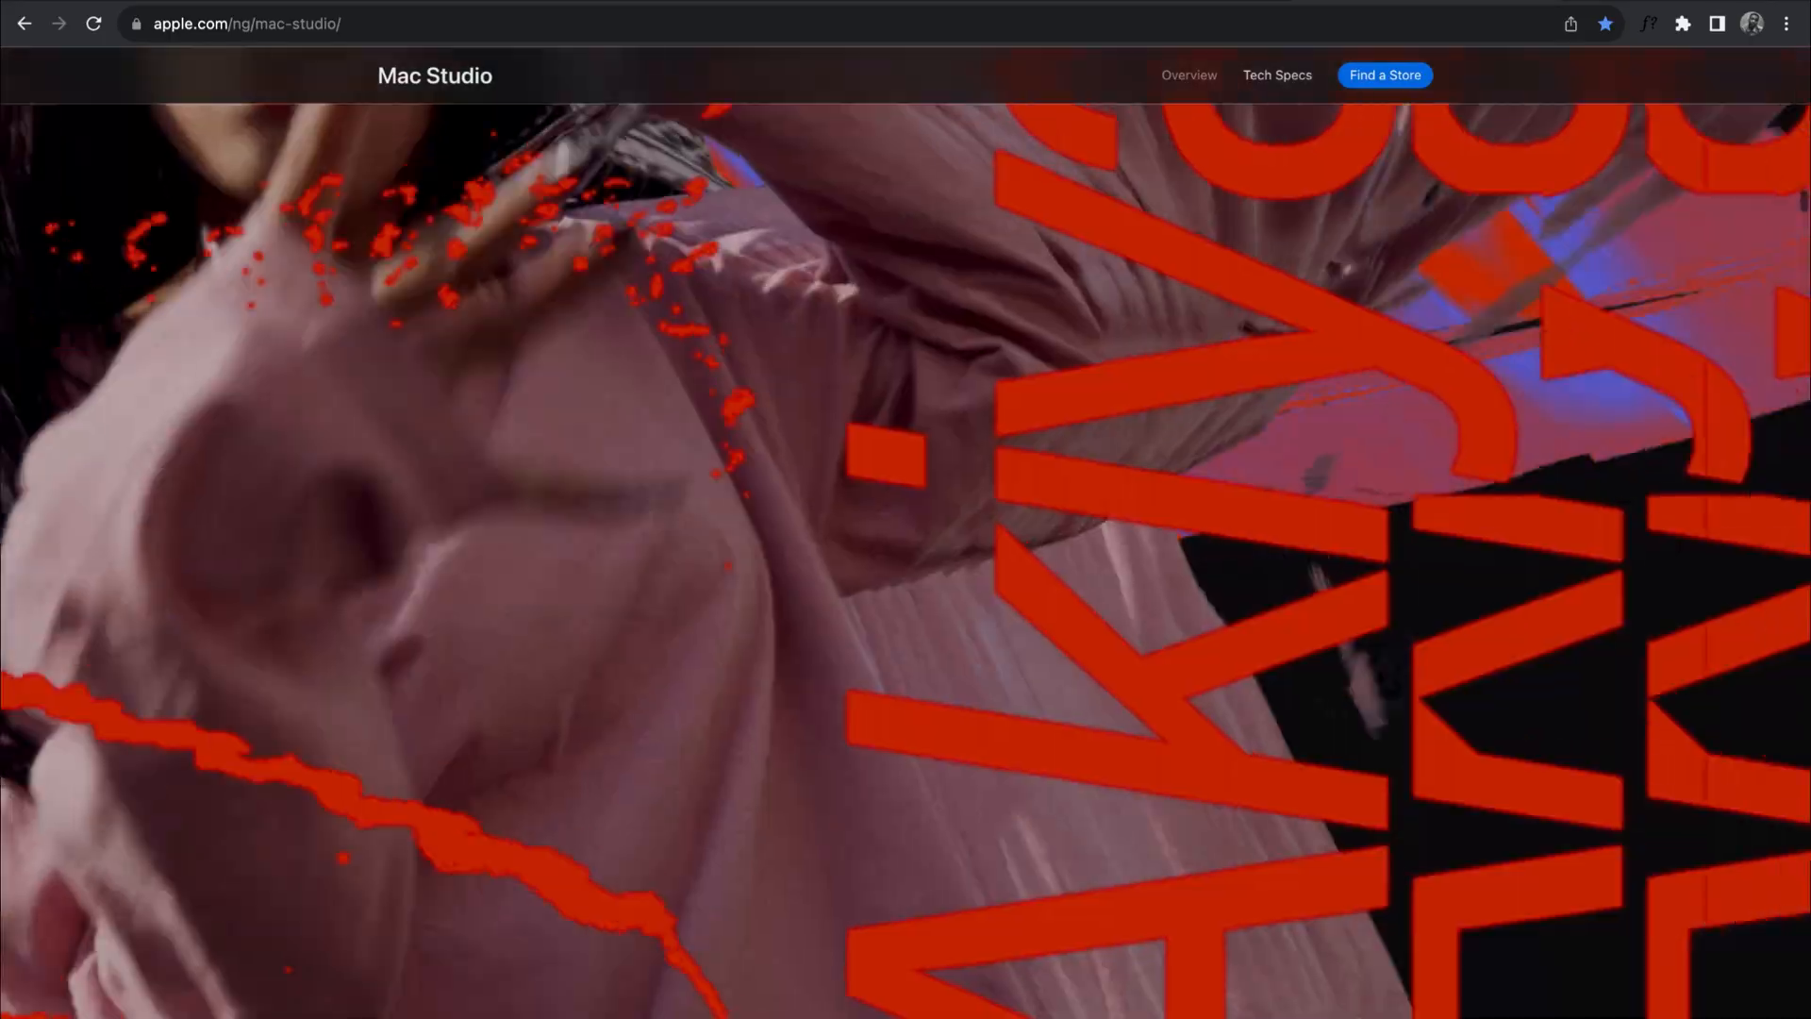
scroll(down, 3)
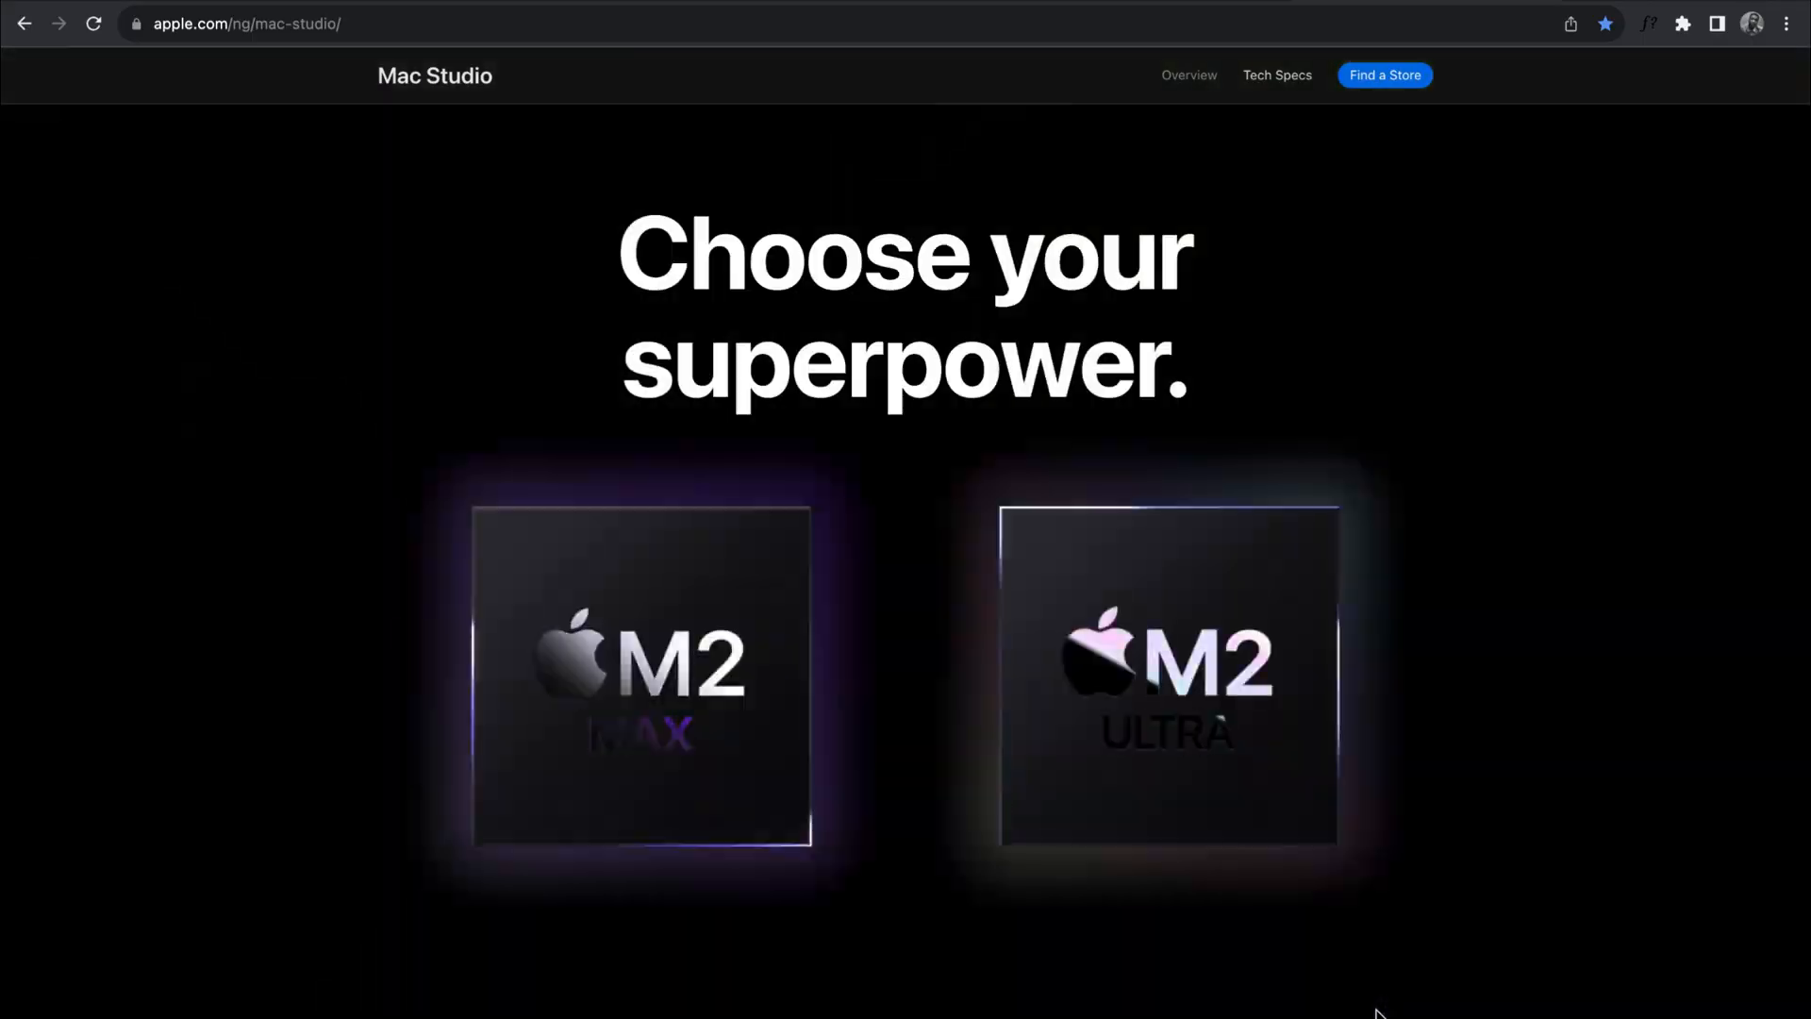
scroll(down, 3)
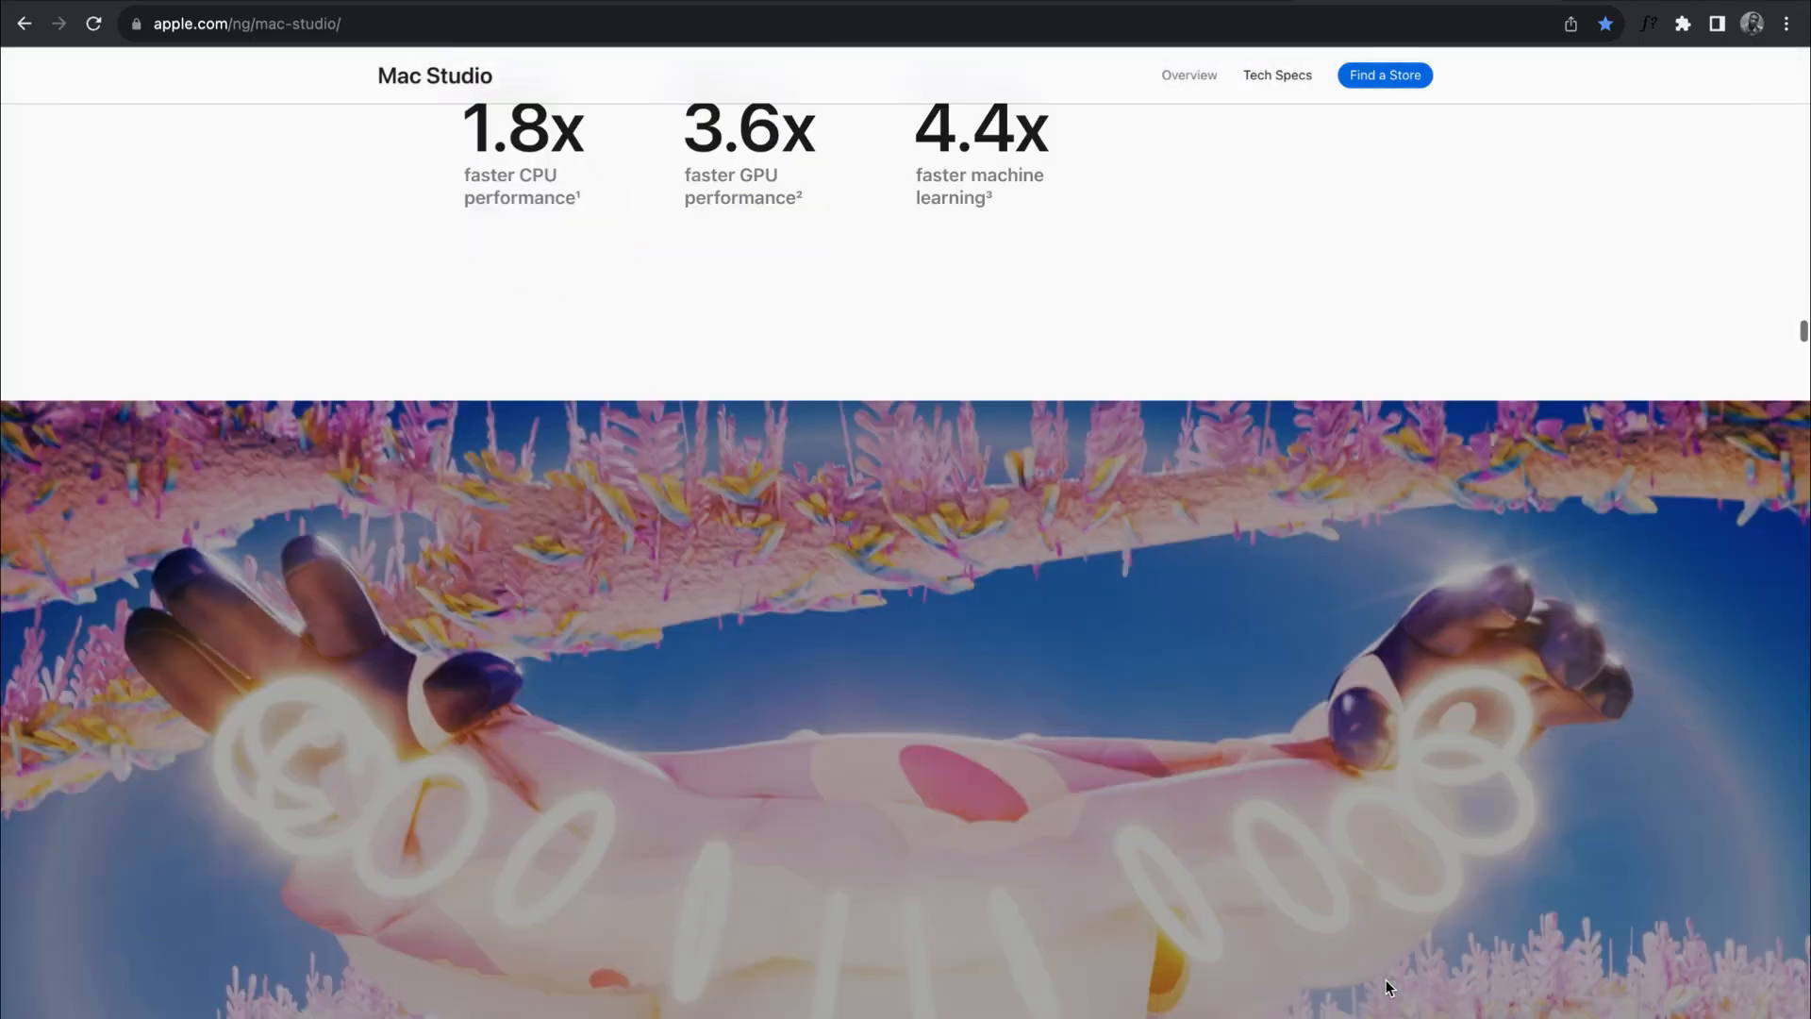
scroll(down, 3)
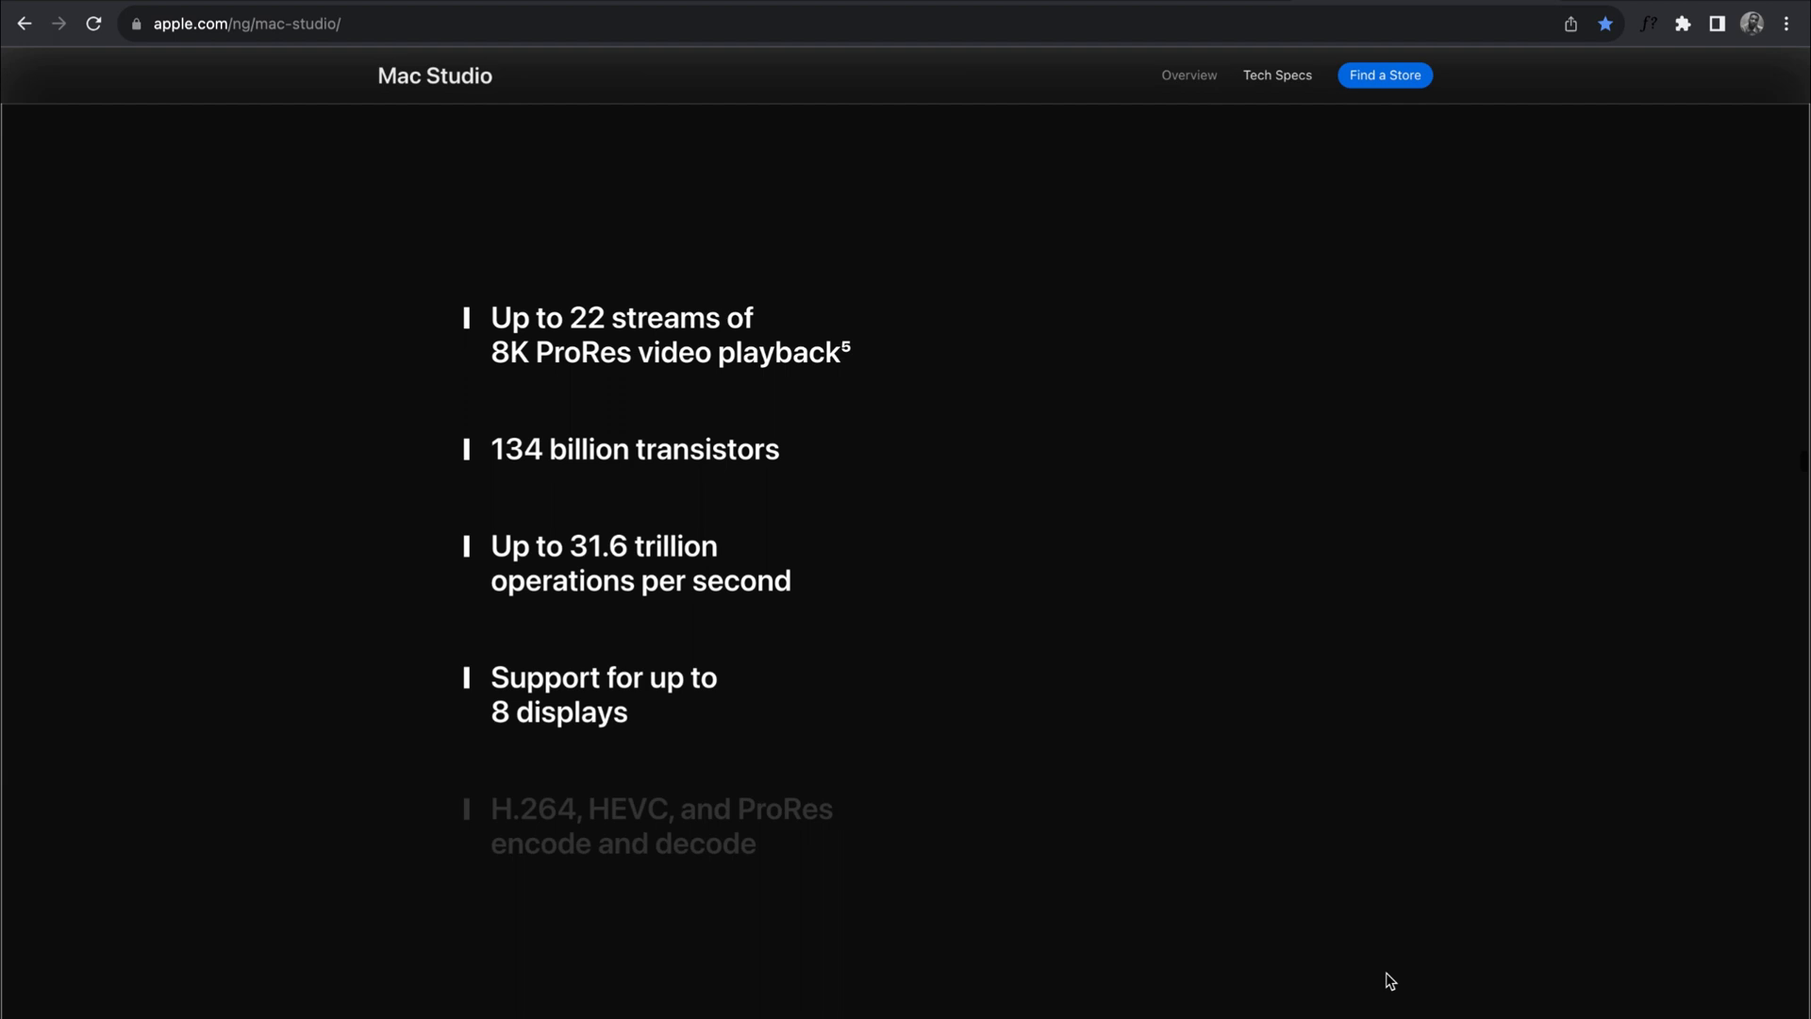
Scroll the Mac Studio page past ports down to the accessories section
scroll(down, 3)
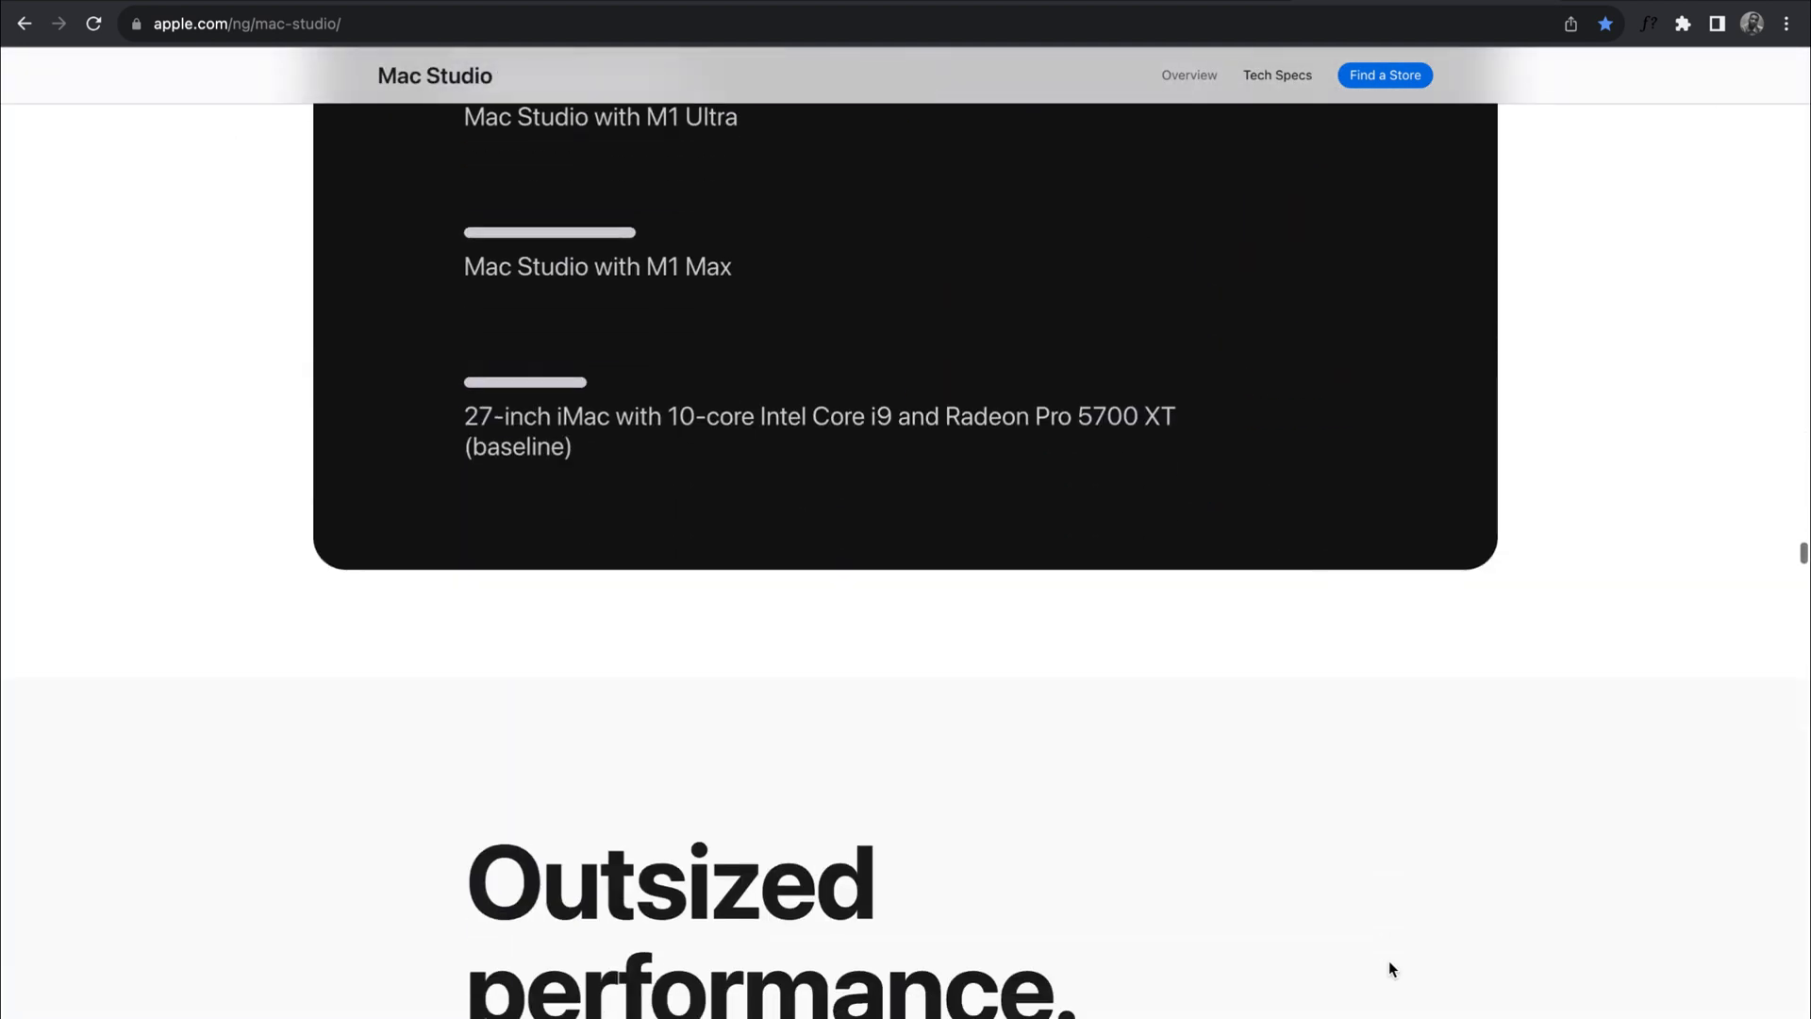
scroll(down, 3)
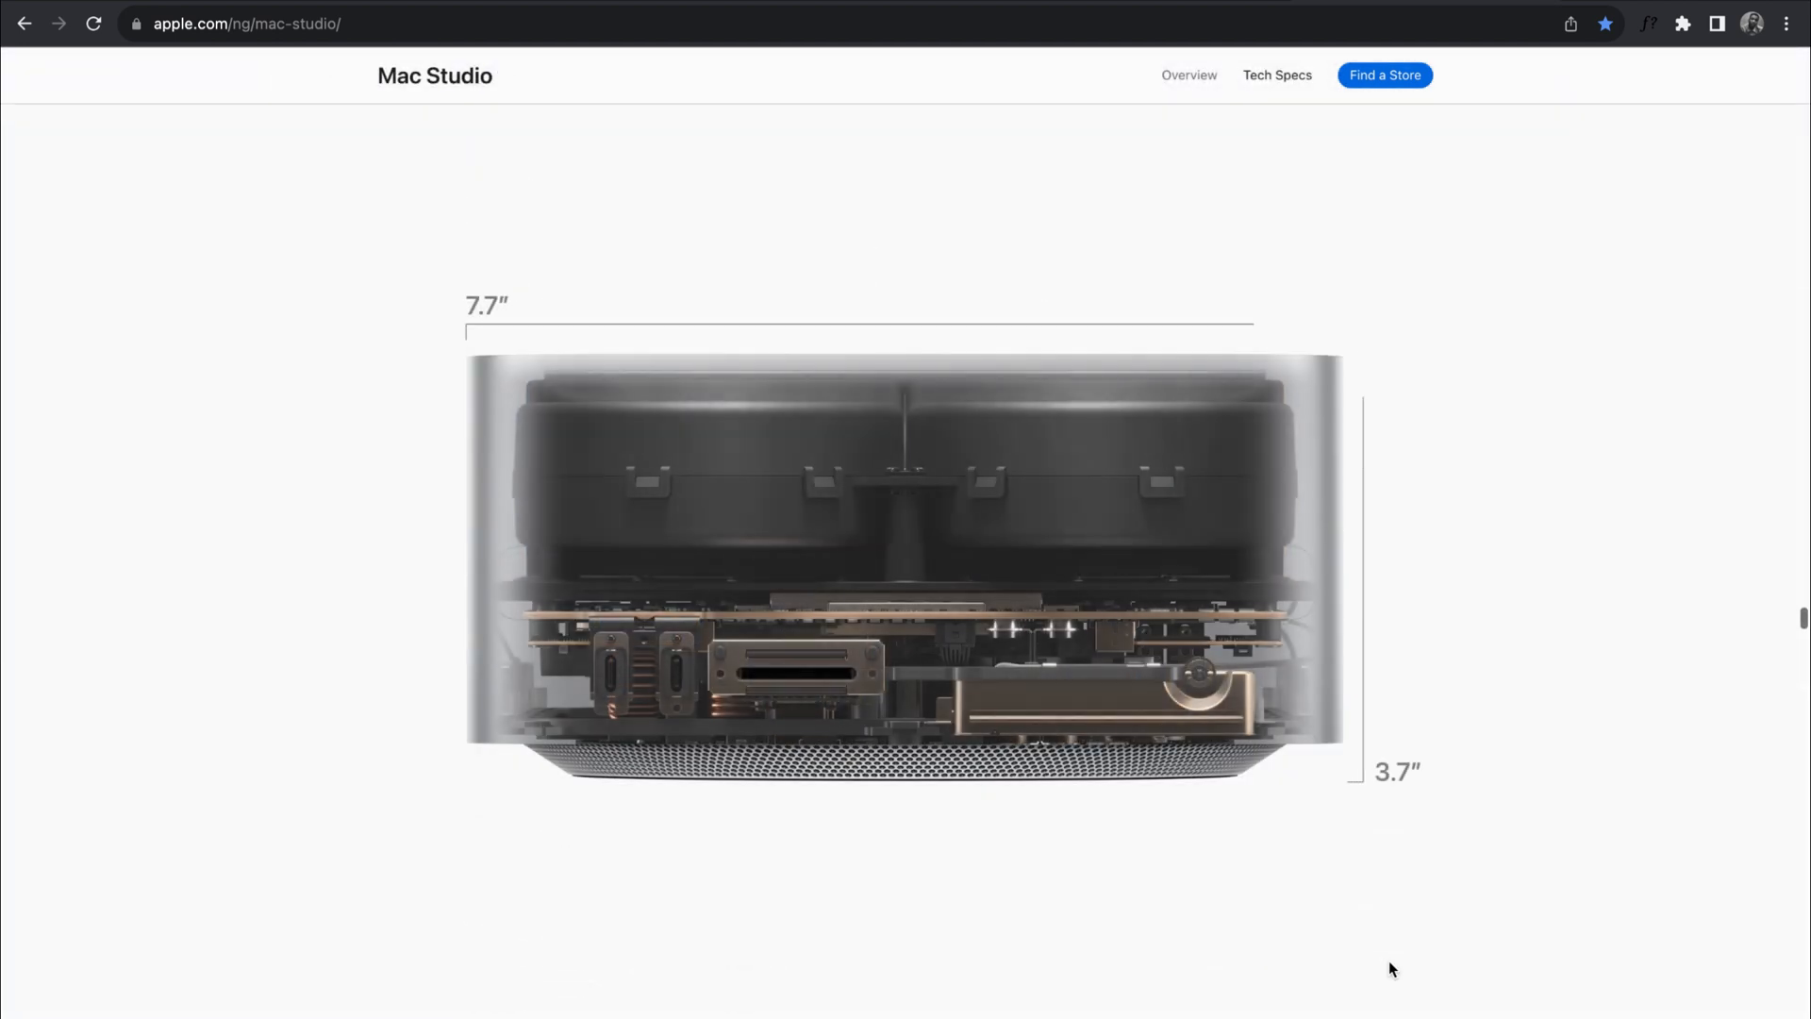
scroll(down, 3)
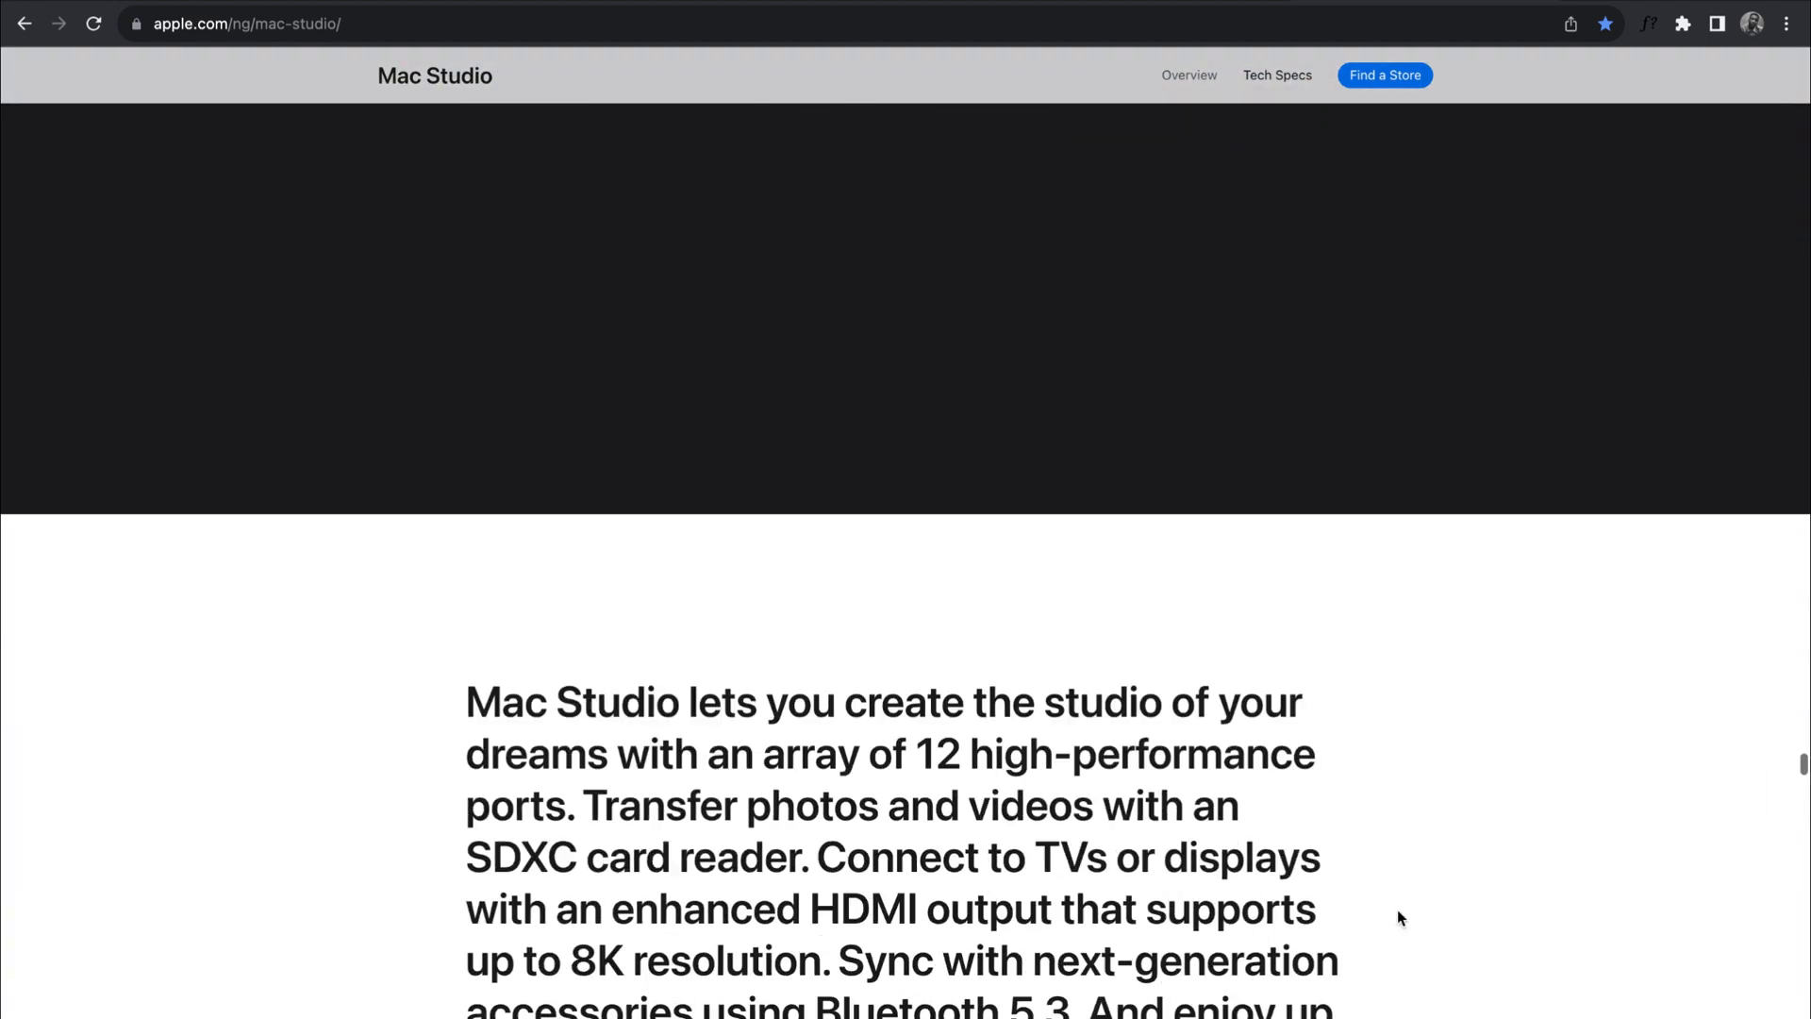
scroll(down, 3)
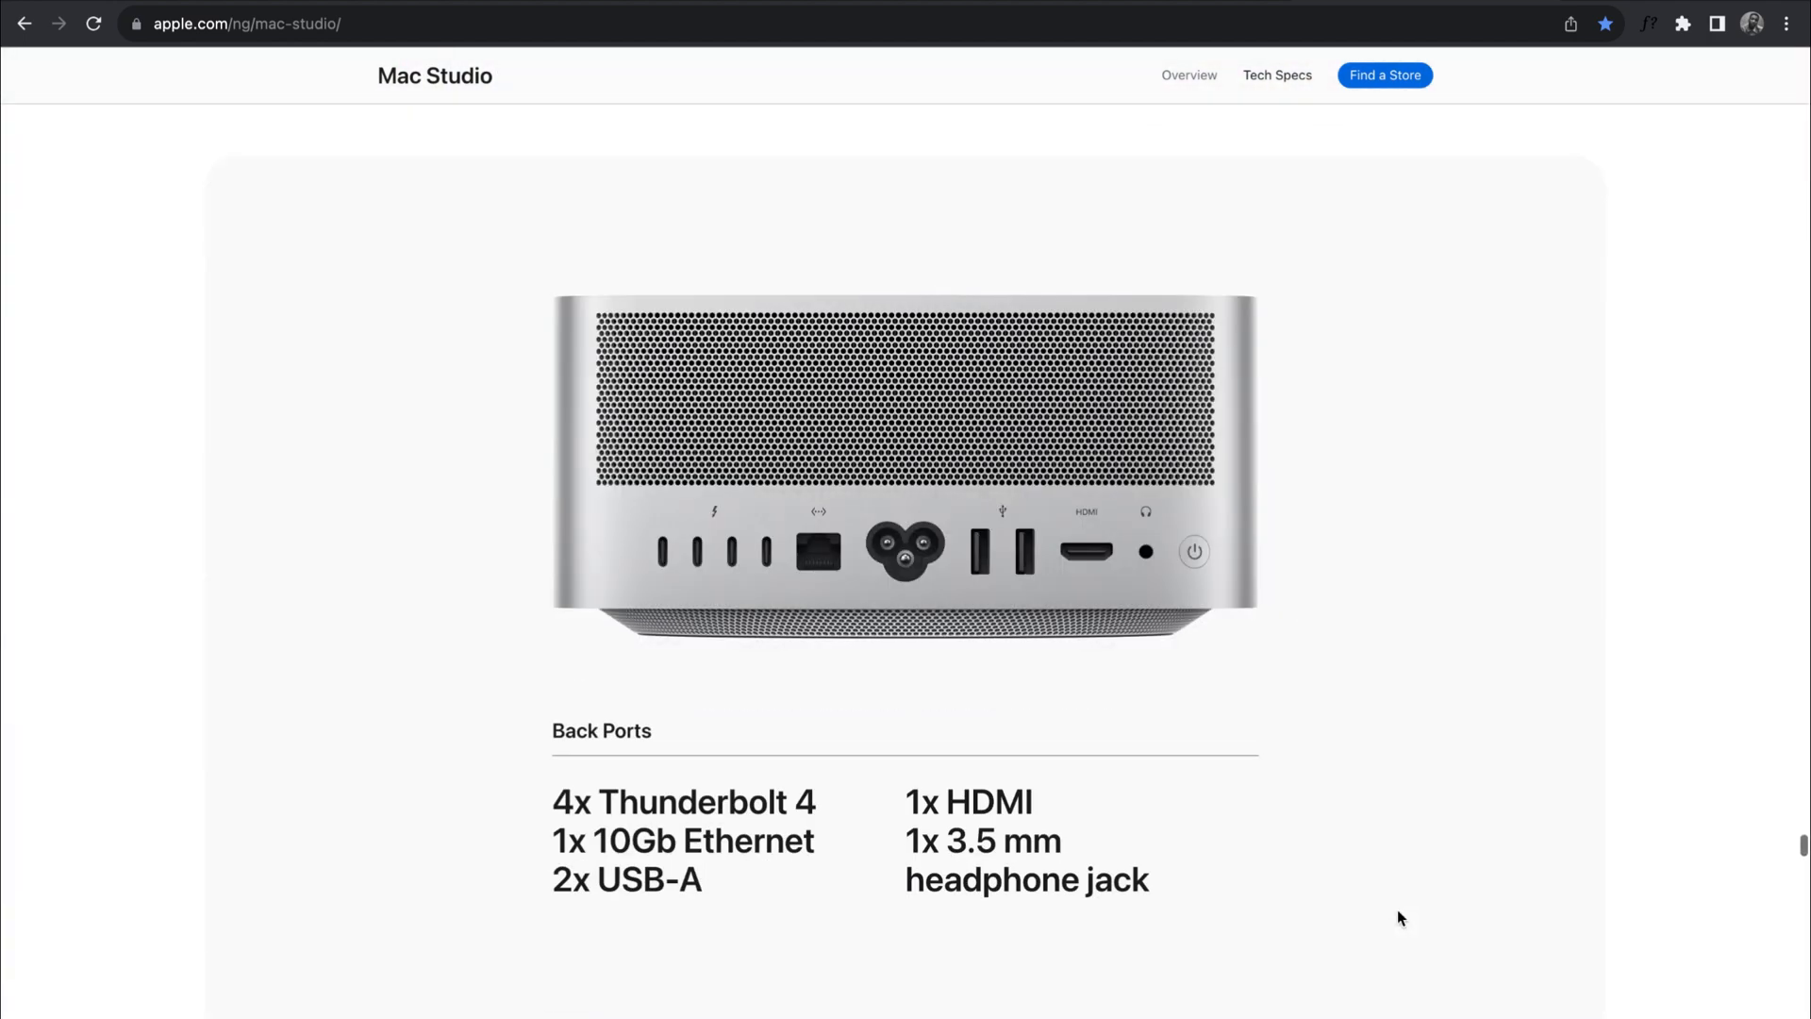
scroll(down, 3)
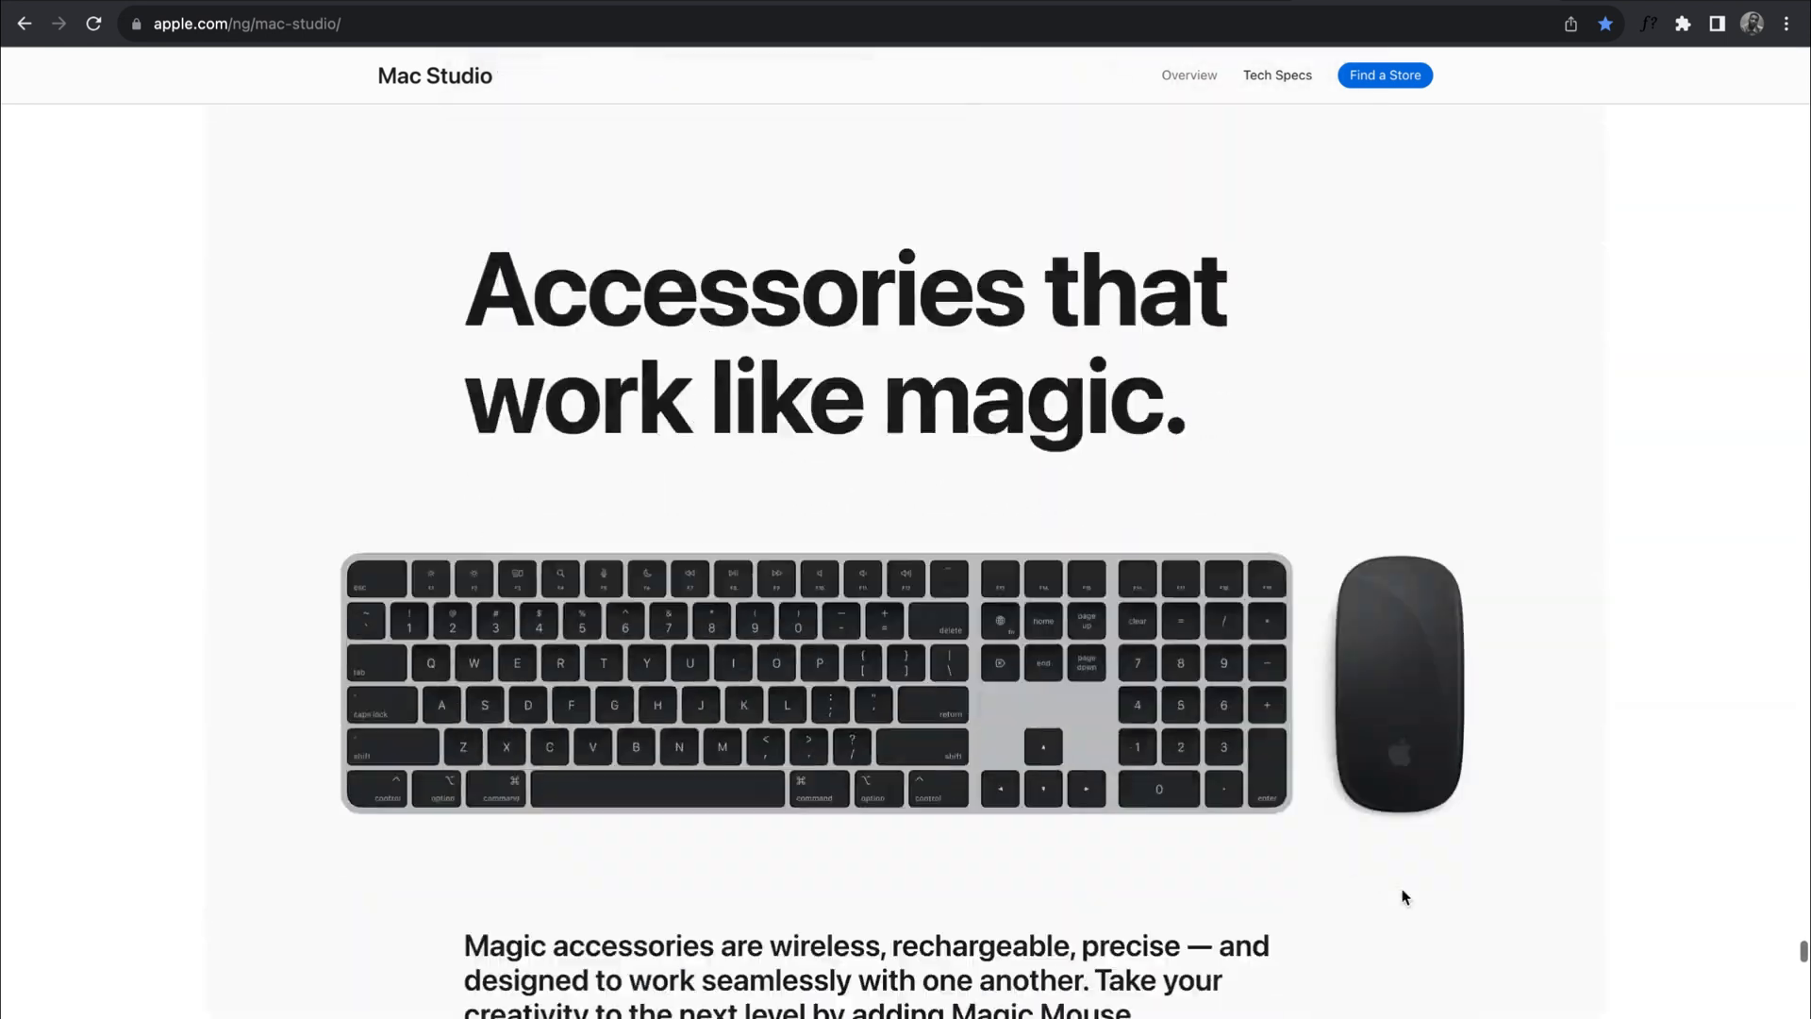
scroll(down, 3)
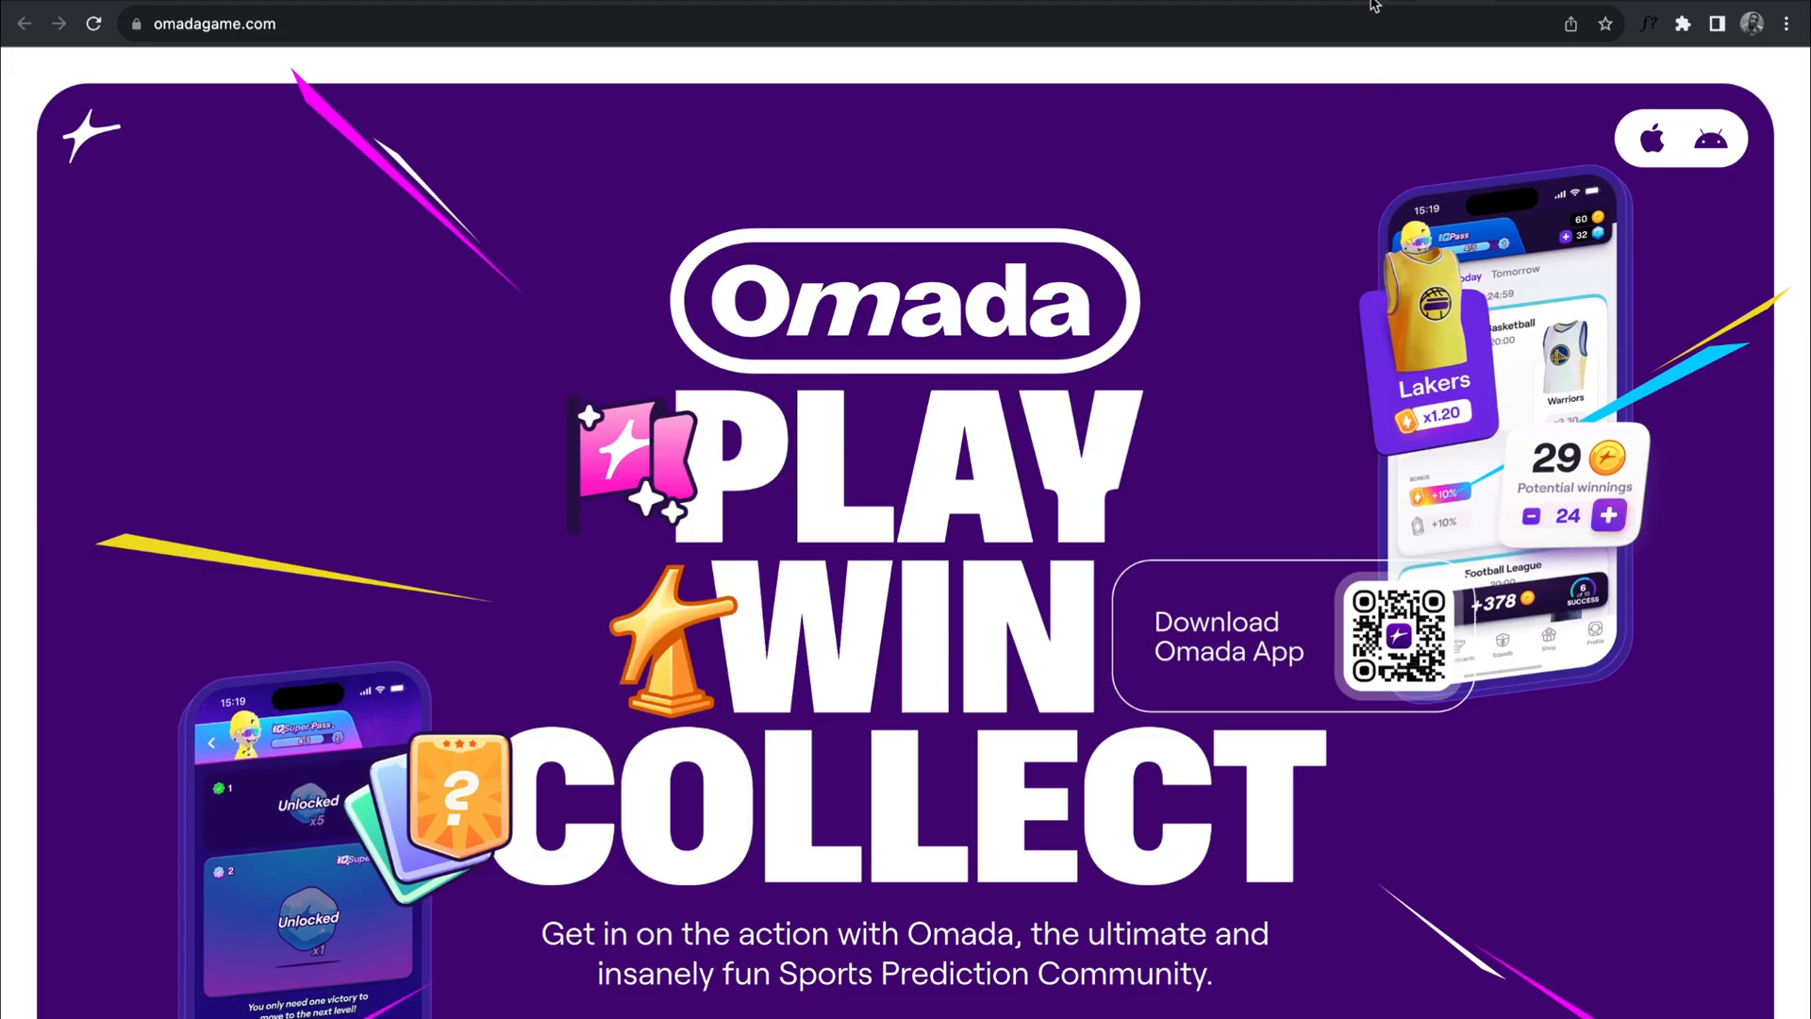
Load twogood.com.au and scroll the portfolio page with the oversized headline
text(twogood.com.au)
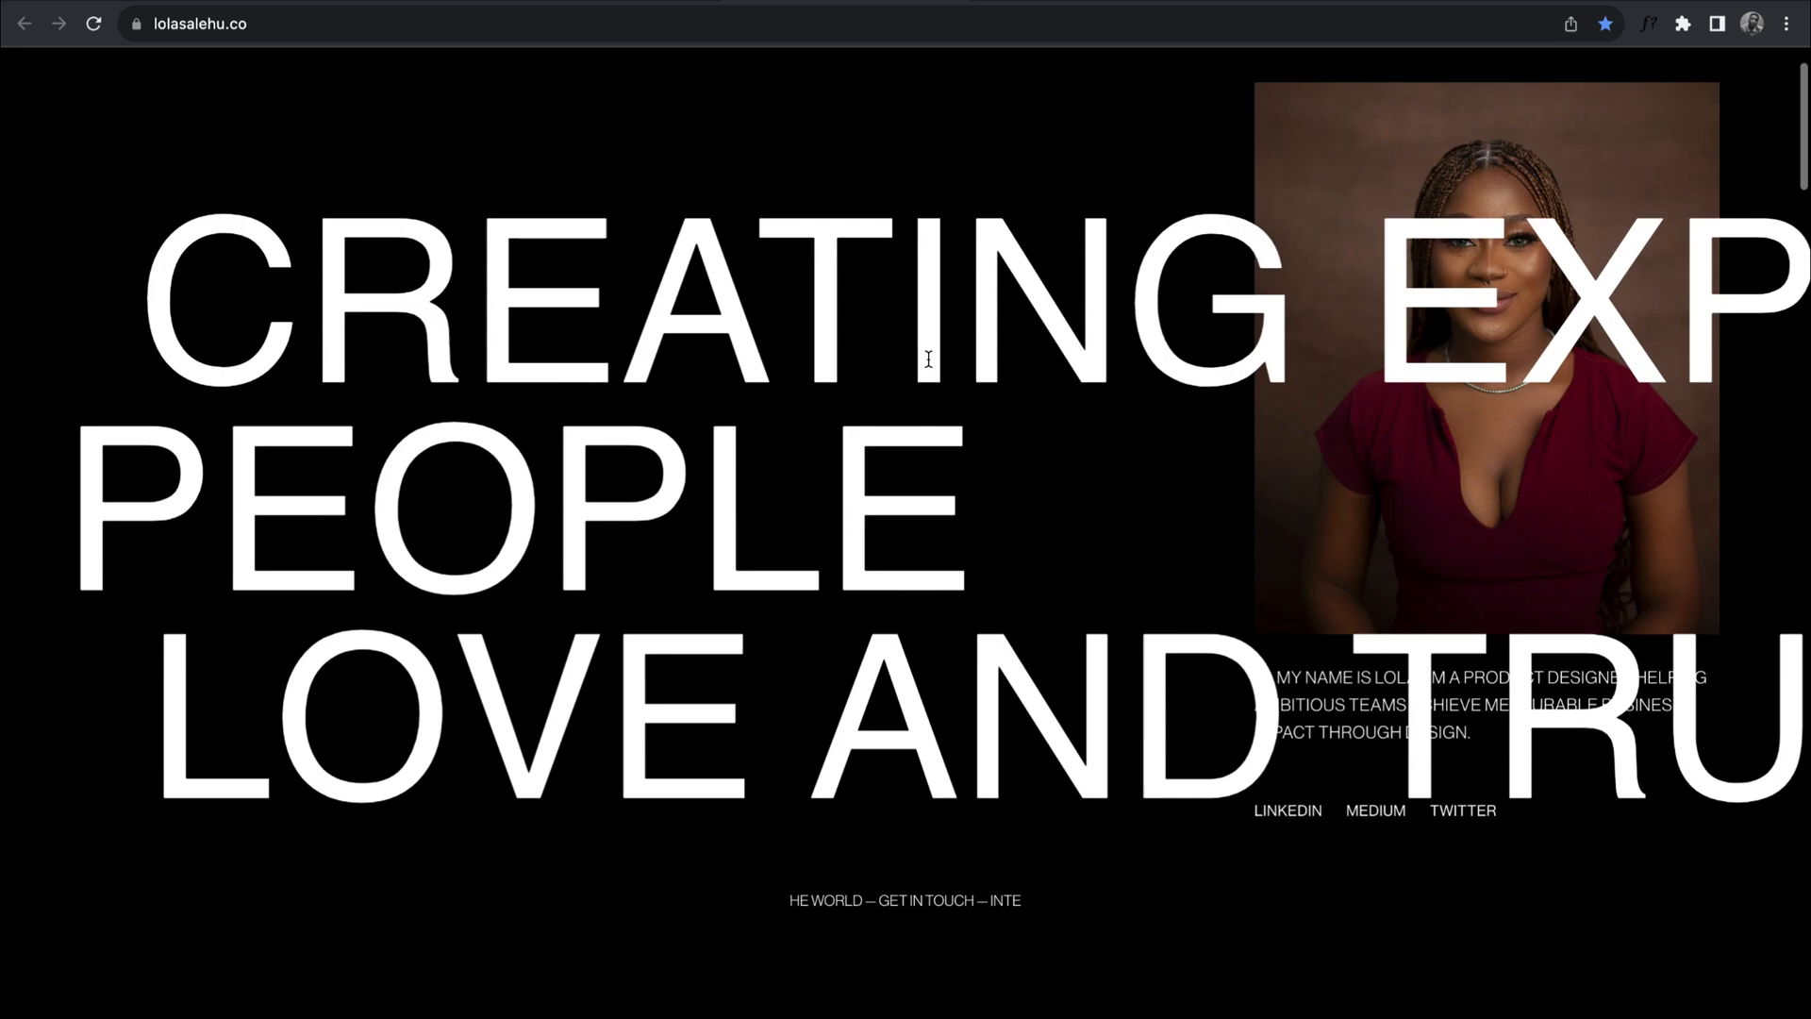
scroll(down, 3)
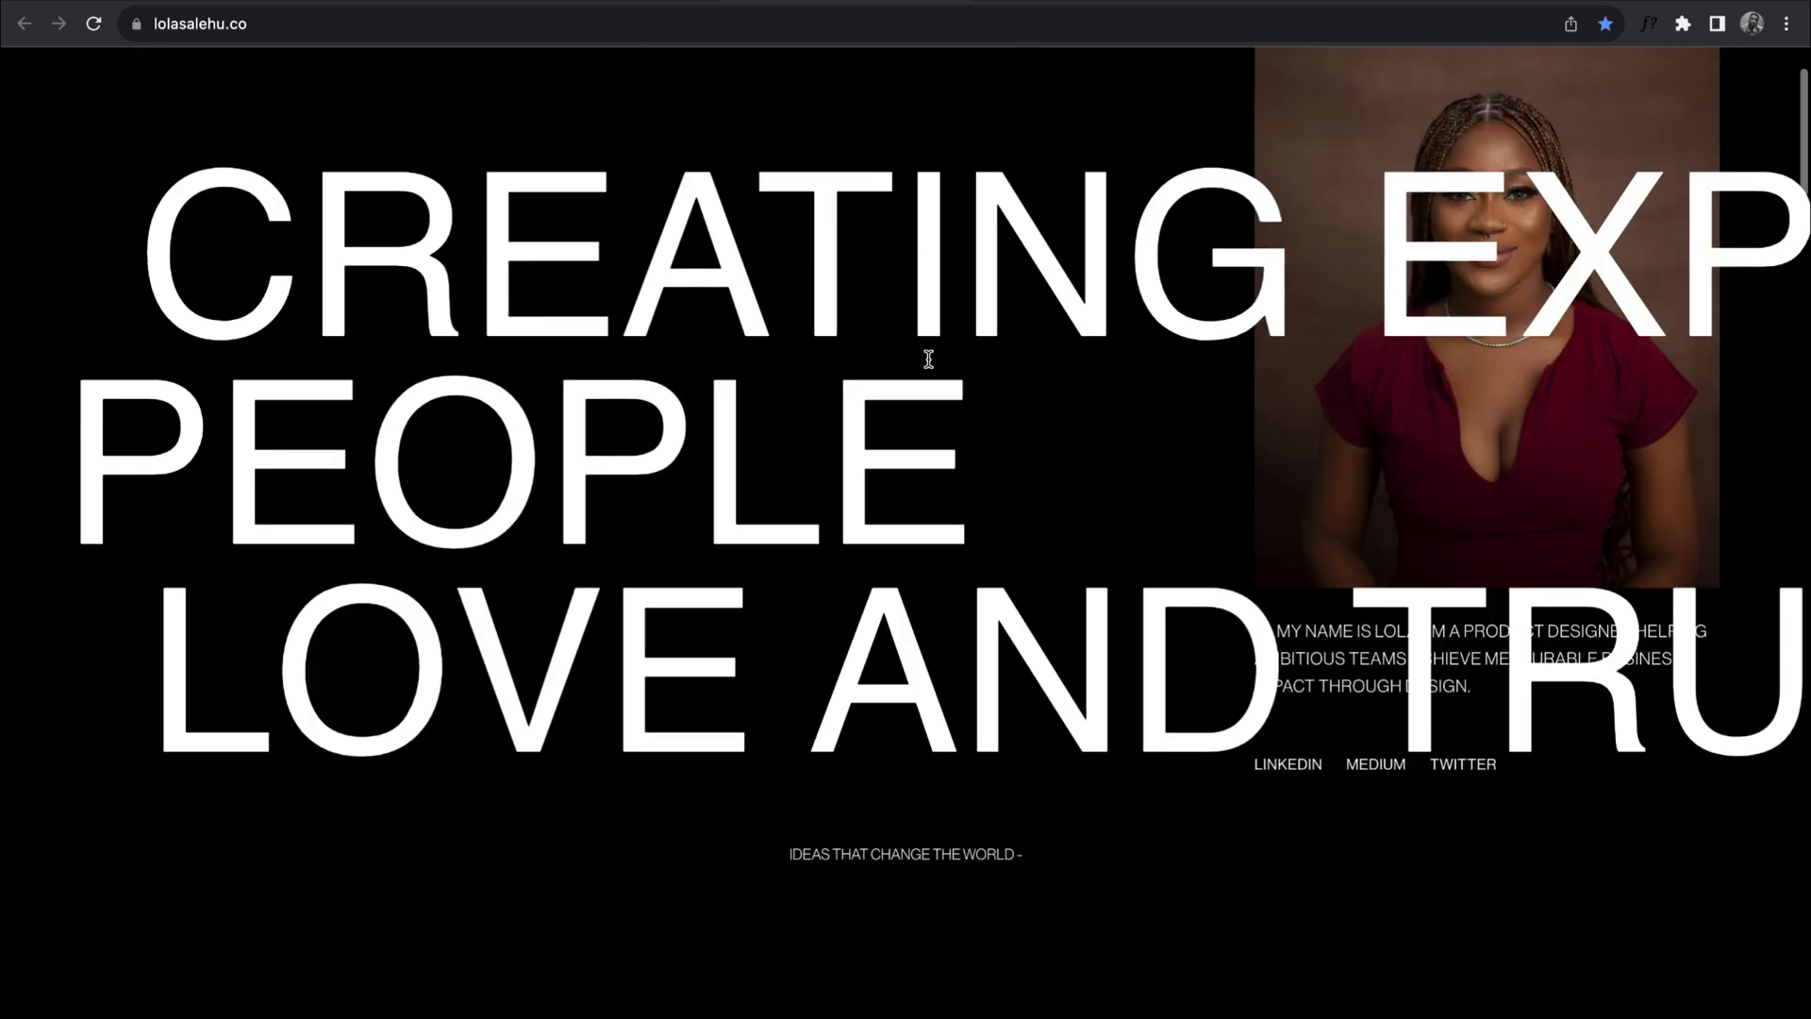
scroll(down, 3)
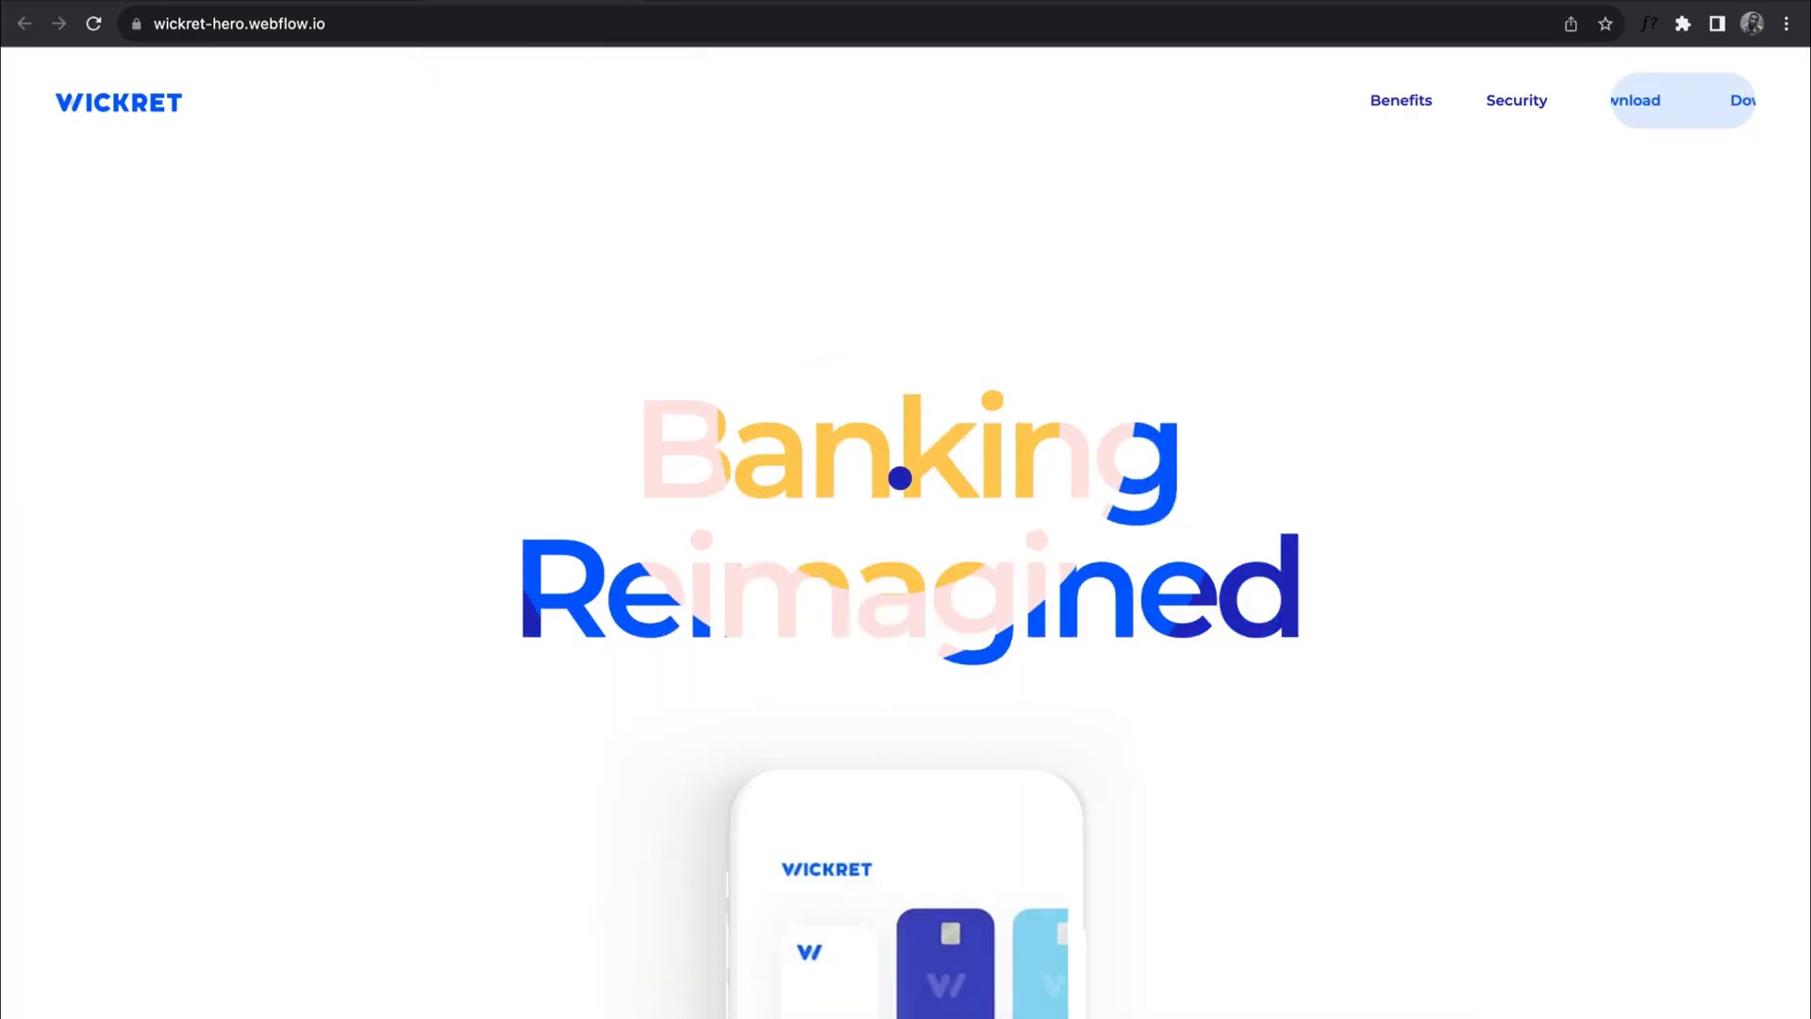
Load bruno-simon.com to reach the interactive 3D orange low-poly portfolio
text(bruno-simon.com)
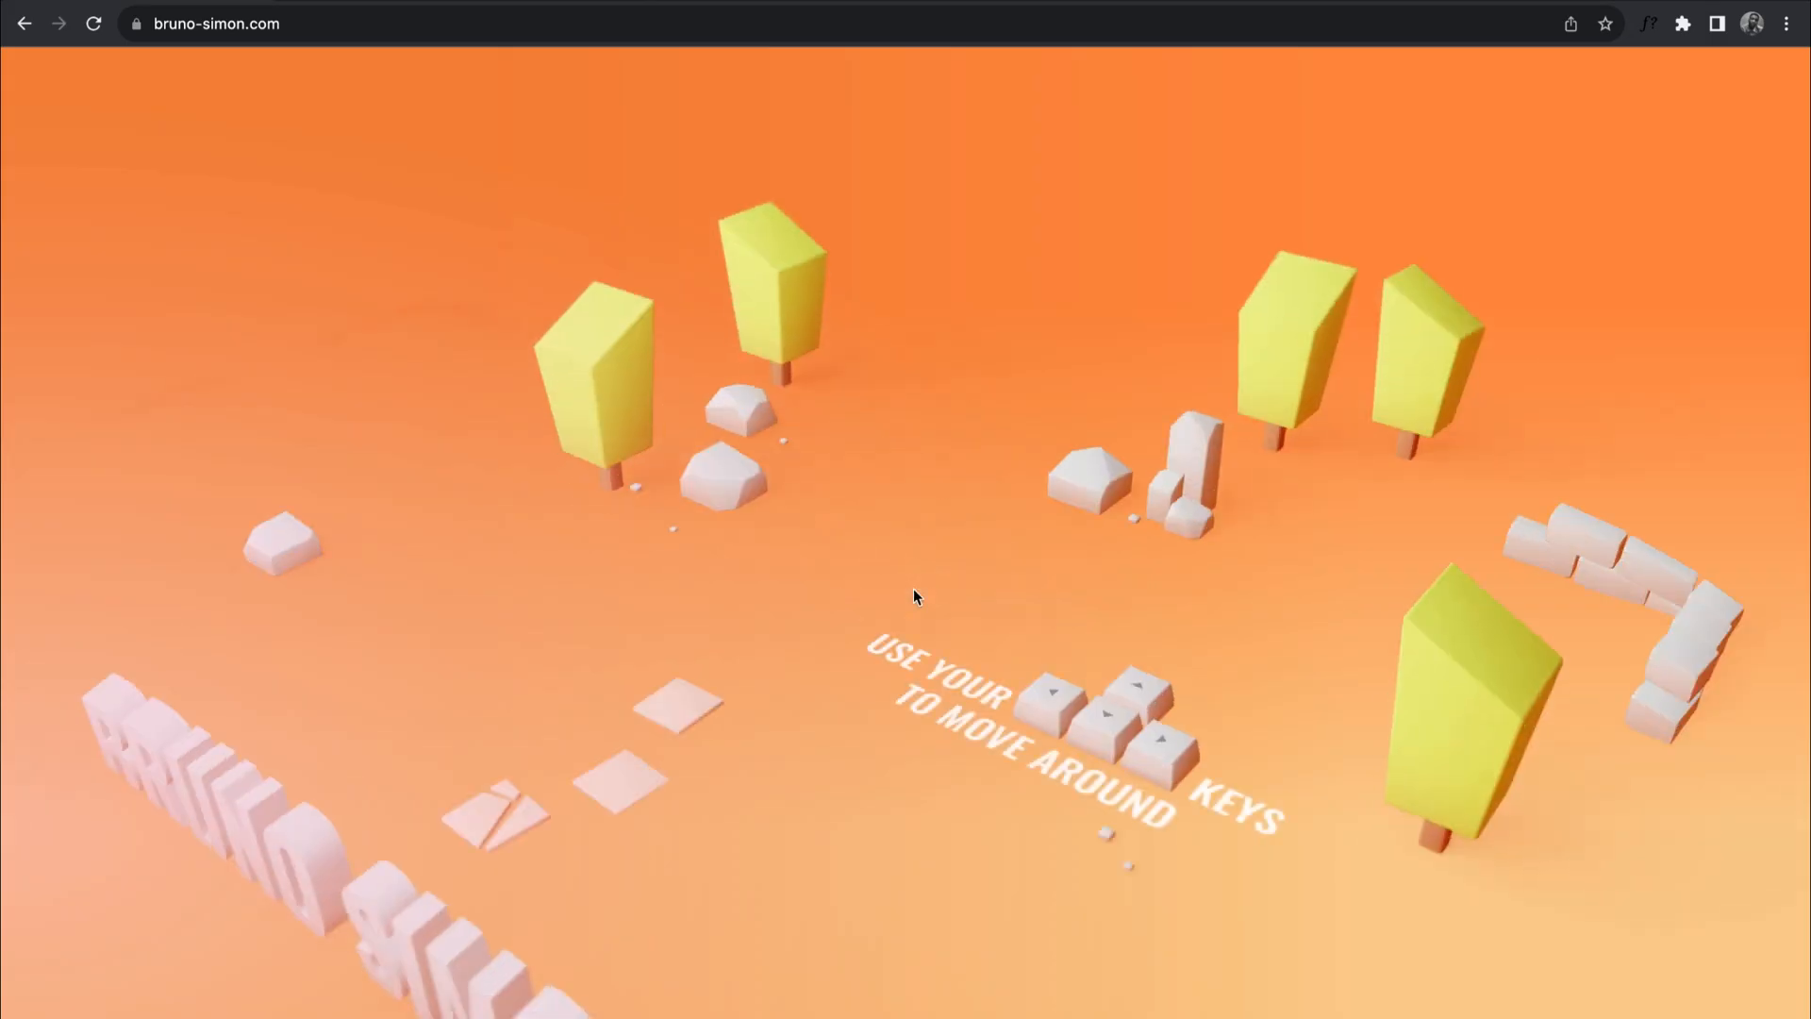